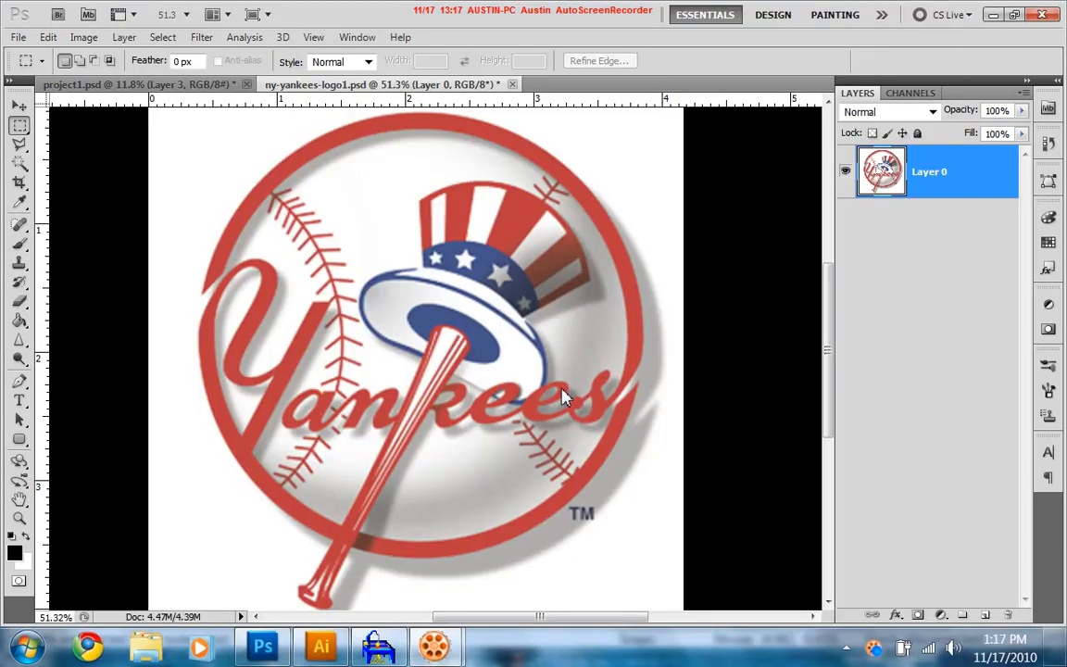
pyautogui.moveTo(536, 388)
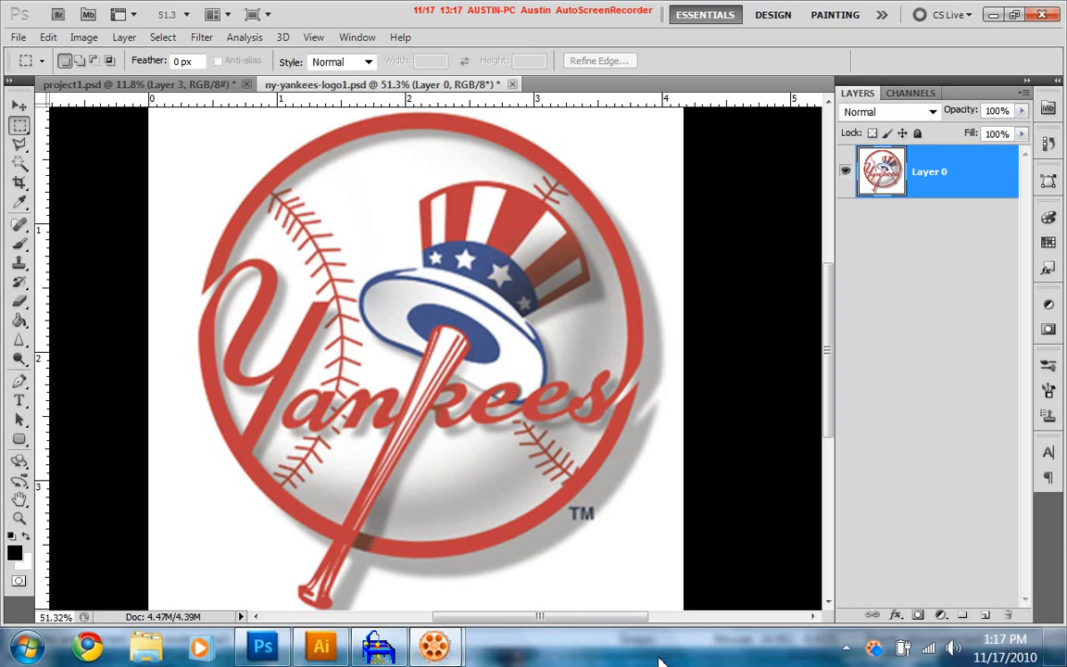
pyautogui.moveTo(610, 441)
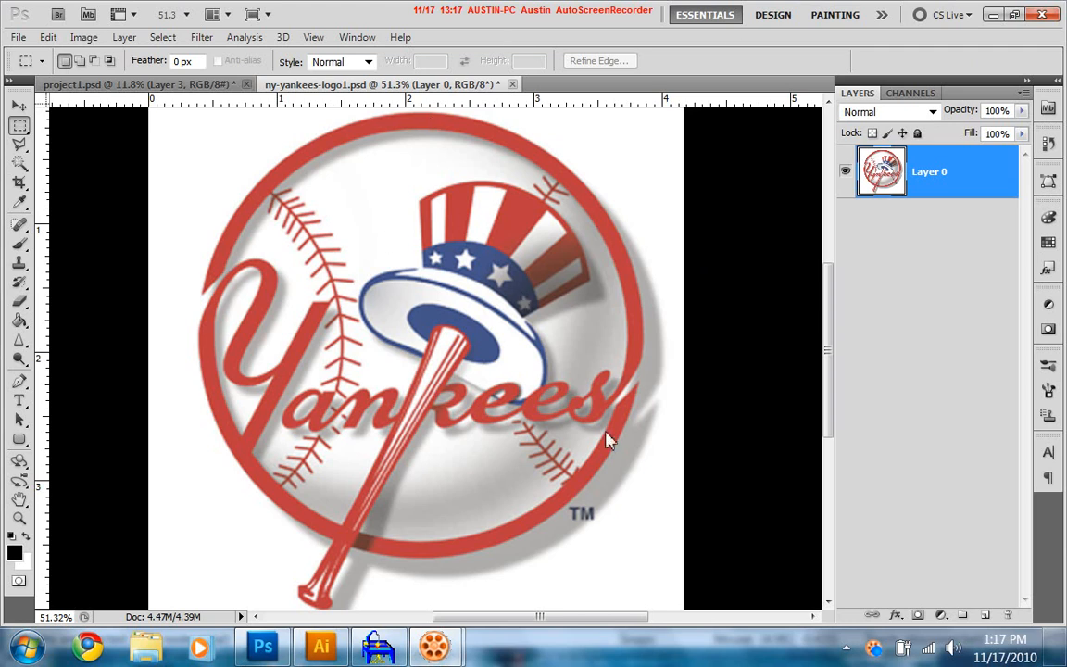
pyautogui.moveTo(535, 404)
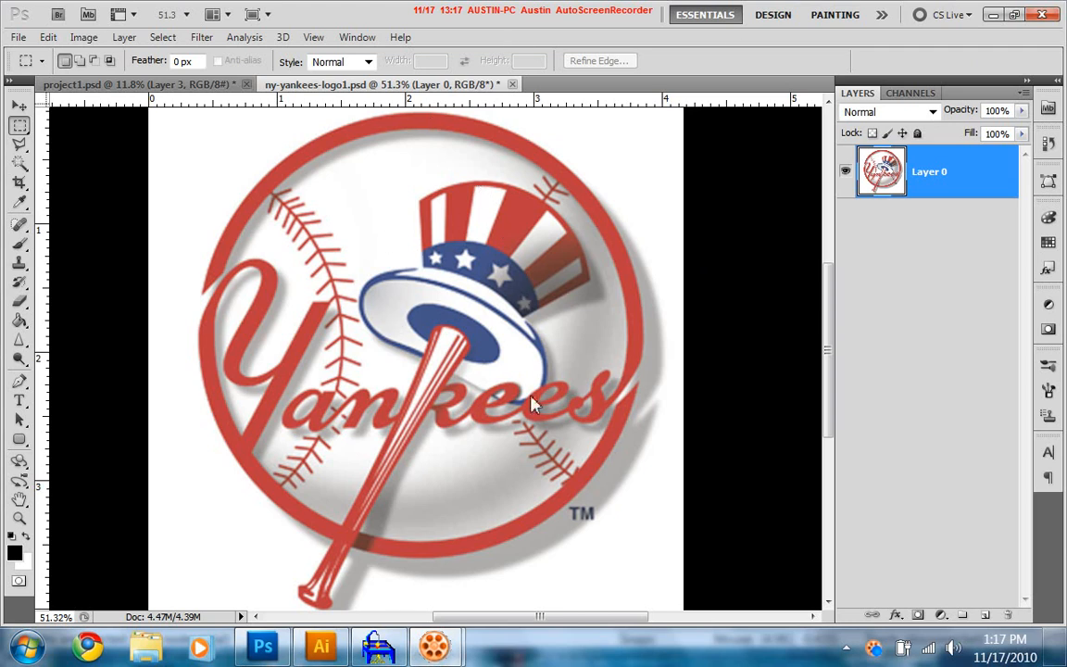
pyautogui.moveTo(294, 229)
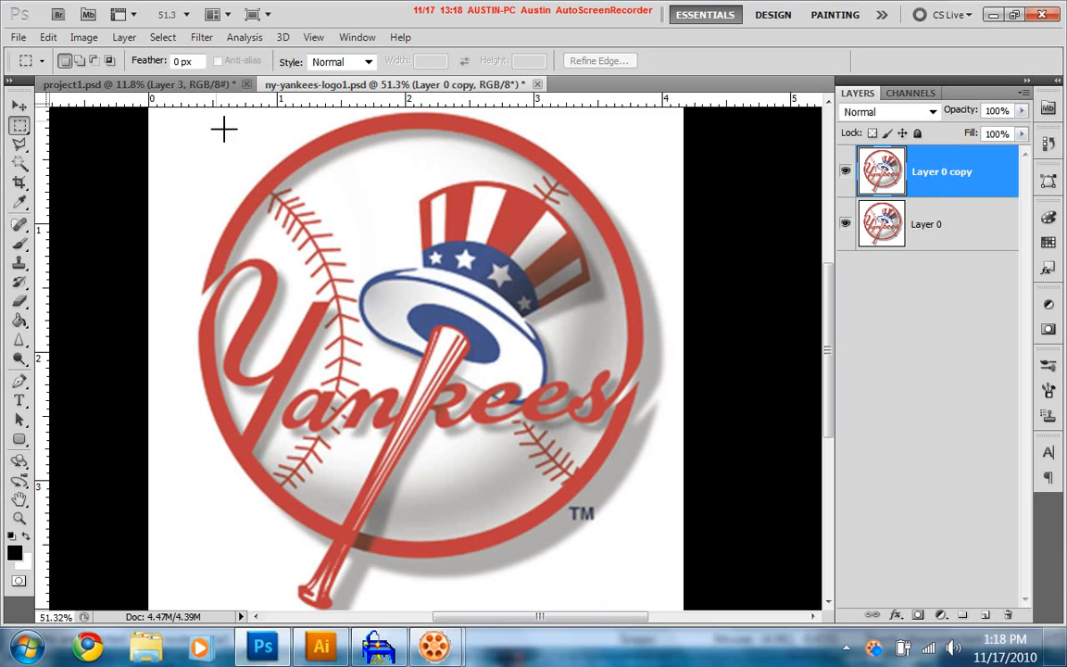
# Step: Change the logo's resolution from 300 to 600 pixels/inch in Image Size, giving 2500 × 2500 pixels
pyautogui.click(84, 37)
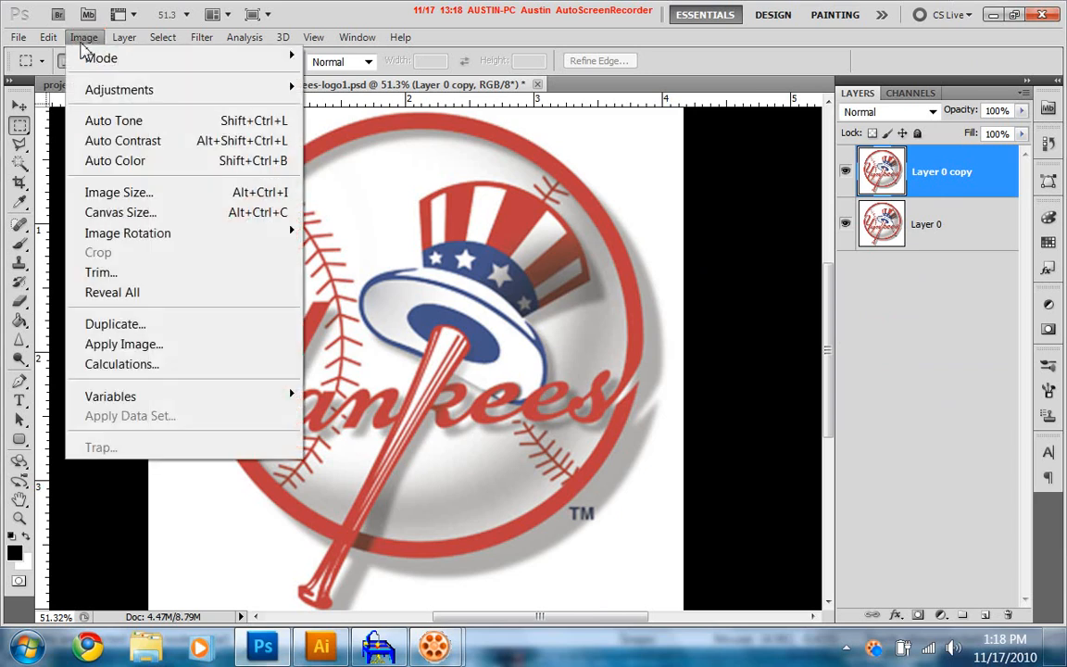
pyautogui.moveTo(118, 88)
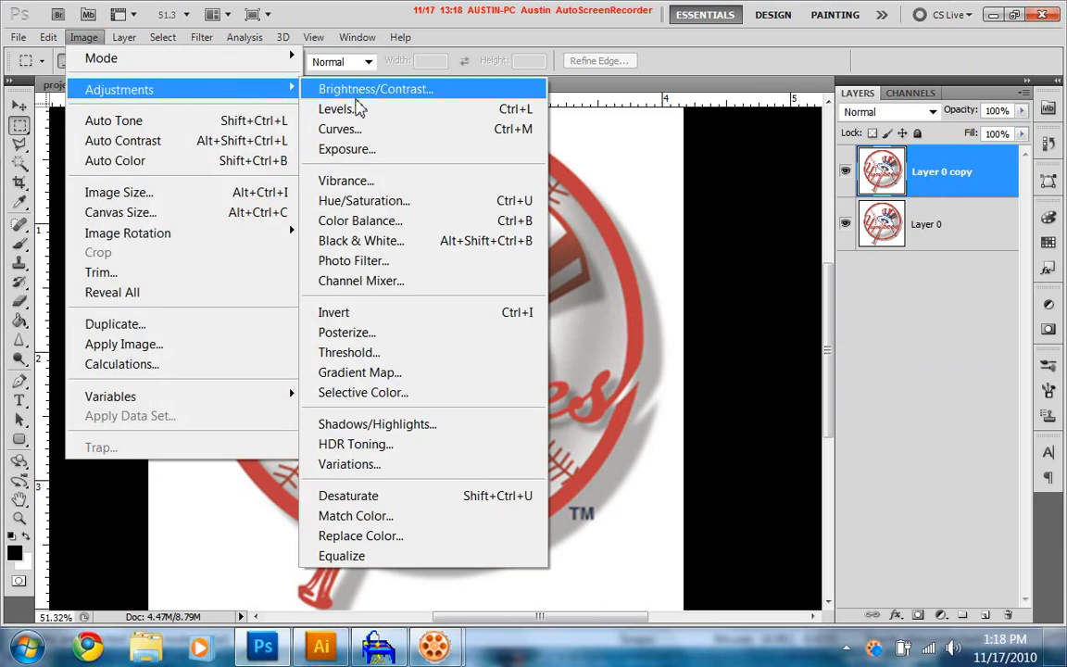
pyautogui.click(360, 241)
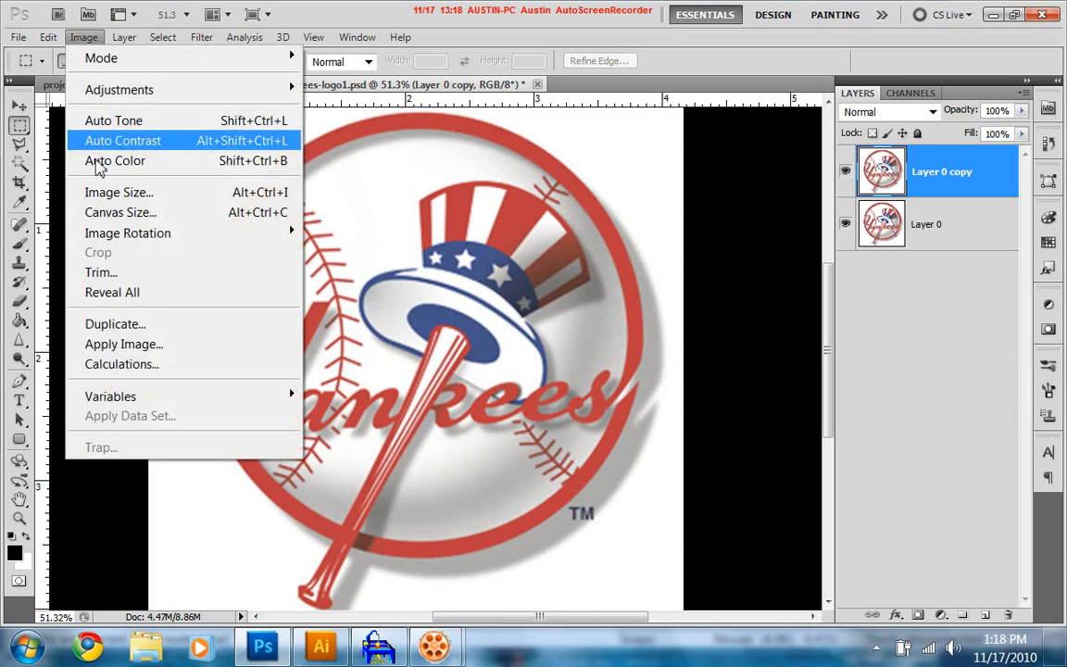
pyautogui.click(118, 190)
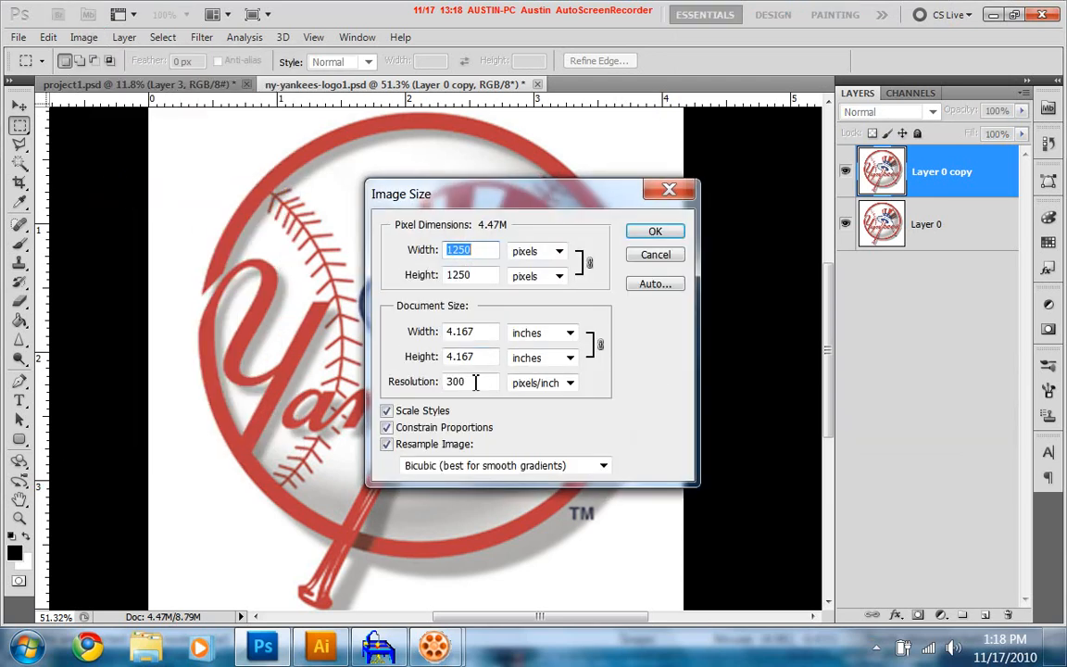
pyautogui.click(467, 381)
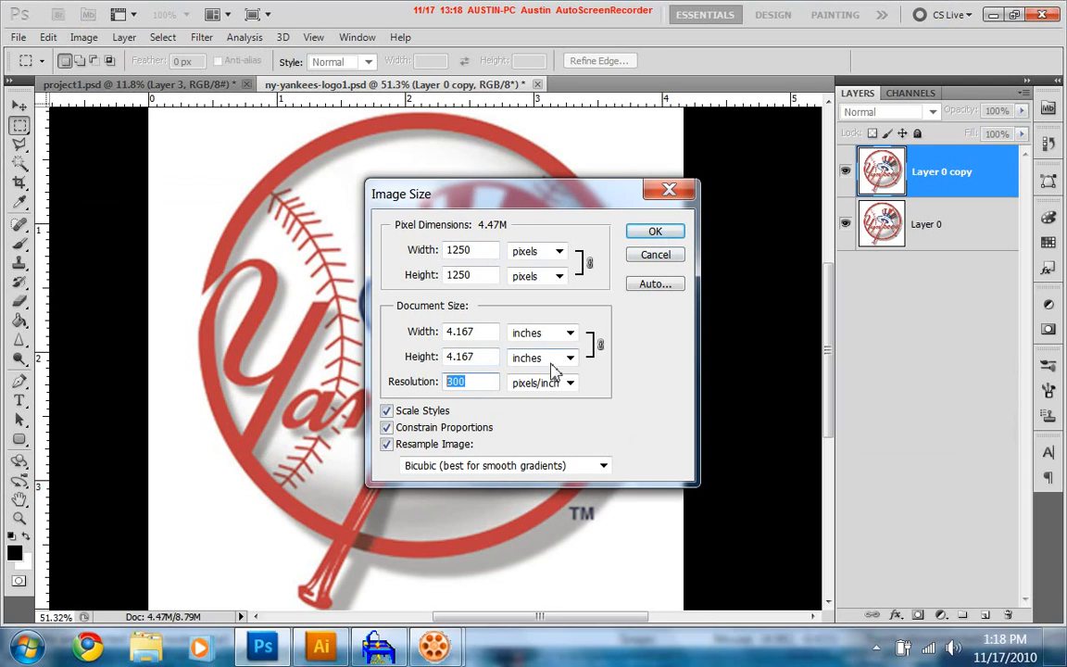
pyautogui.write('600')
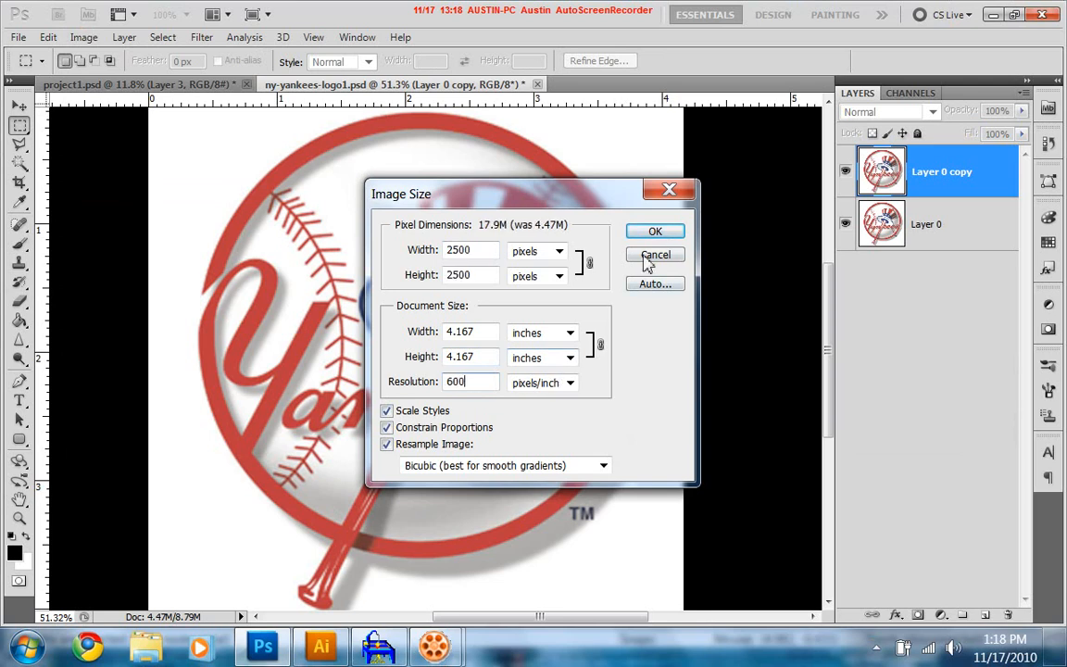
pyautogui.click(656, 256)
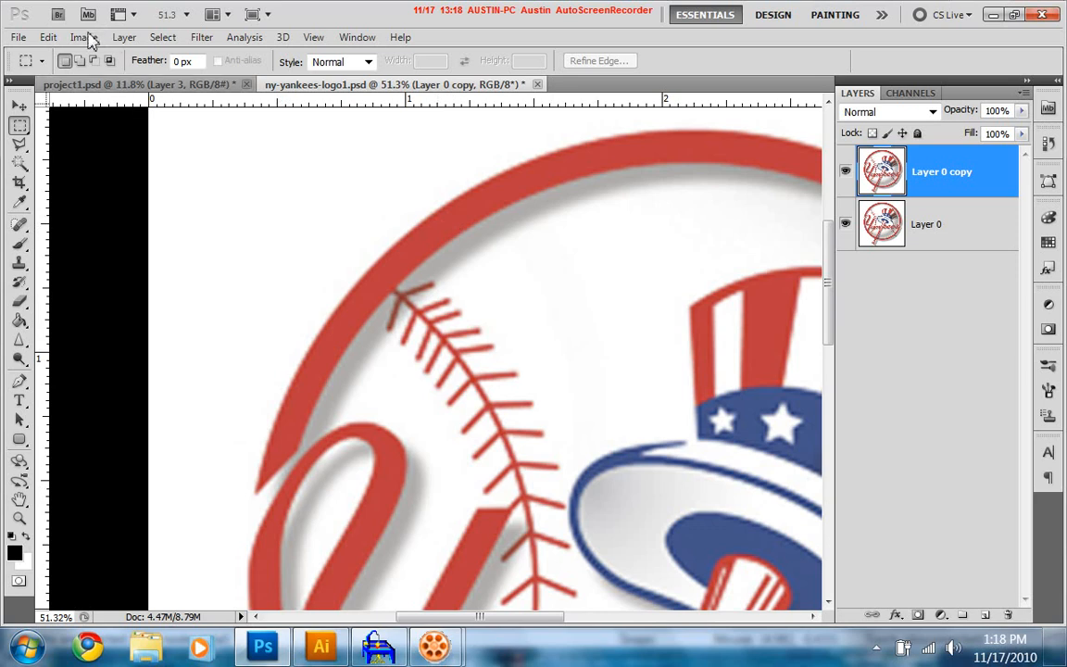
# Step: Apply a Black & White adjustment with every colour slider at -200 to the copied logo layer
pyautogui.click(83, 37)
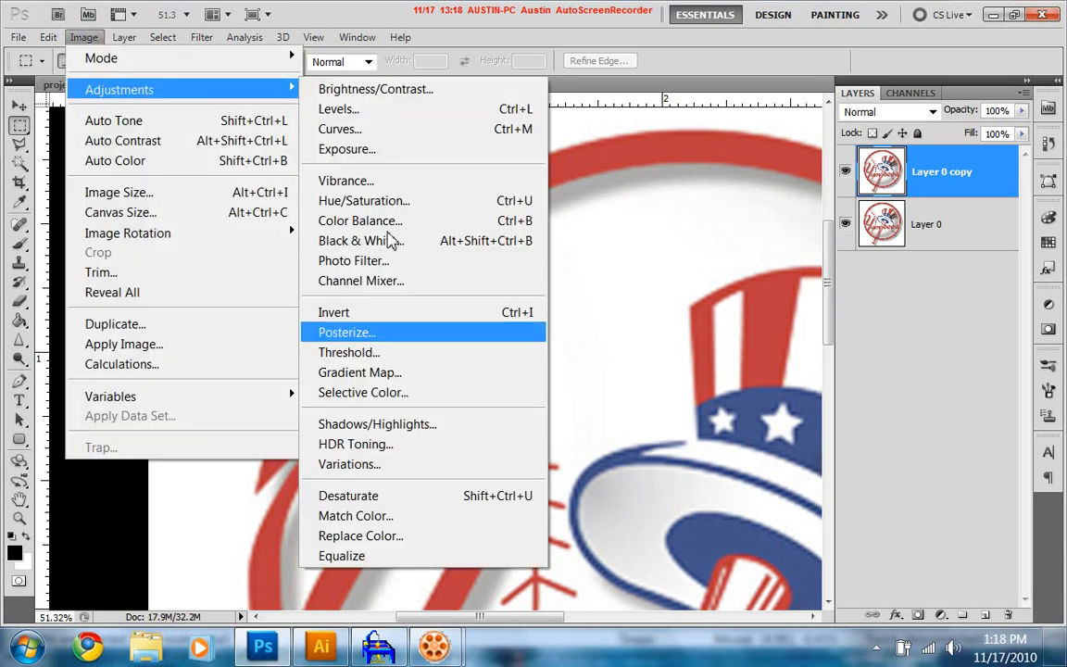
pyautogui.click(356, 241)
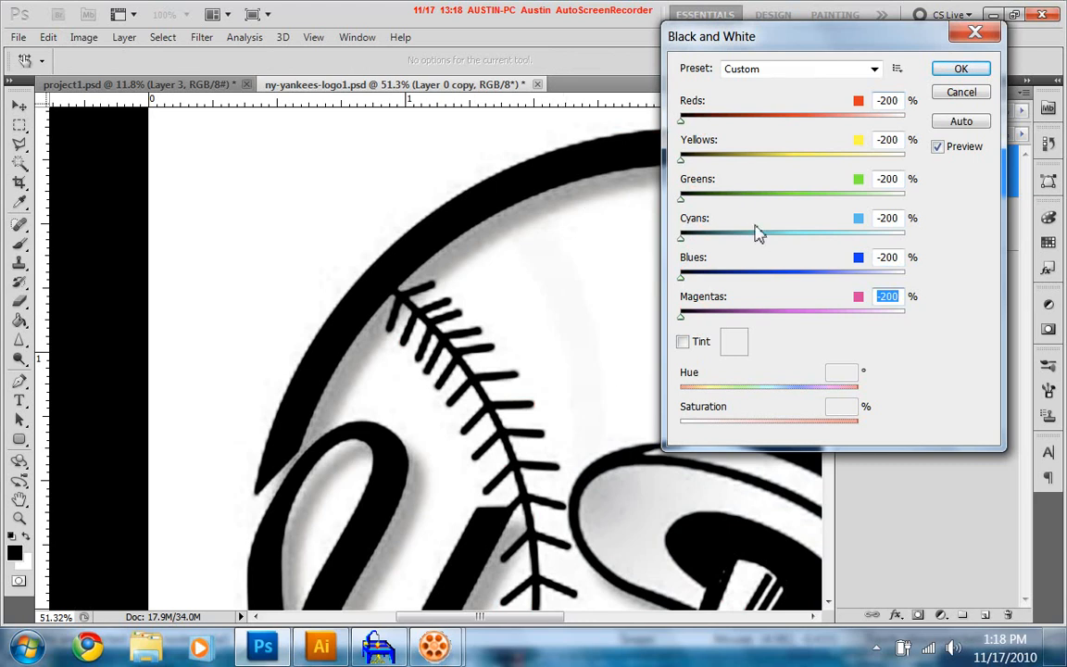
pyautogui.moveTo(586, 181)
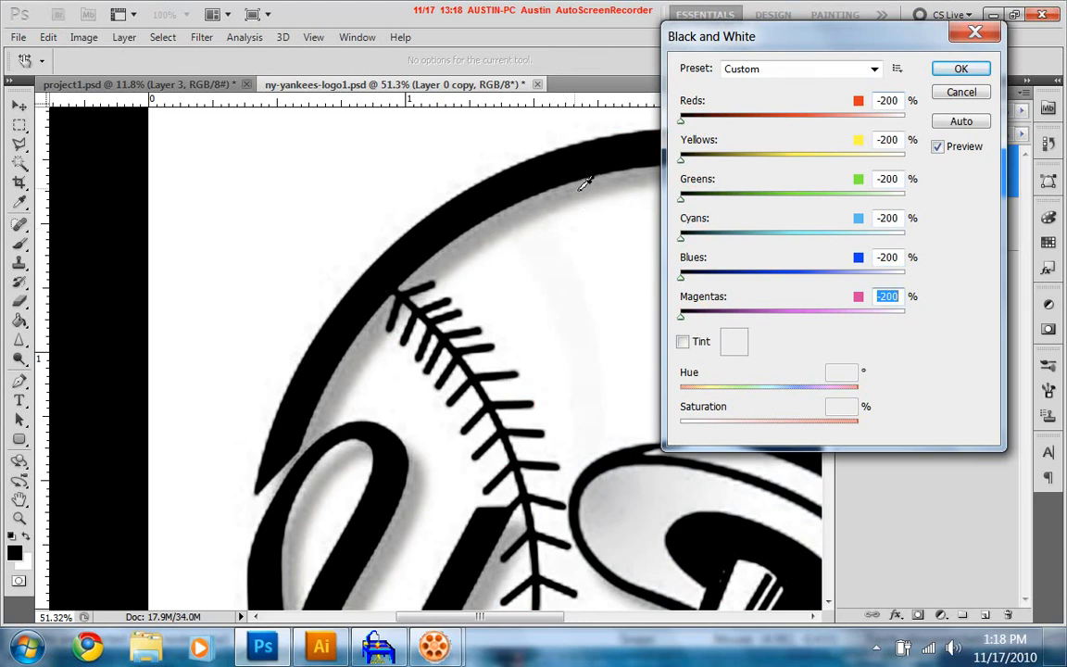
pyautogui.click(960, 92)
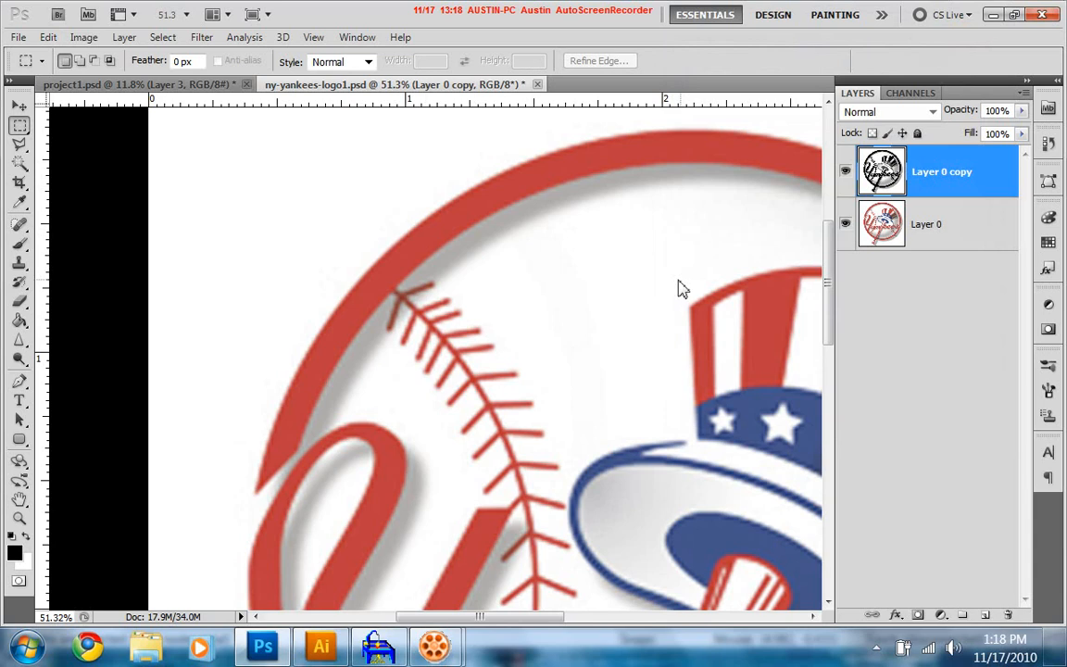
pyautogui.moveTo(760, 424)
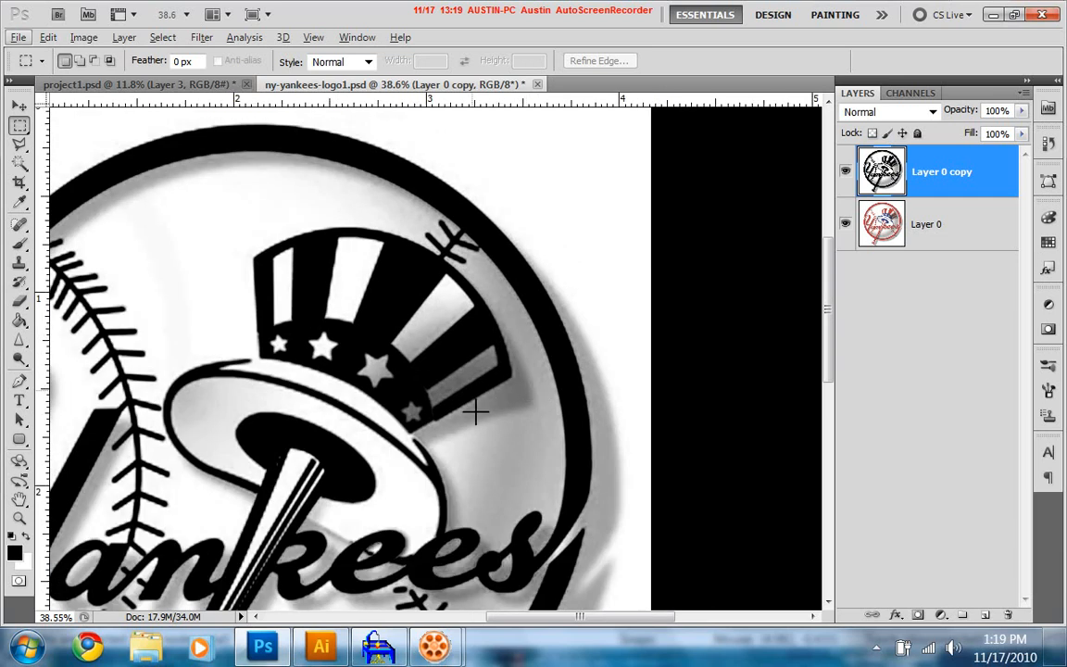
pyautogui.moveTo(267, 407)
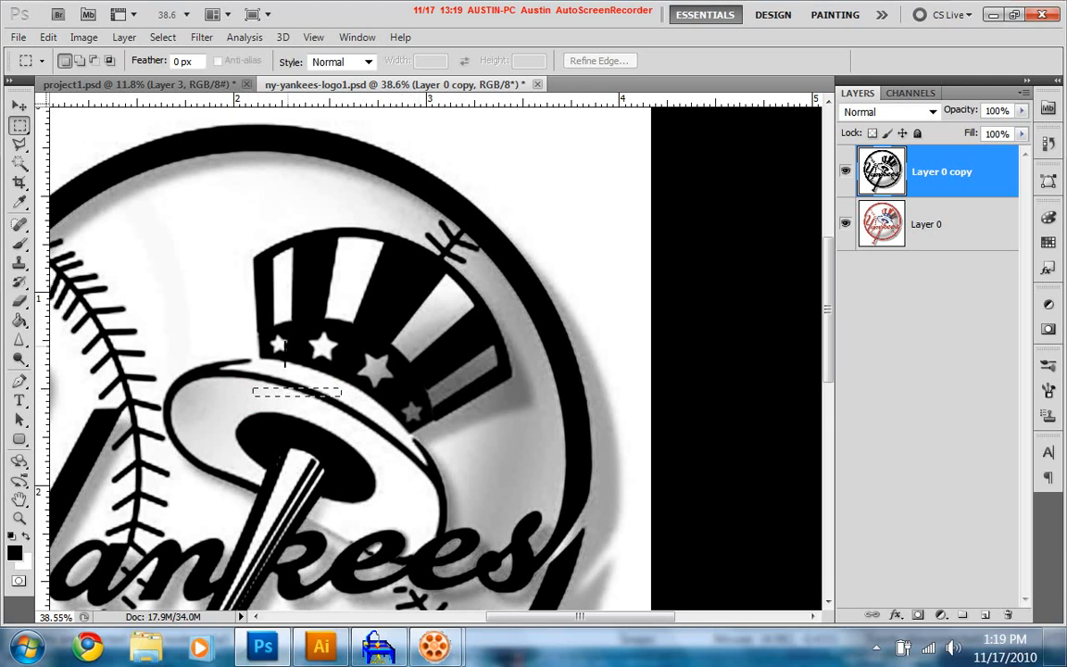
pyautogui.moveTo(256, 367)
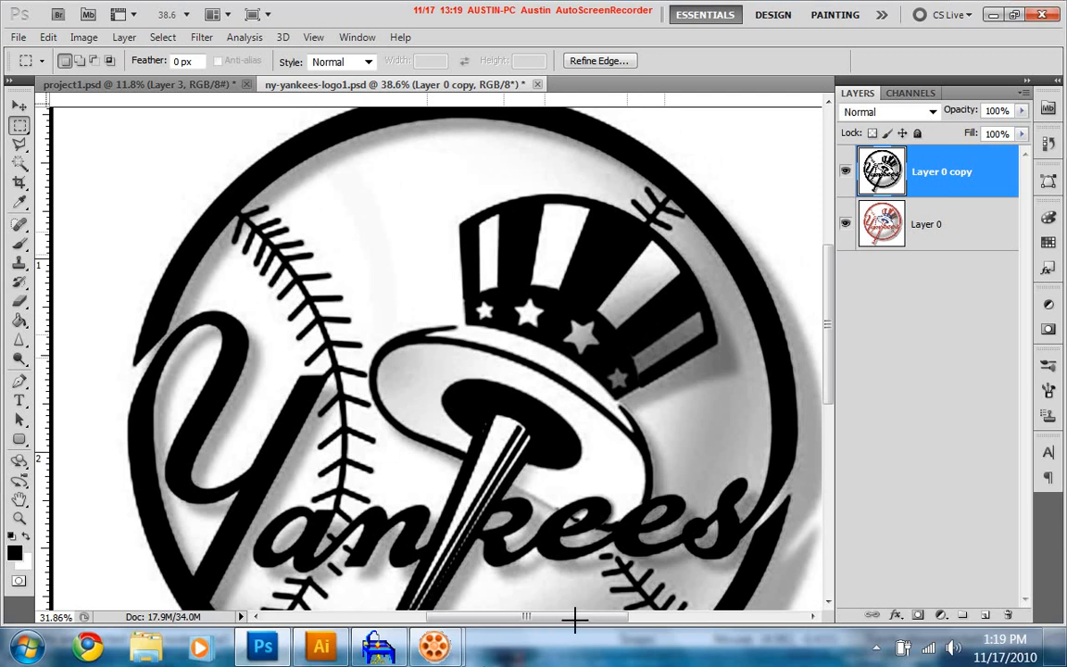
pyautogui.moveTo(585, 500)
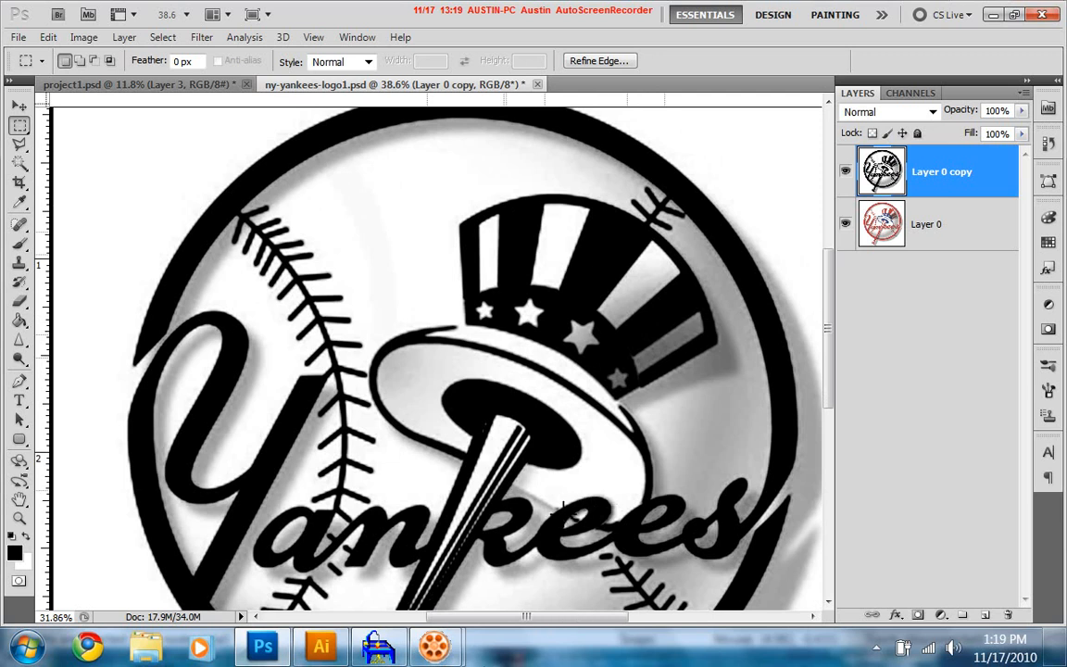
pyautogui.moveTo(534, 474)
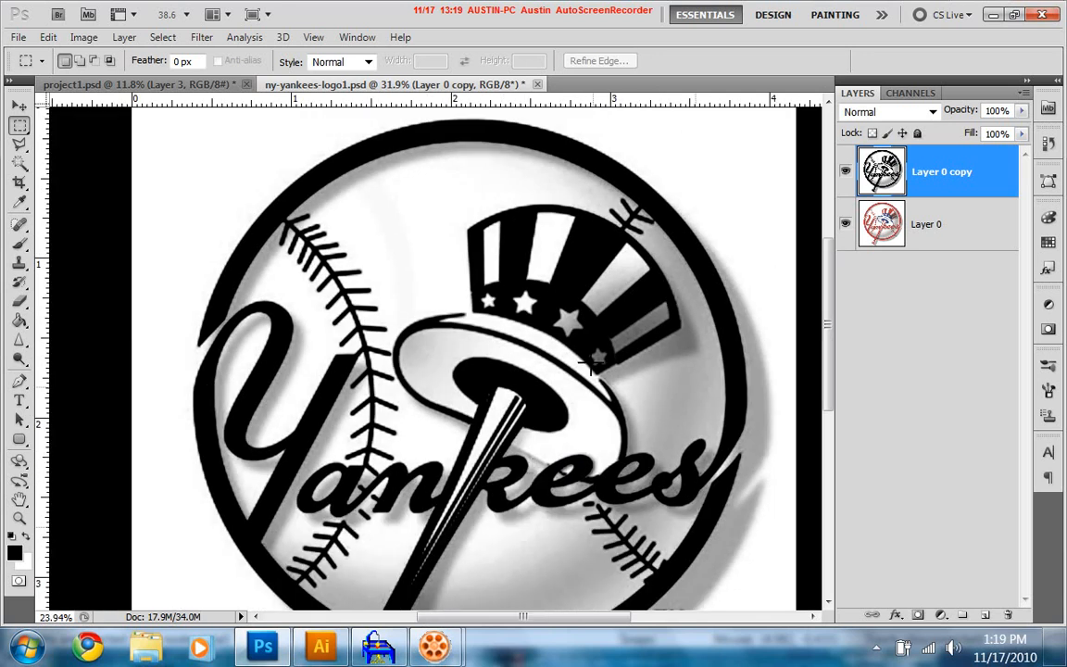
pyautogui.moveTo(990, 609)
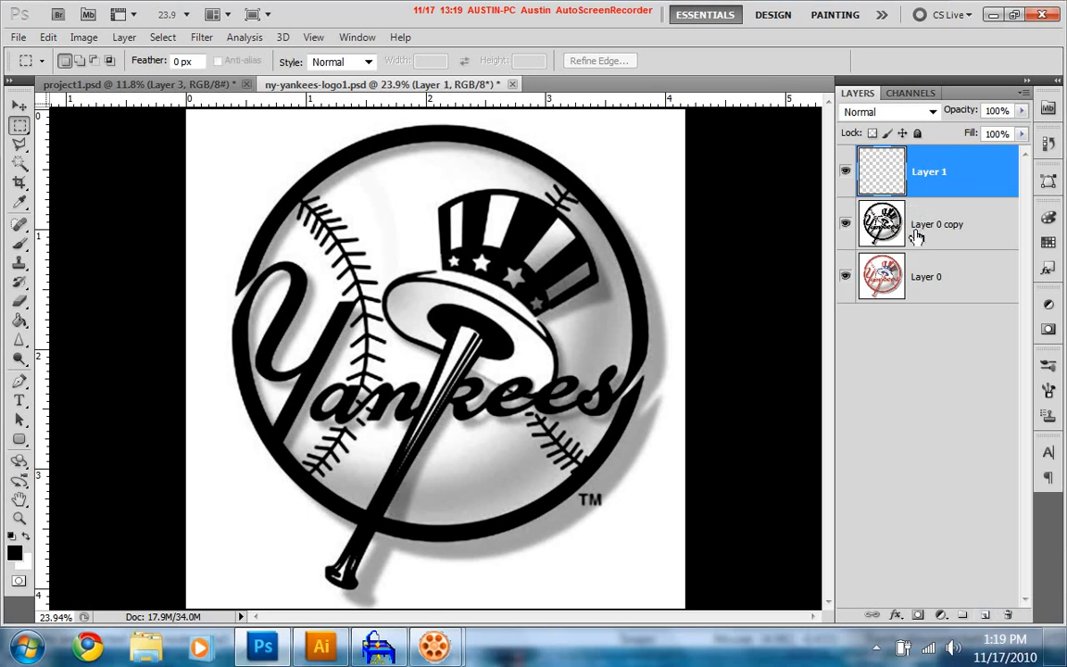
# Step: Magic Wand-select the black logo shapes on Layer 0 copy, then make empty Layer 1 active
pyautogui.click(941, 222)
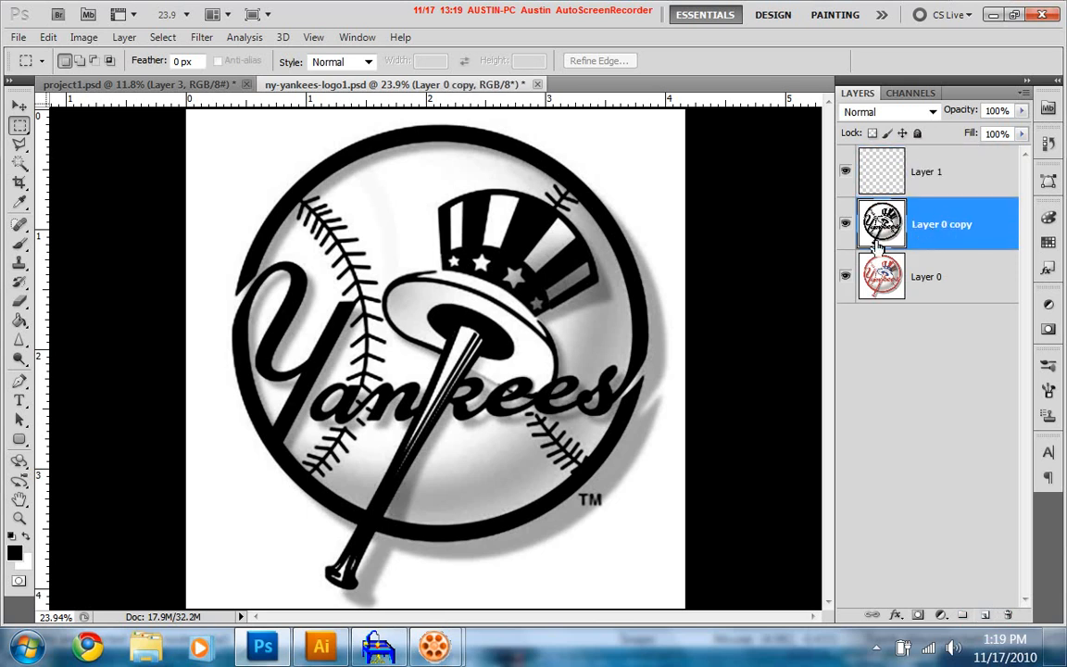
pyautogui.click(18, 164)
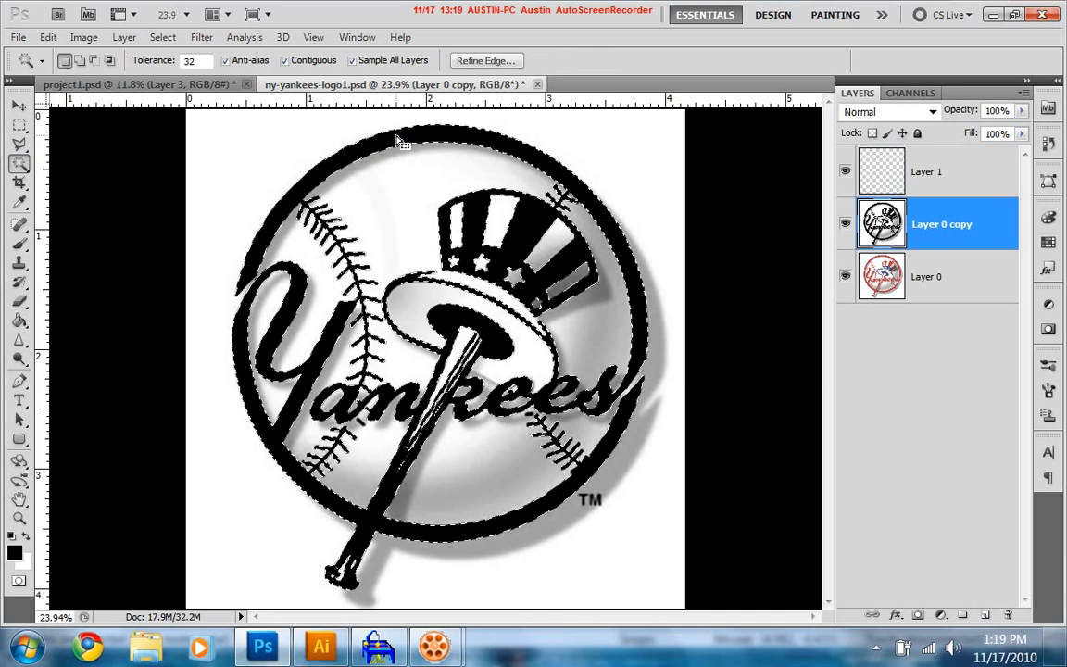
pyautogui.click(522, 362)
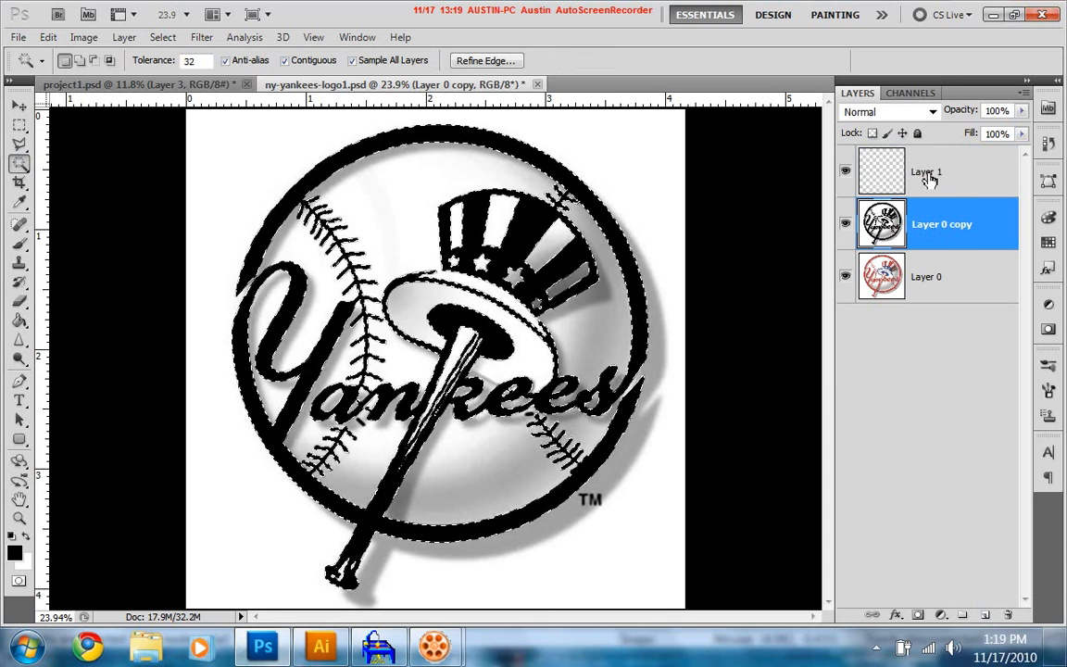
pyautogui.click(931, 170)
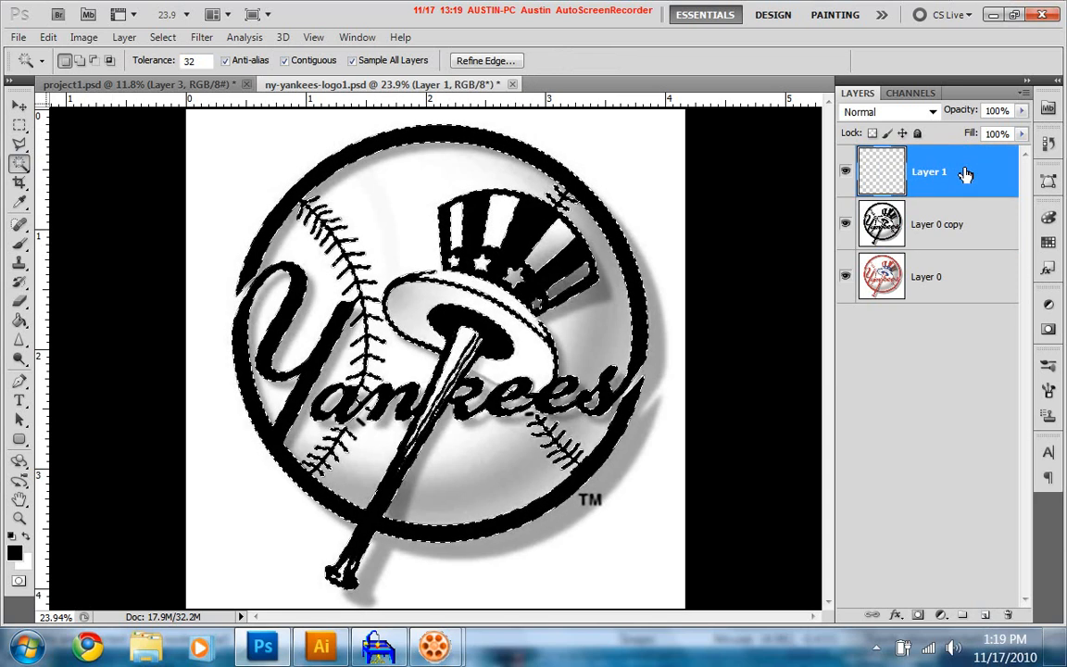
pyautogui.click(18, 222)
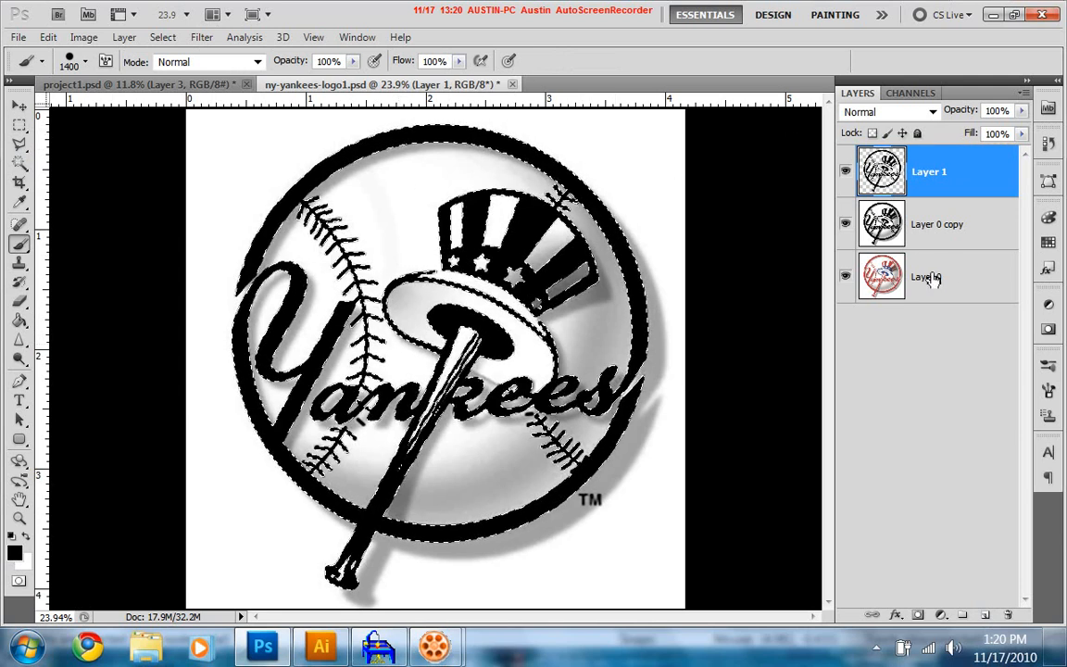
# Step: Hide the lower layers and brush black into the logo shapes and stitching on Layer 1
pyautogui.click(845, 223)
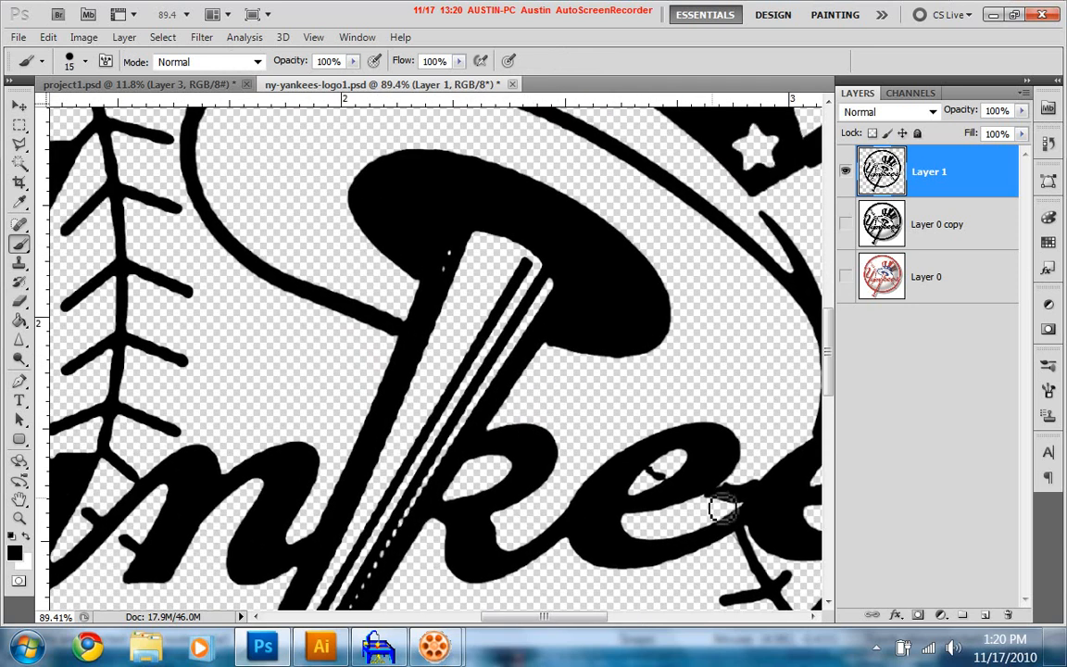
pyautogui.moveTo(722, 510); pyautogui.dragTo(578, 426)
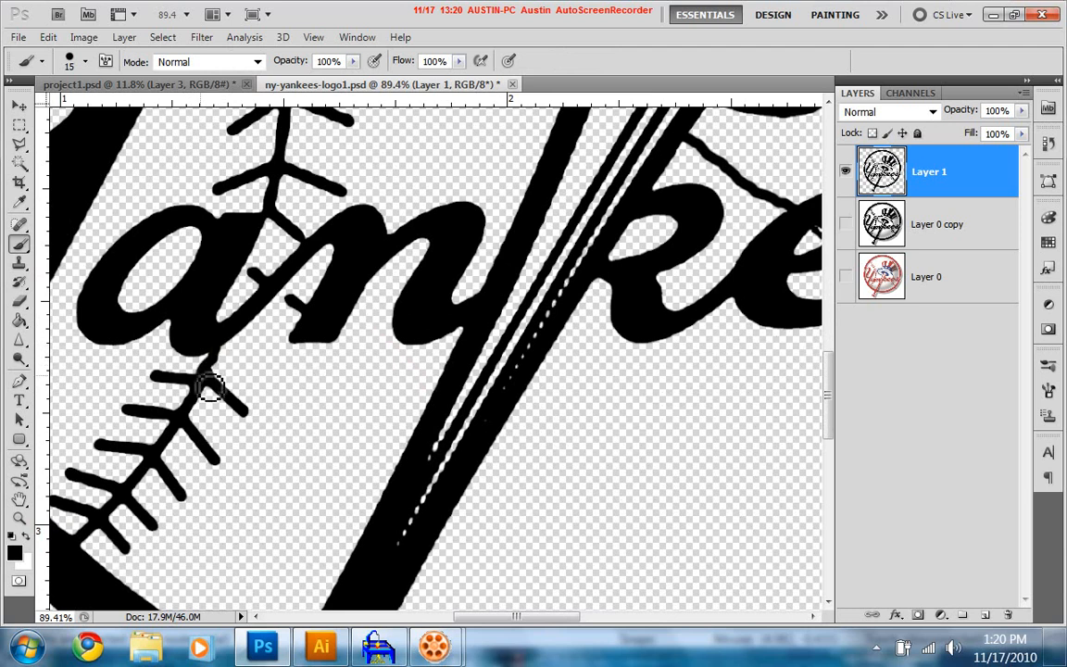
pyautogui.moveTo(211, 388); pyautogui.dragTo(270, 234)
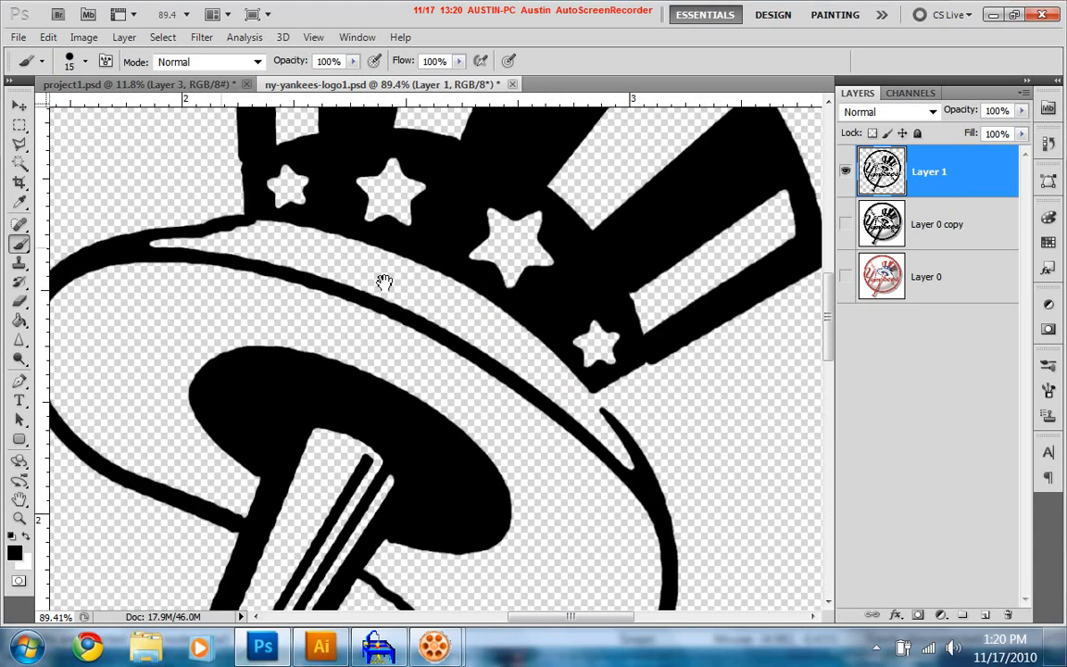
pyautogui.moveTo(597, 387)
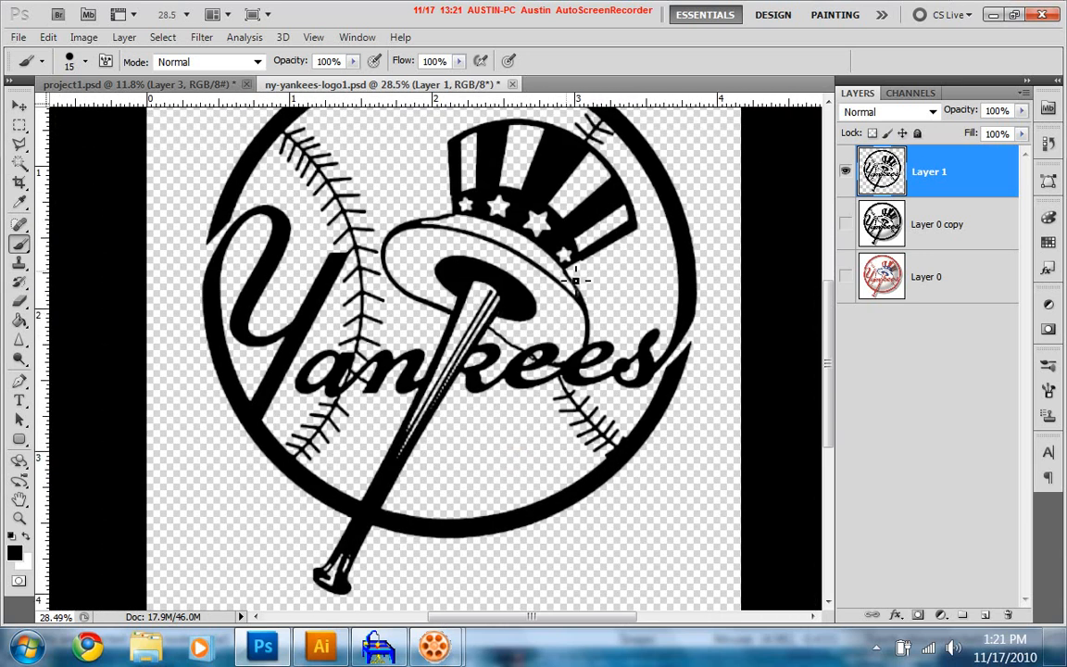
pyautogui.moveTo(574, 408)
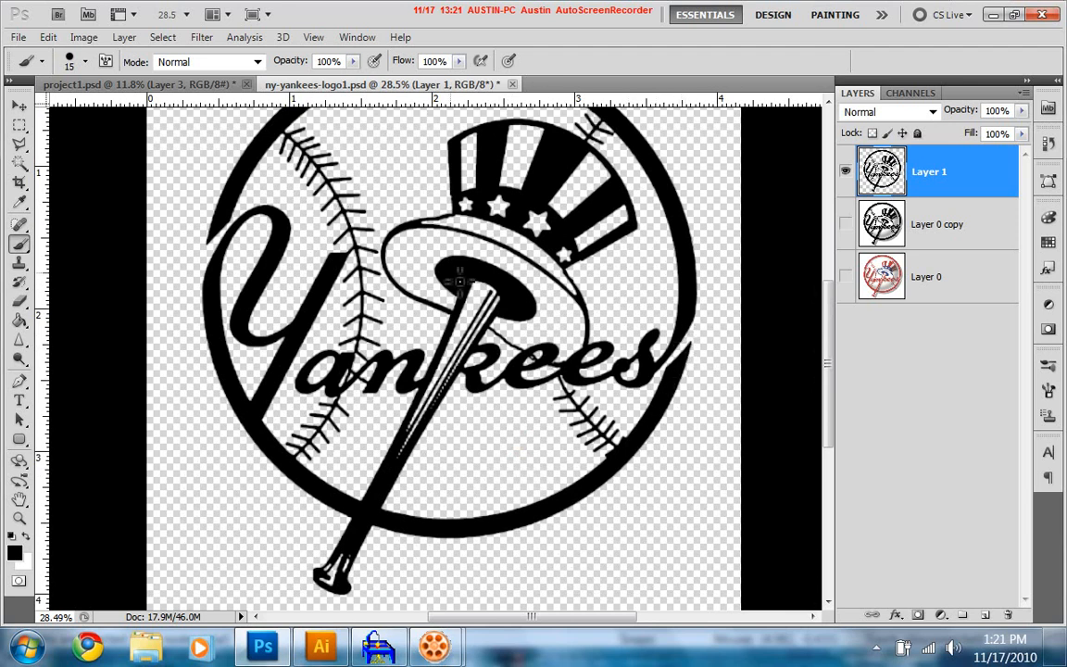
# Step: Save the logo to the Desktop as Photoshop file ny-yankees-logo1 and switch to Illustrator
pyautogui.click(19, 37)
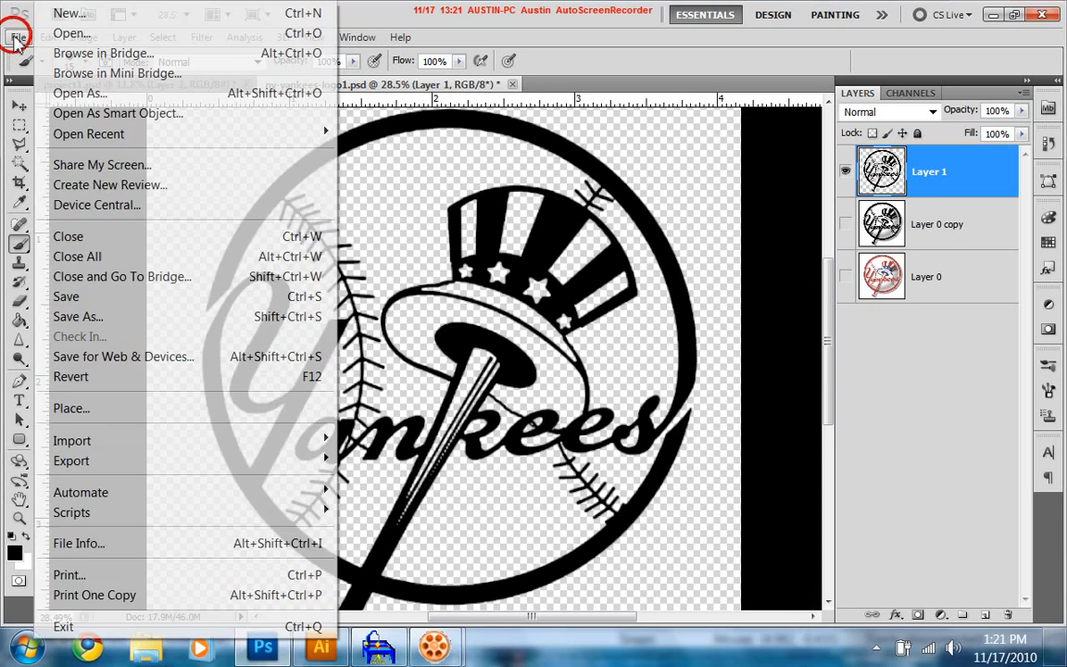
pyautogui.click(77, 315)
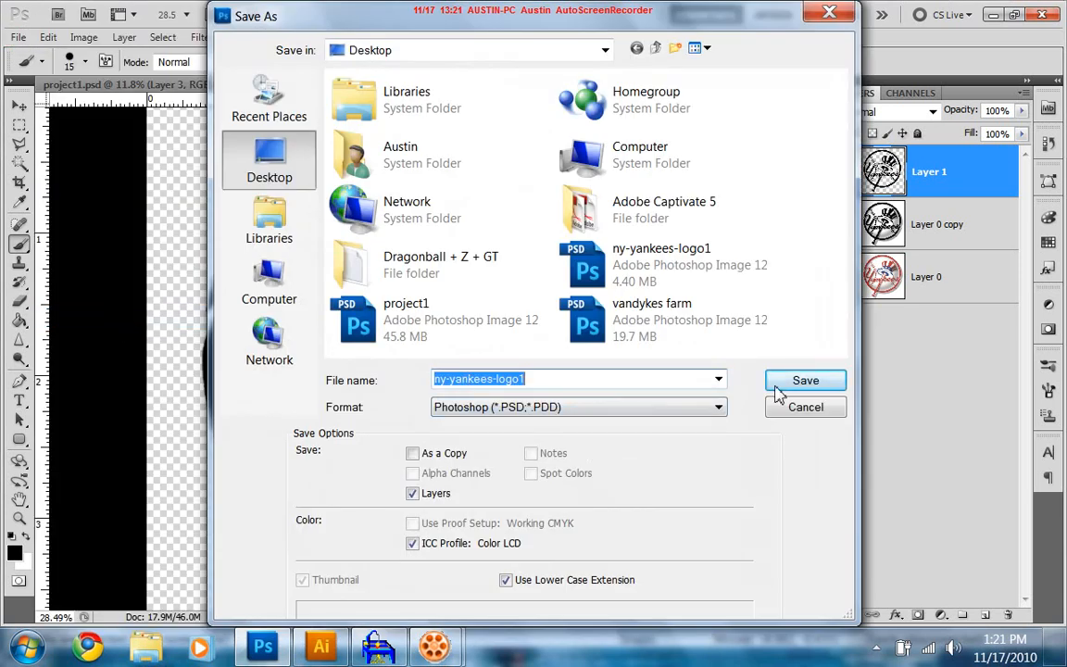
pyautogui.click(804, 380)
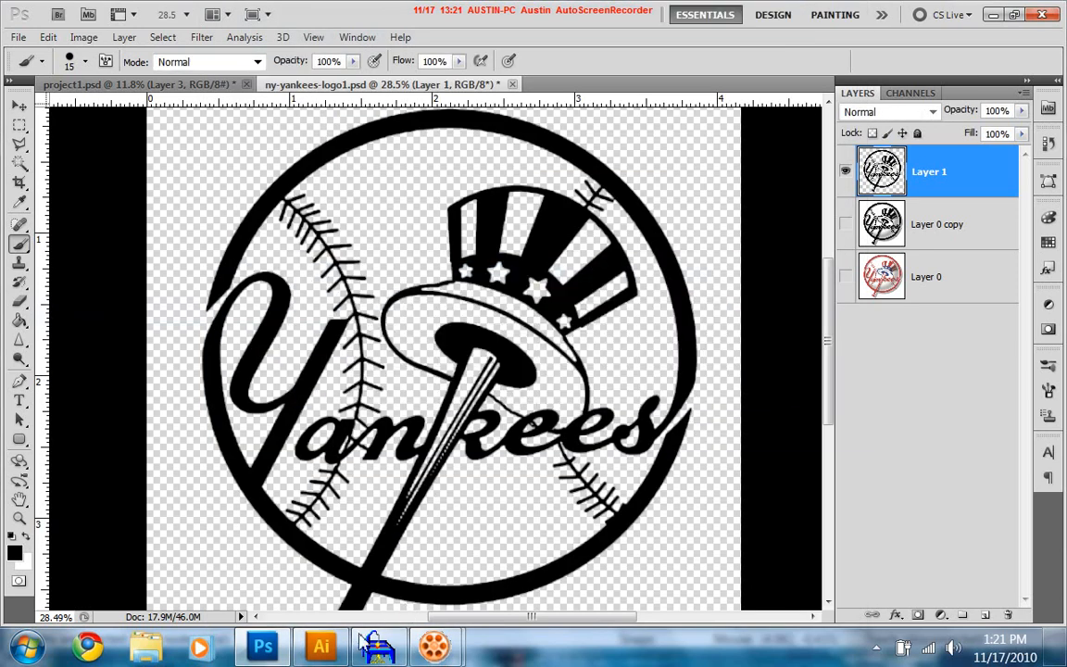
pyautogui.click(321, 645)
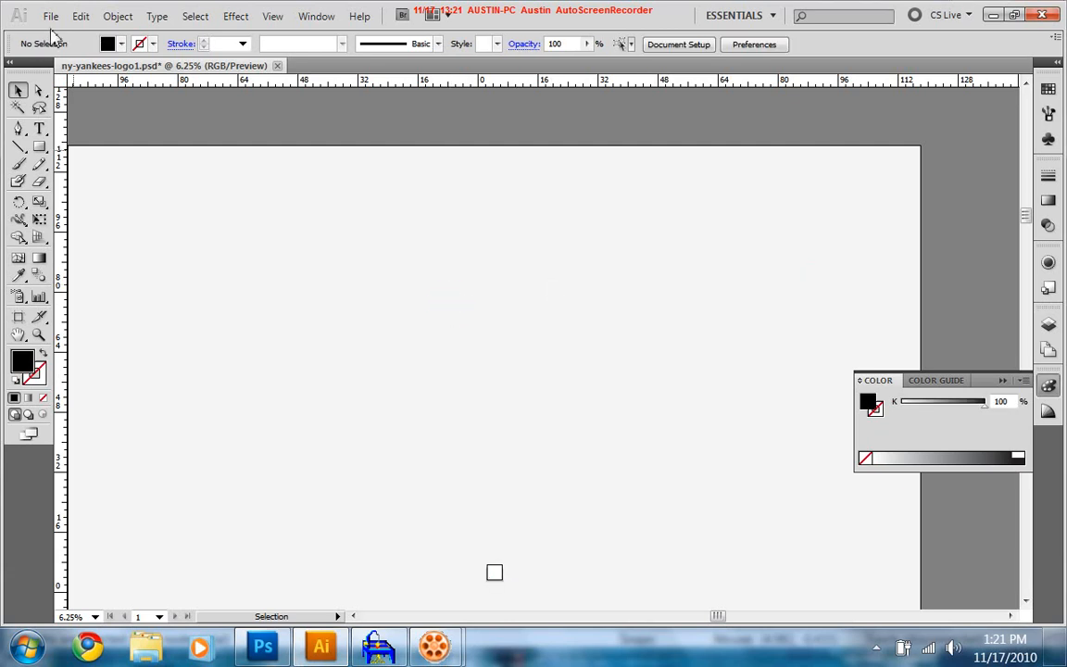
# Step: Attempt to open ny-yankees-logo1.psd, accept the extra-window prompts and close the empty document
pyautogui.click(50, 15)
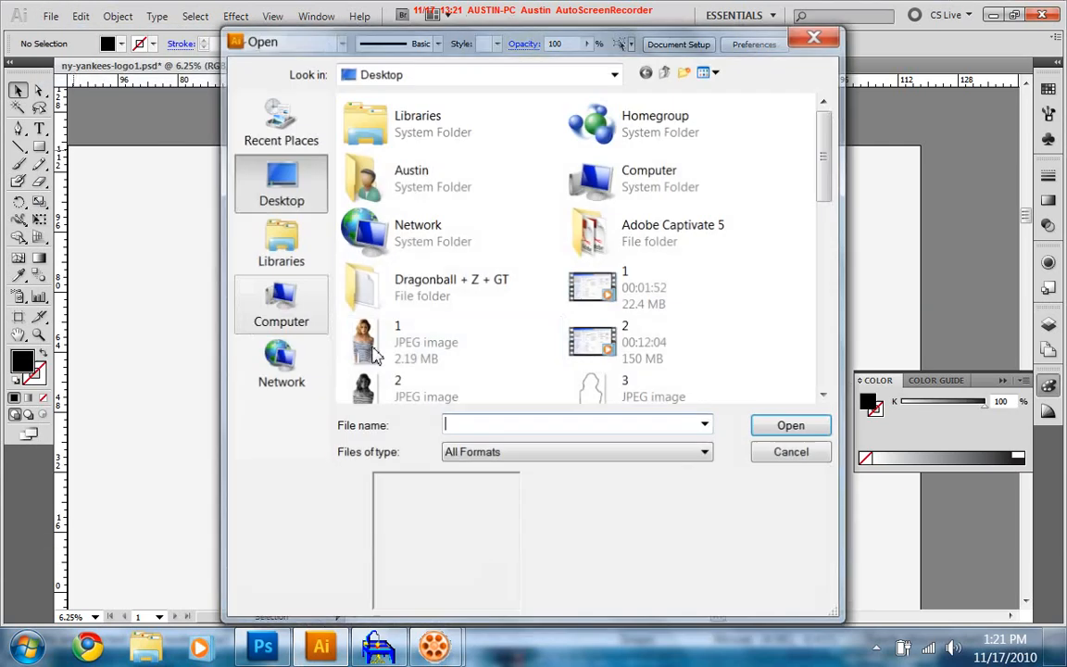
pyautogui.scroll(-3)
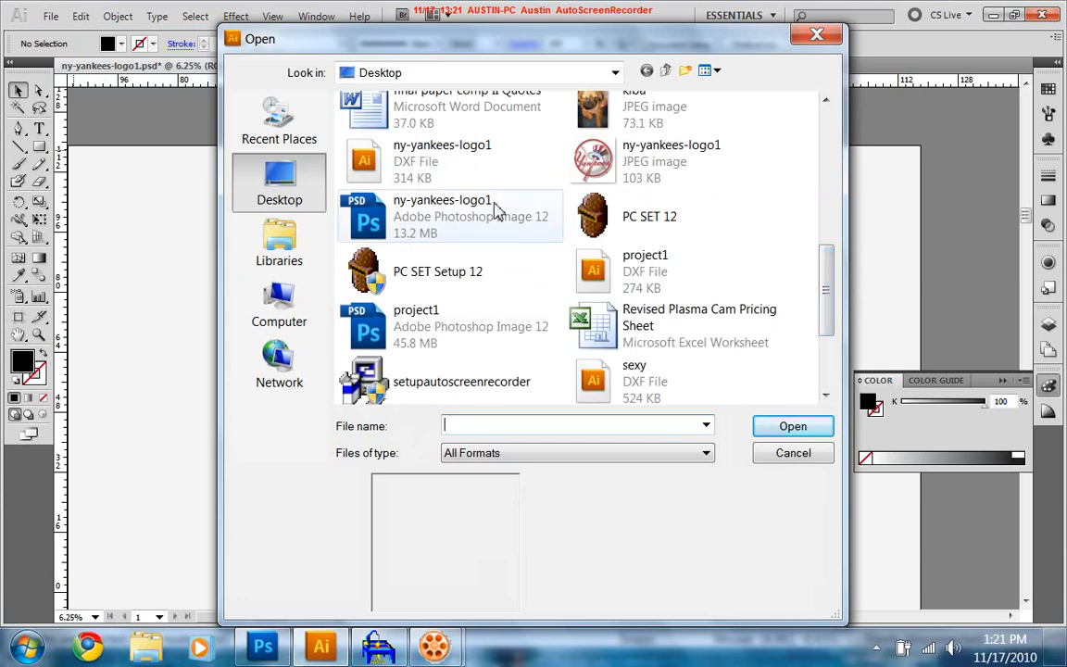
pyautogui.click(443, 215)
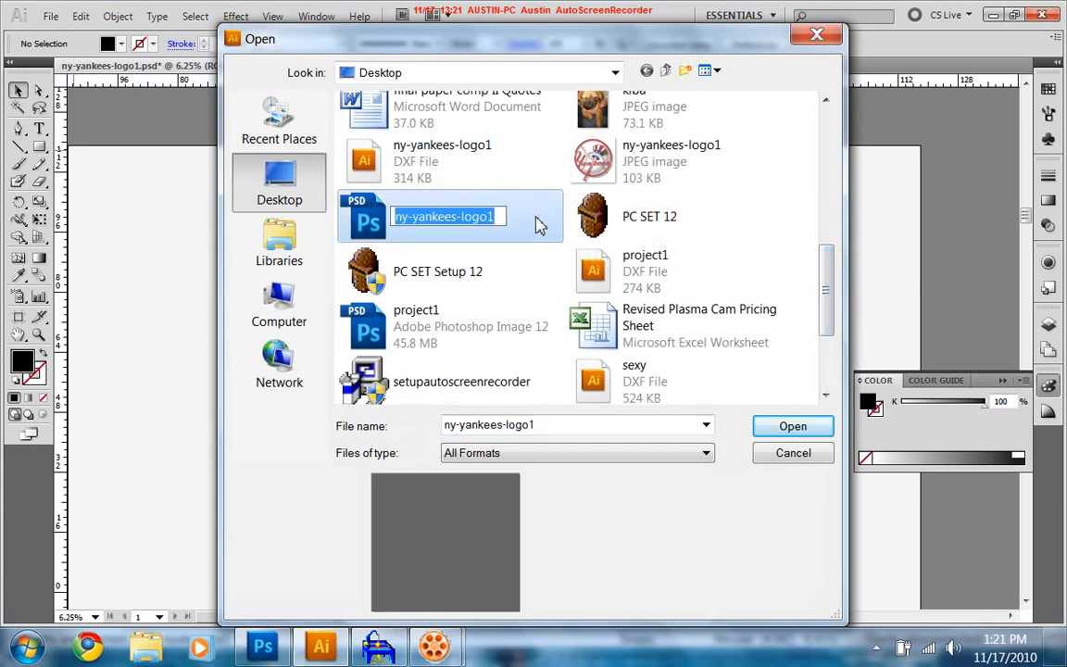
pyautogui.click(793, 426)
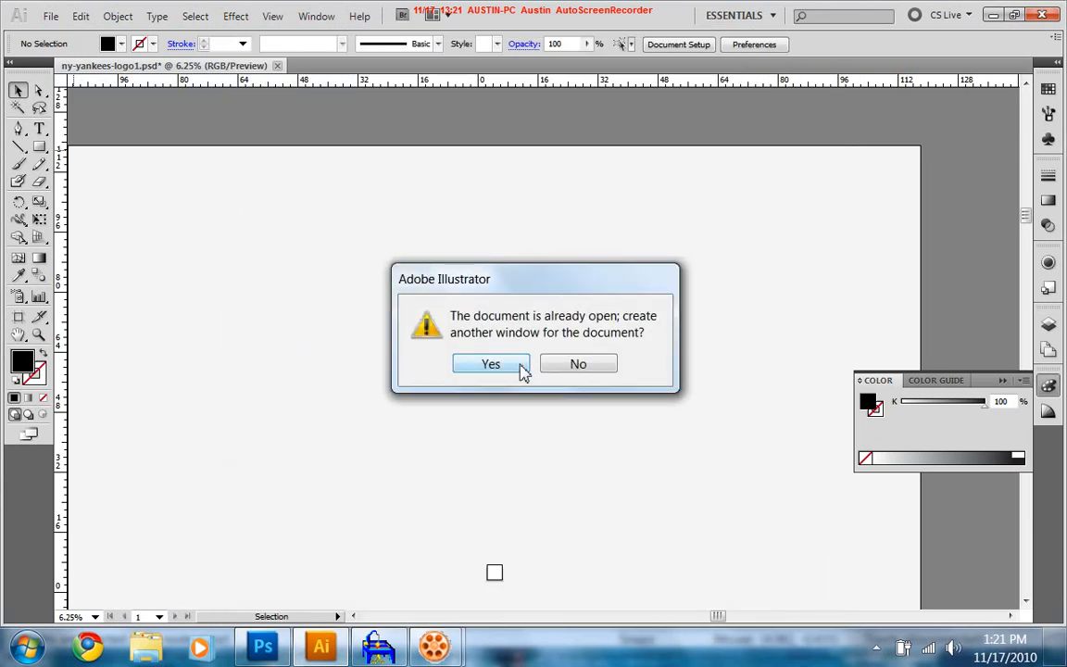
pyautogui.click(491, 363)
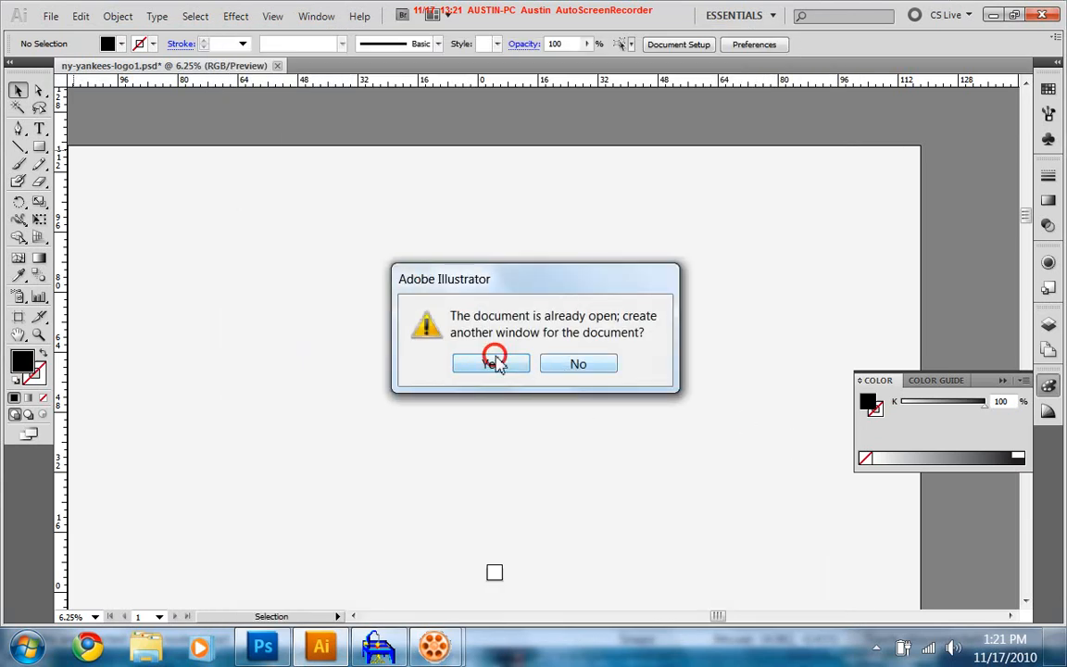
pyautogui.click(491, 364)
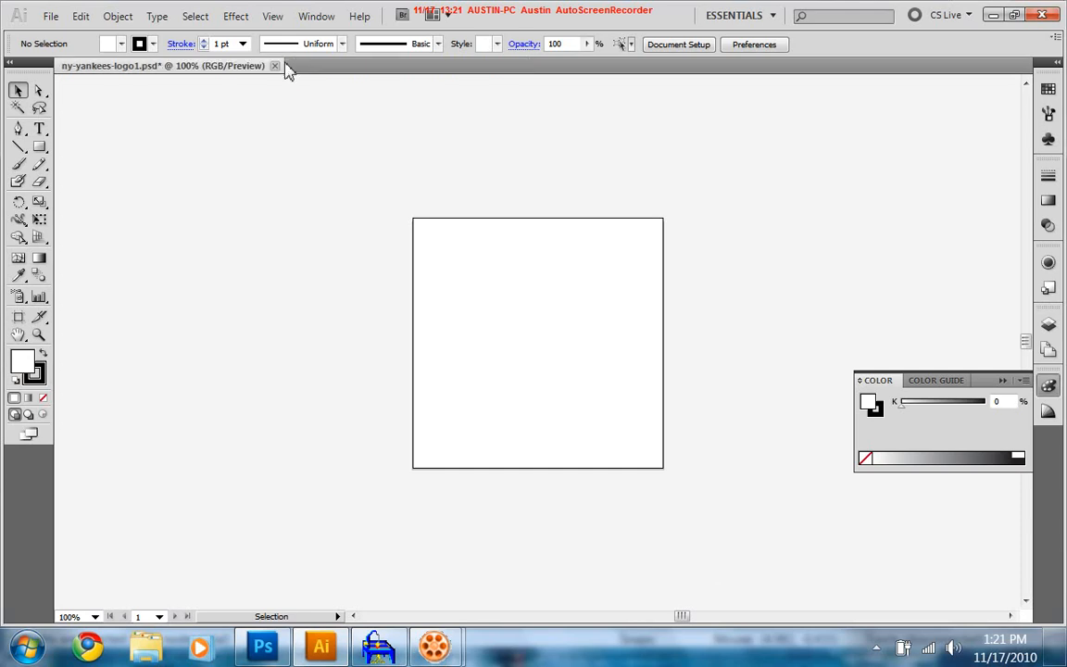
pyautogui.click(274, 64)
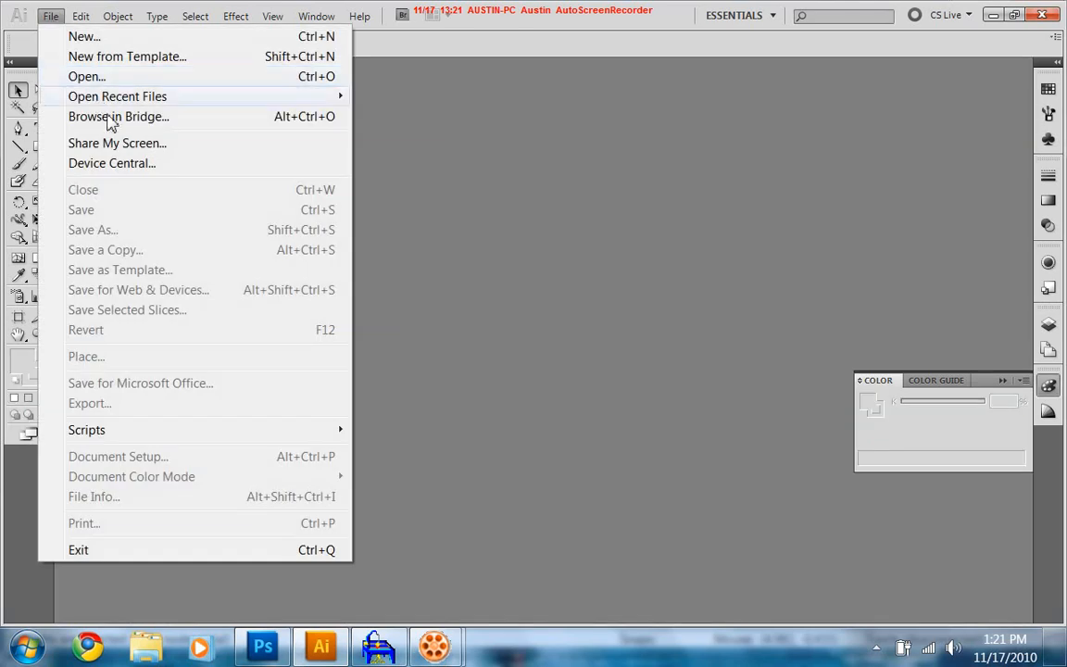
# Step: Reopen ny-yankees-logo1.psd flattened to a single image and zoom in on the placed logo
pyautogui.click(87, 76)
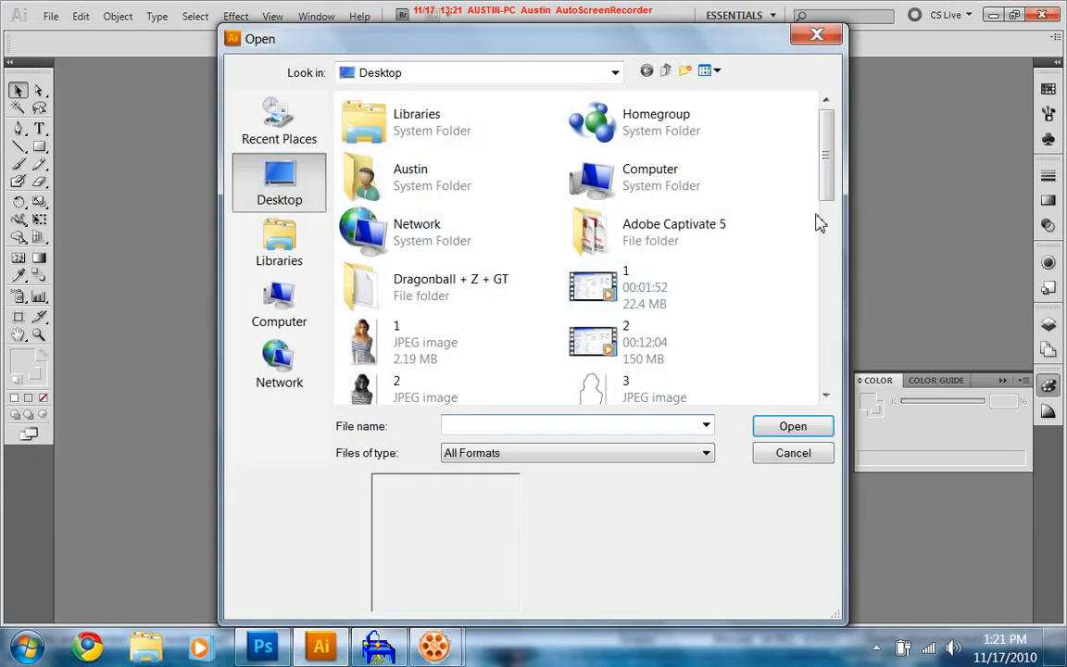
pyautogui.scroll(-3)
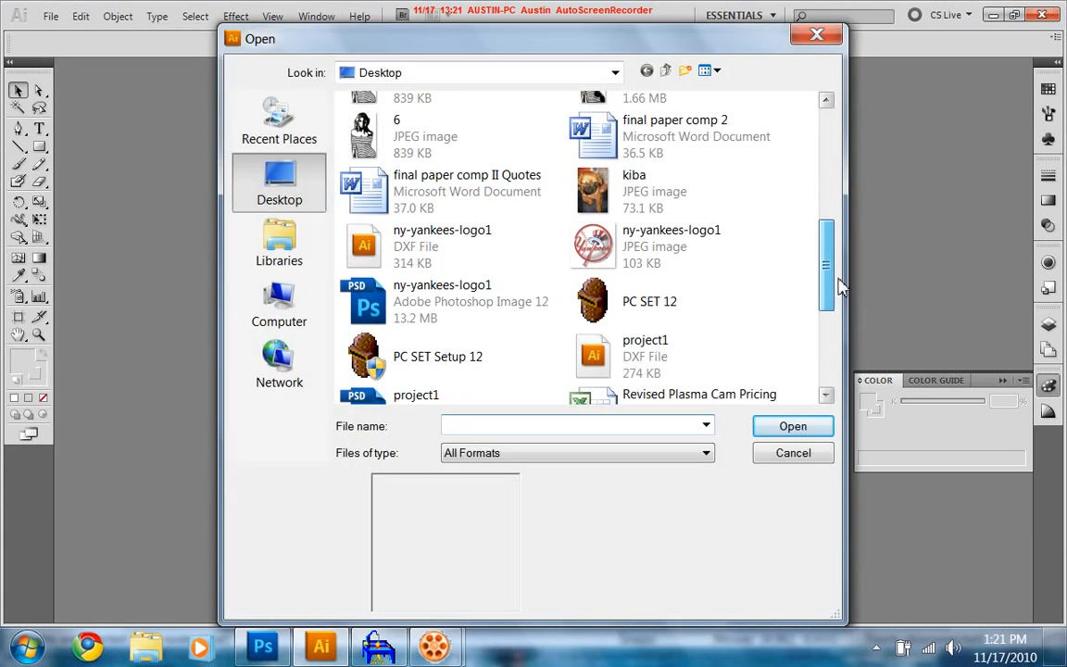
pyautogui.click(441, 300)
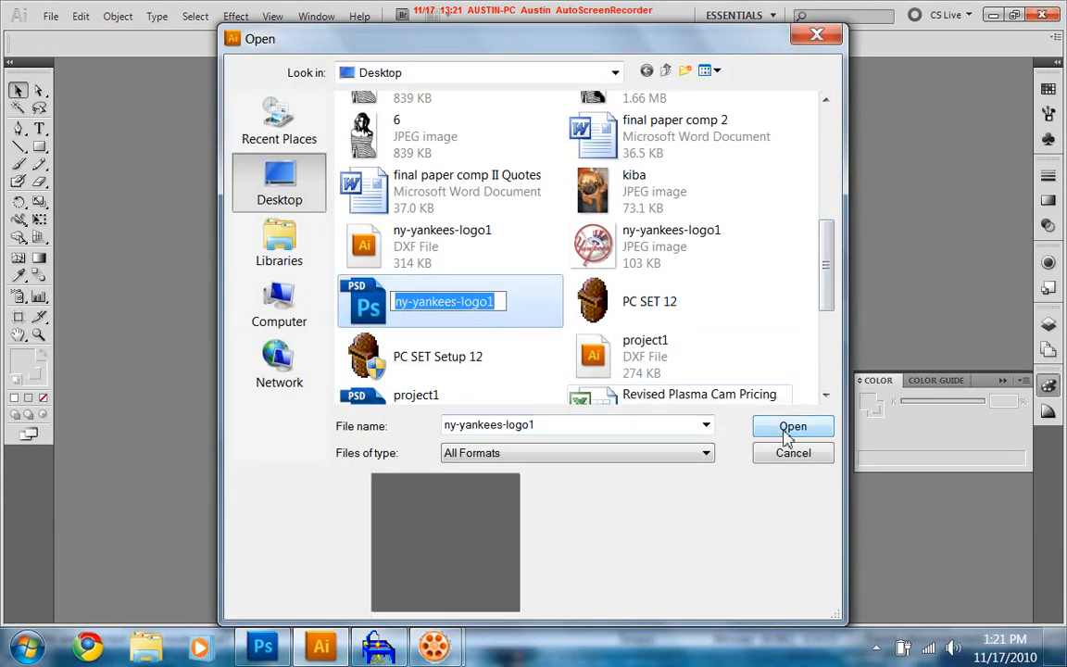
pyautogui.click(793, 426)
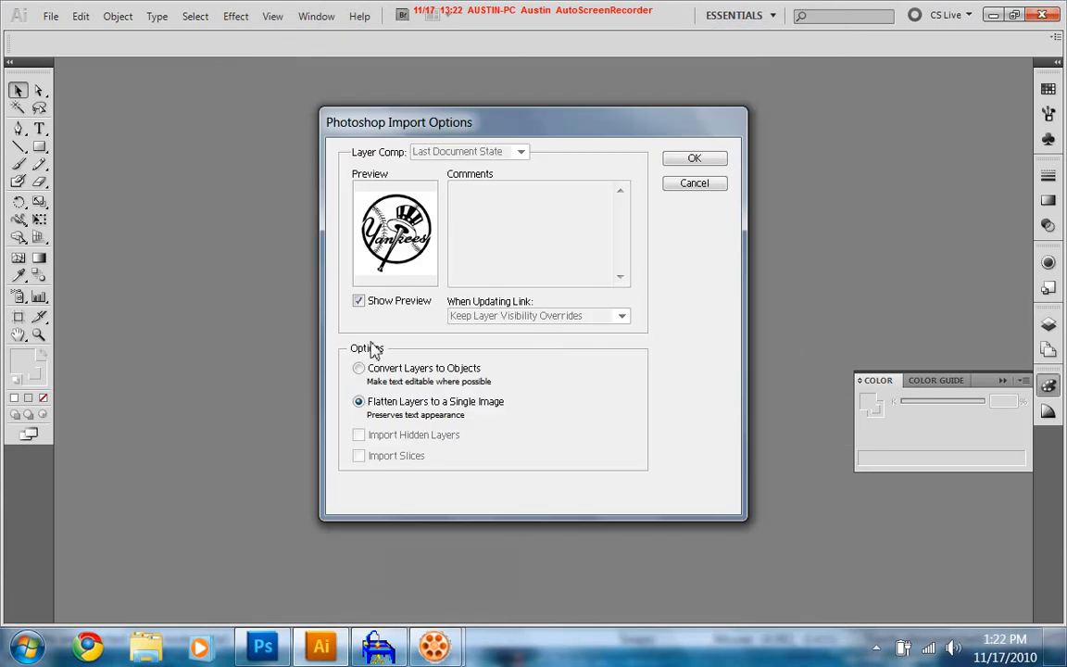
pyautogui.click(693, 157)
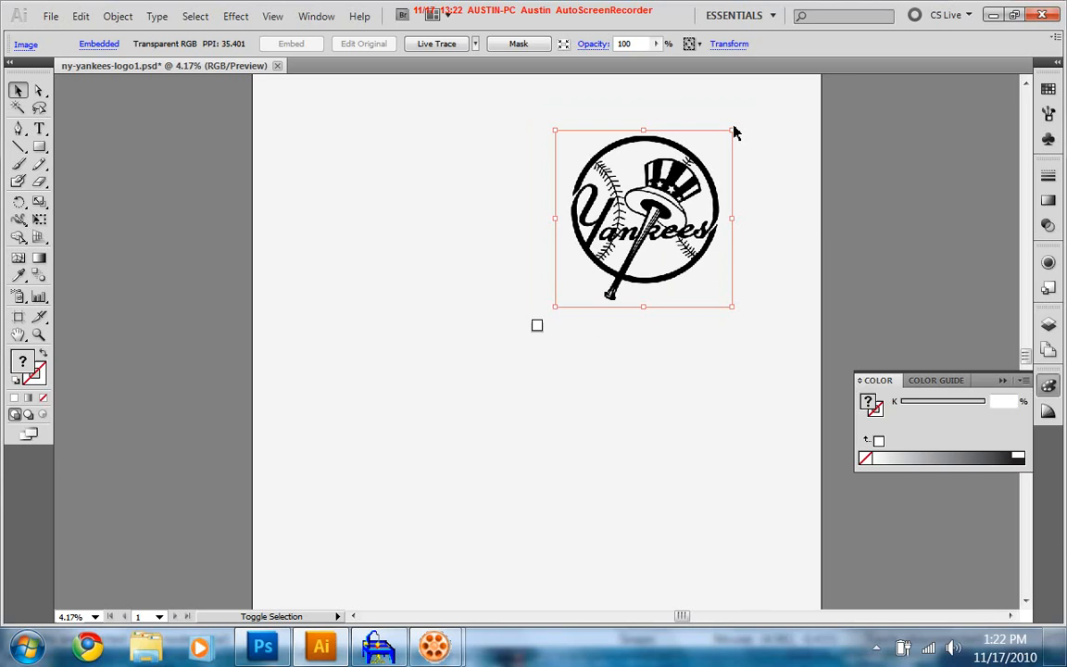
pyautogui.click(436, 44)
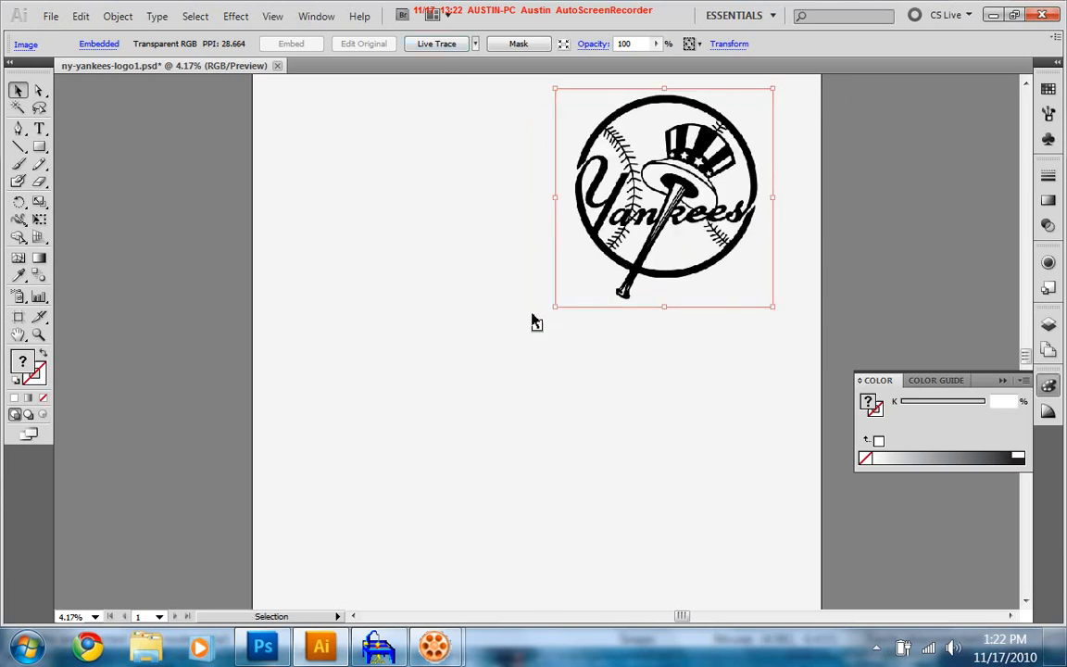
pyautogui.click(538, 325)
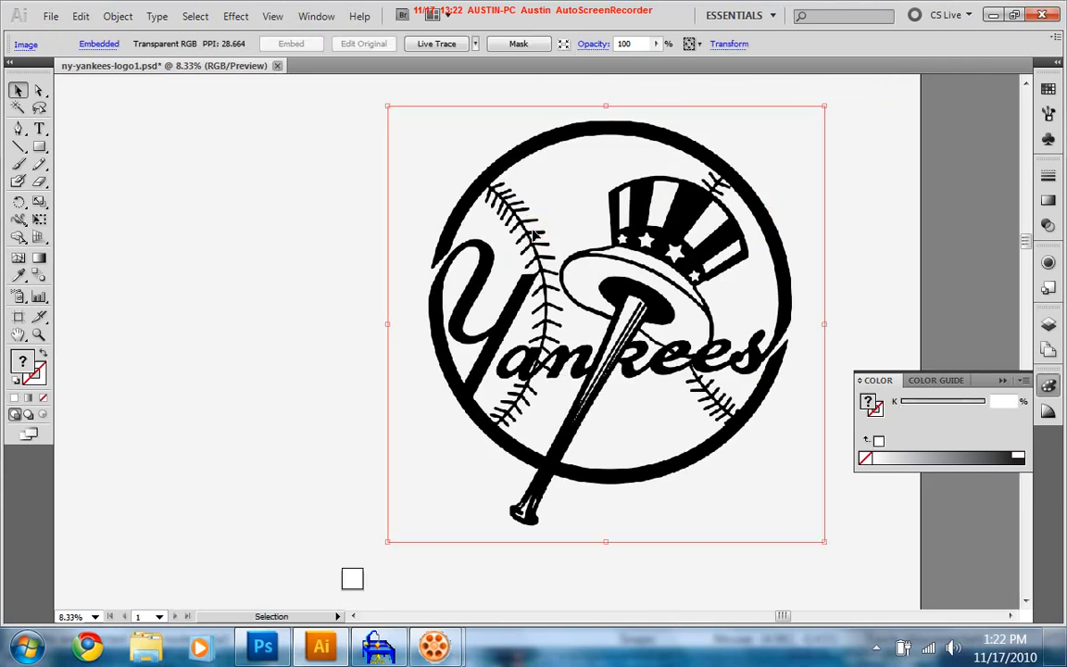
pyautogui.click(437, 45)
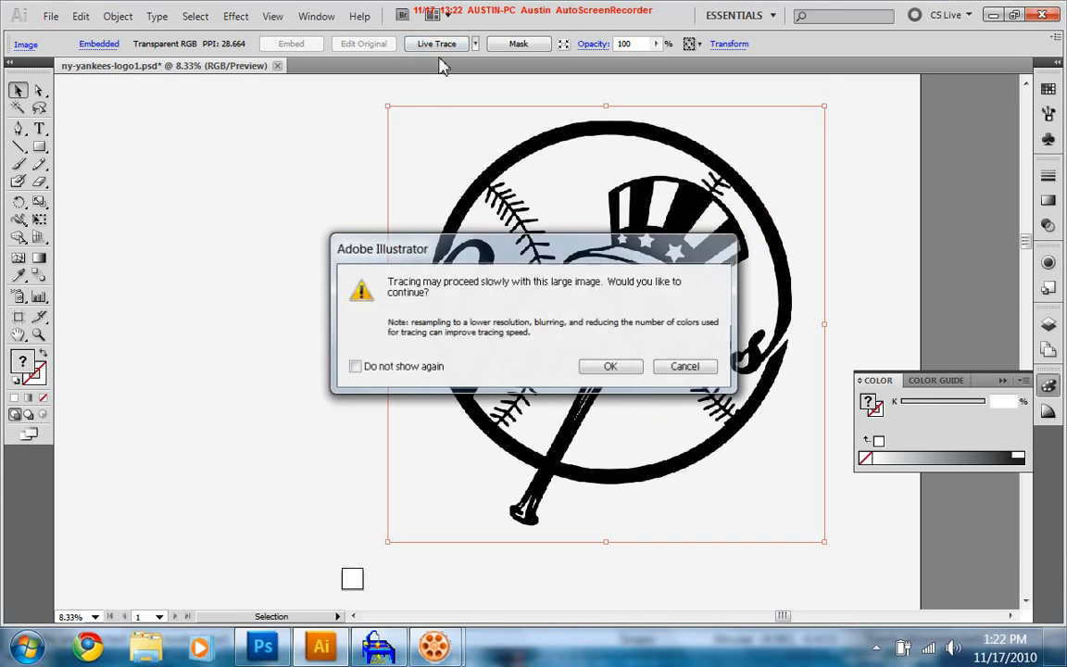
pyautogui.click(609, 367)
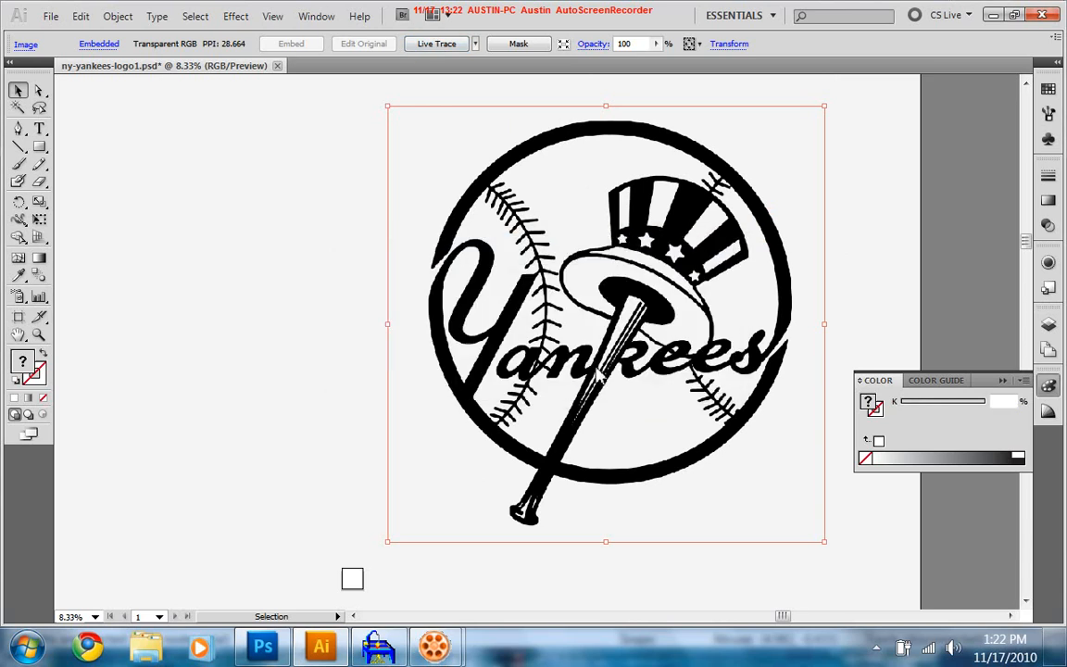
pyautogui.click(435, 45)
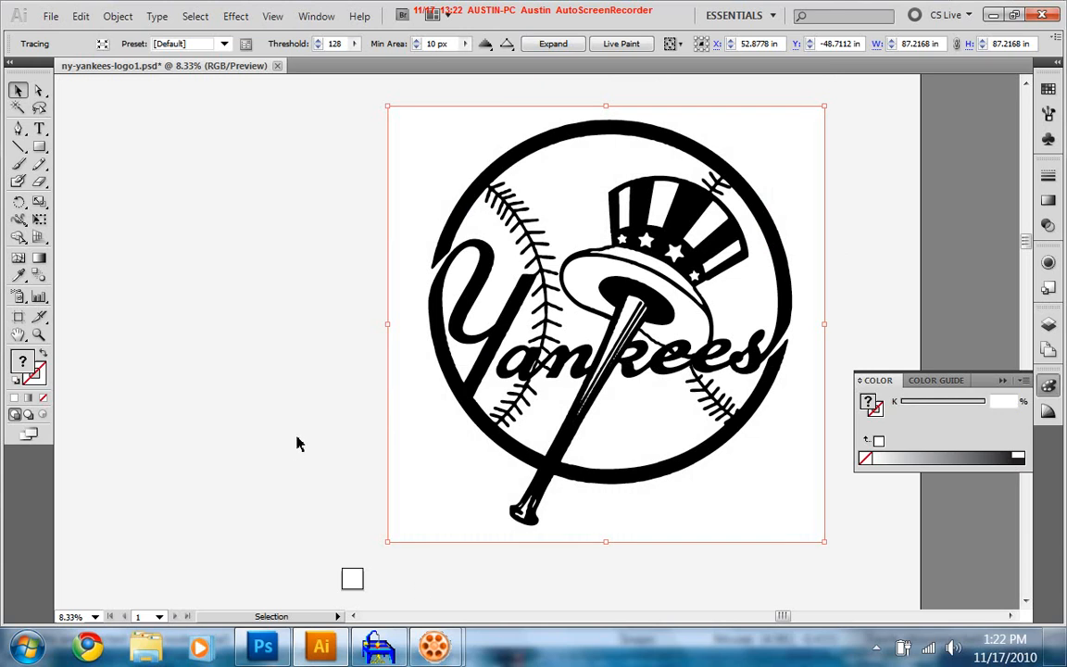
pyautogui.moveTo(293, 178)
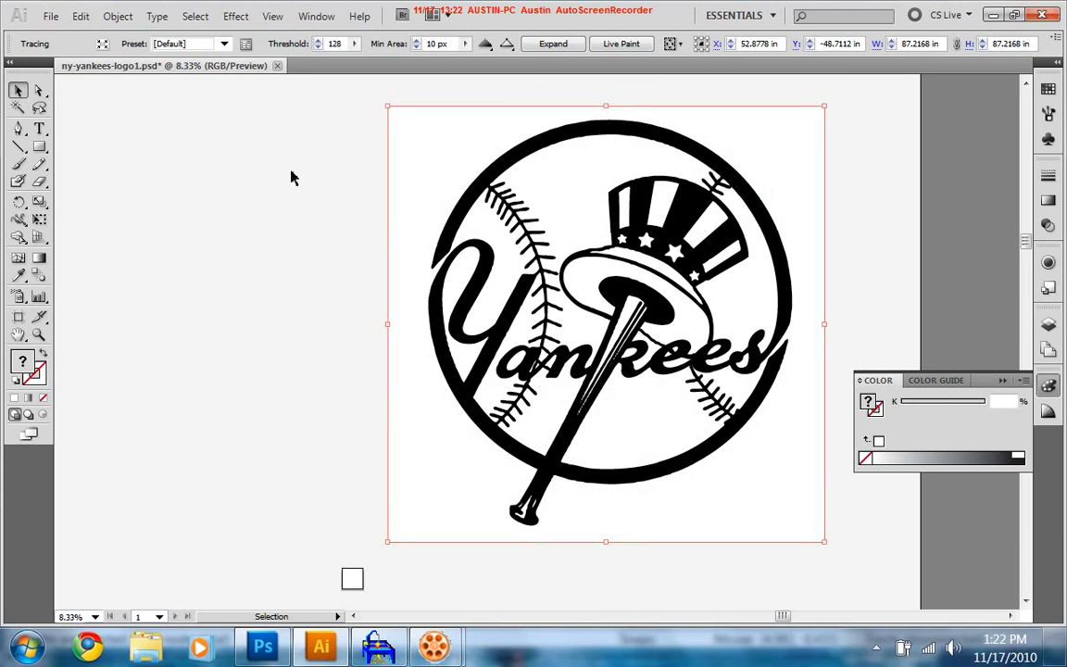
pyautogui.moveTo(589, 60)
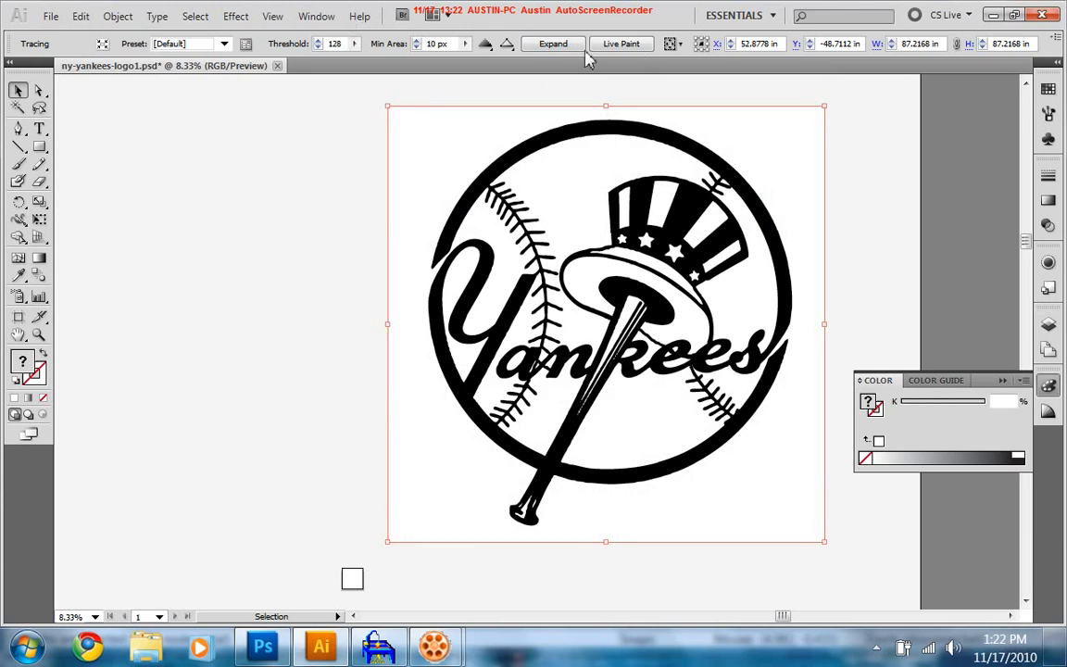
pyautogui.moveTo(793, 369)
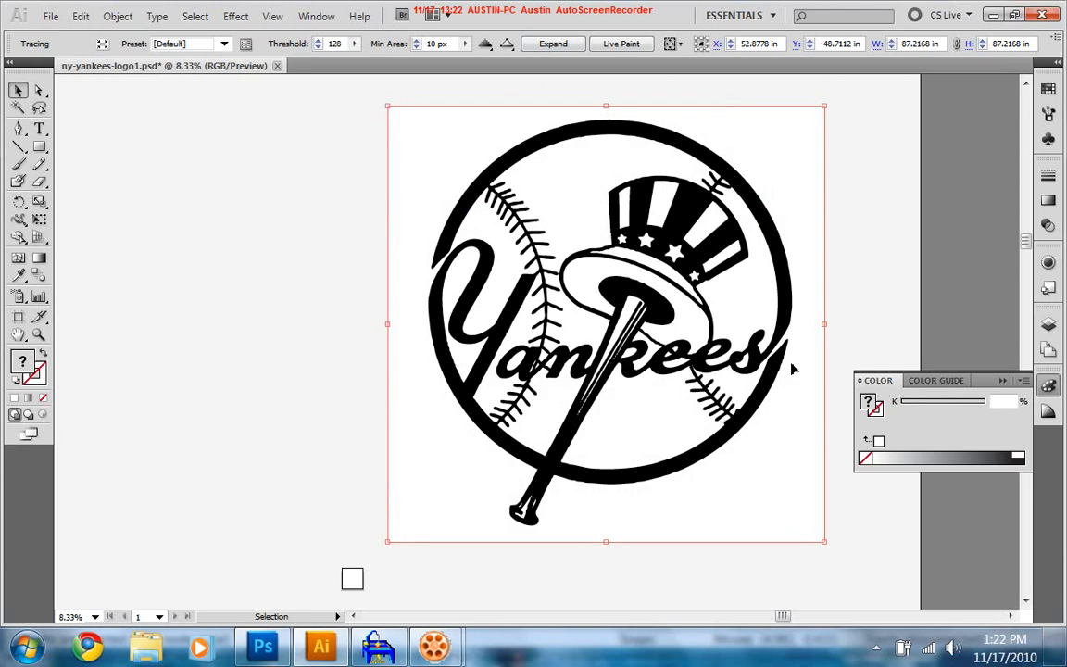
pyautogui.moveTo(602, 500)
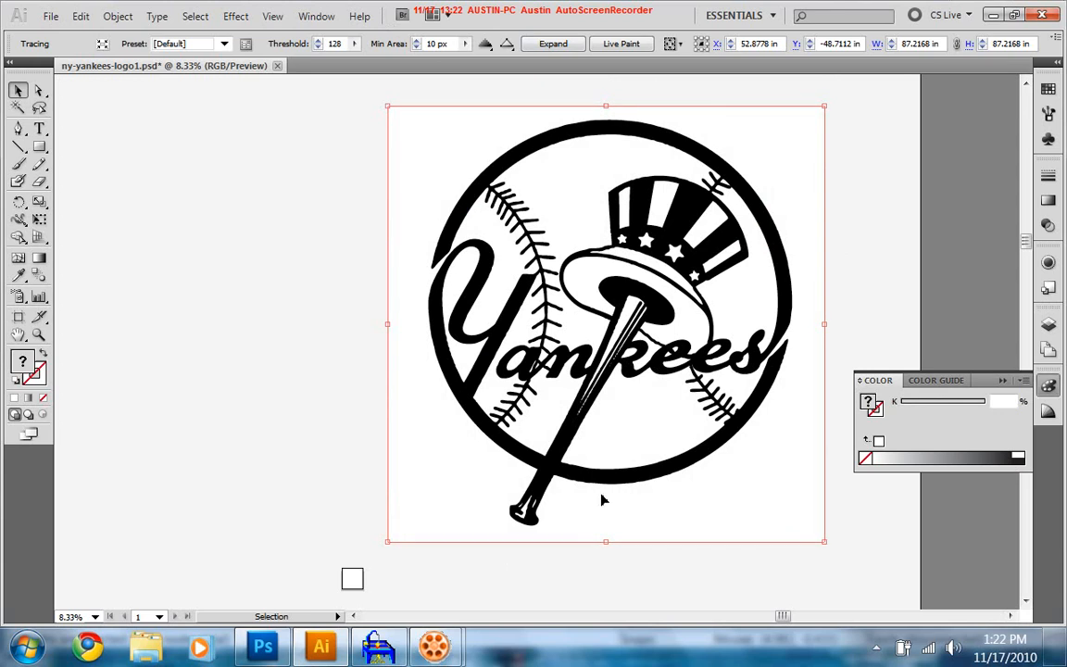
pyautogui.moveTo(545, 415)
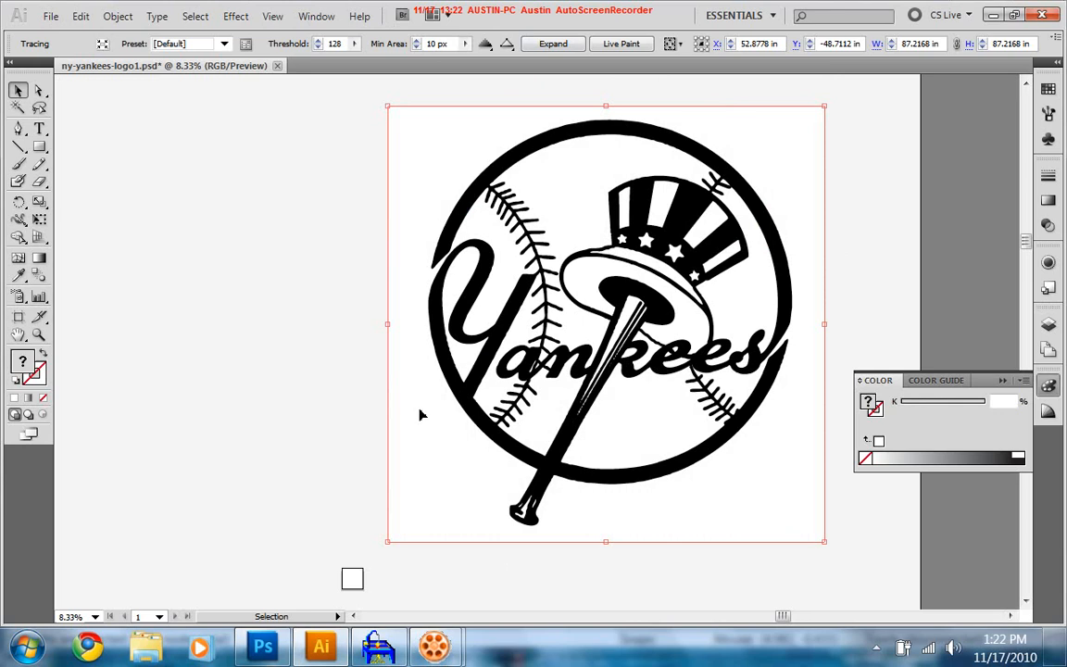
pyautogui.moveTo(612, 400)
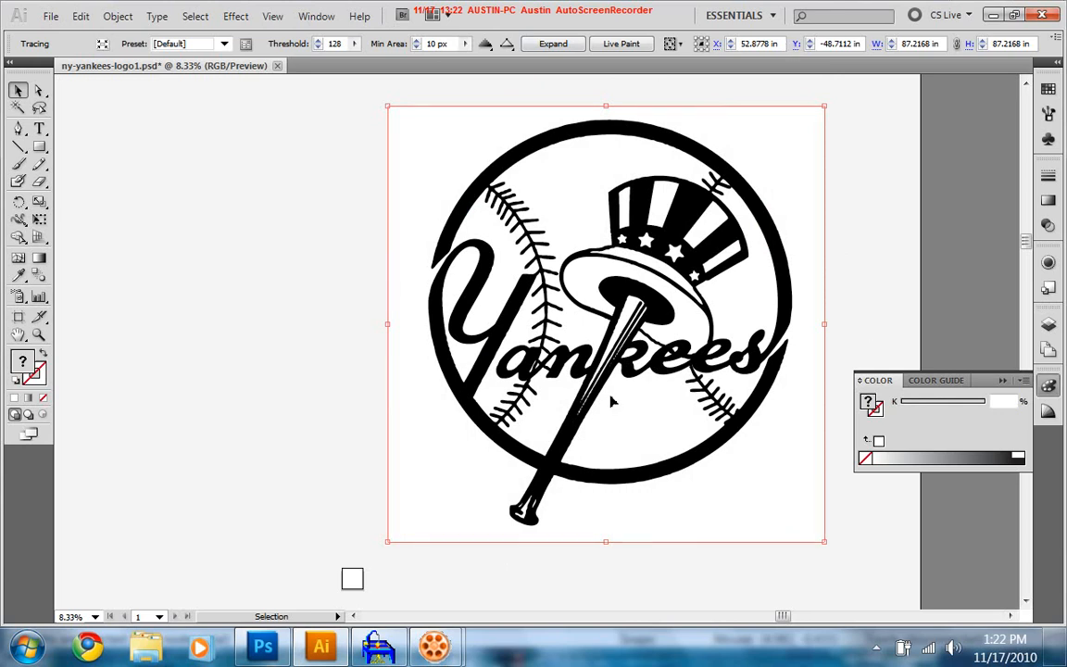
pyautogui.moveTo(491, 172)
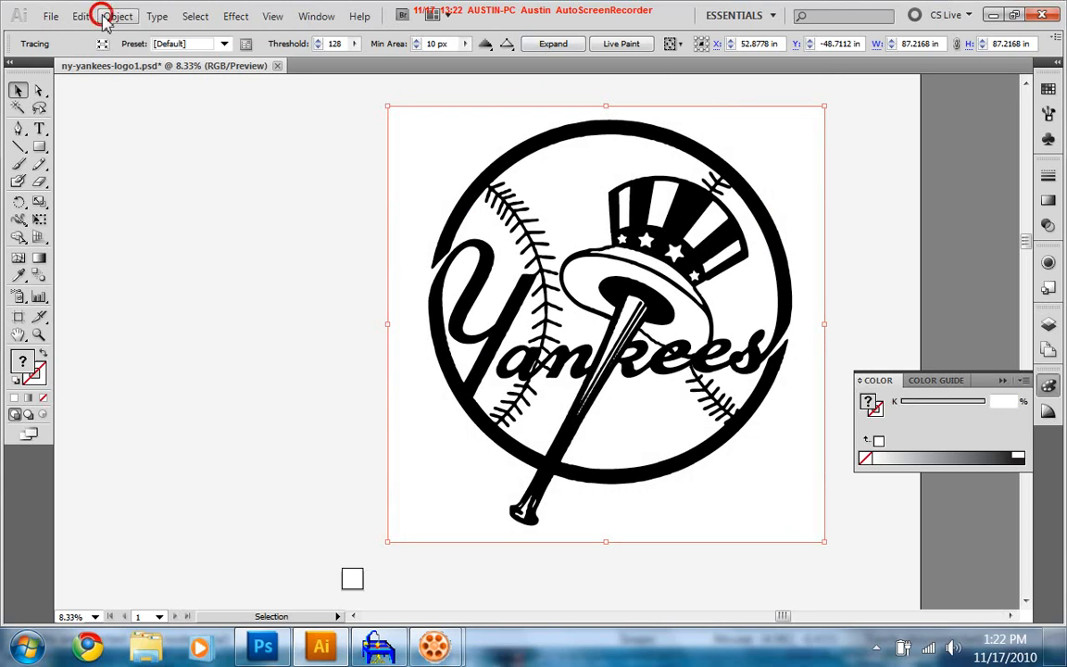
# Step: Review Tracing Options in Black and White mode at threshold 128 and run the trace
pyautogui.click(118, 15)
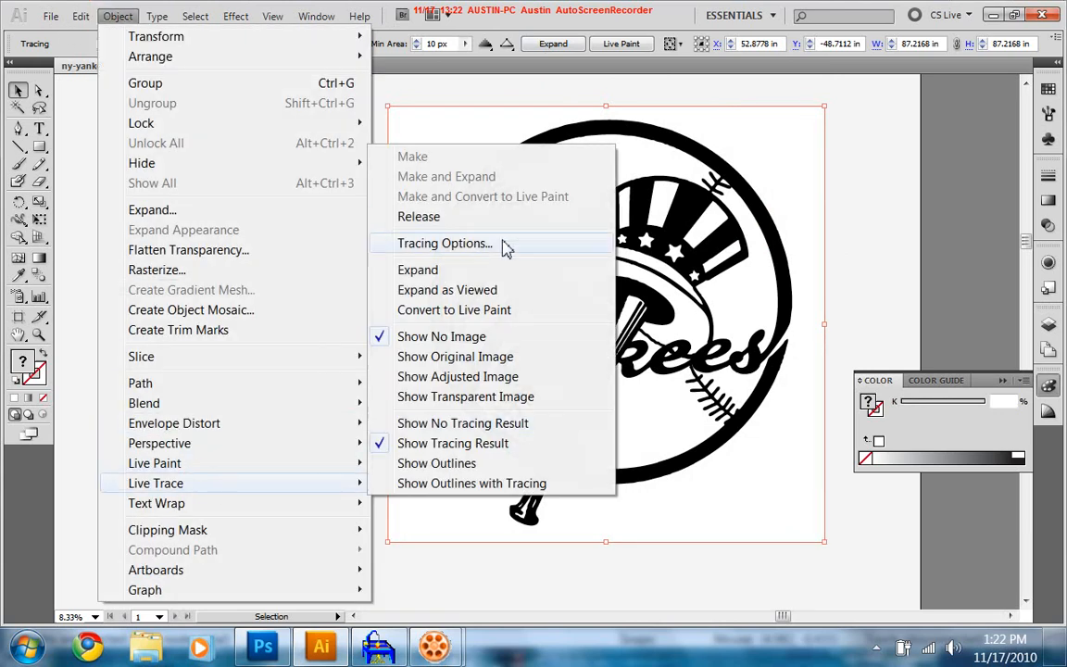
pyautogui.click(445, 243)
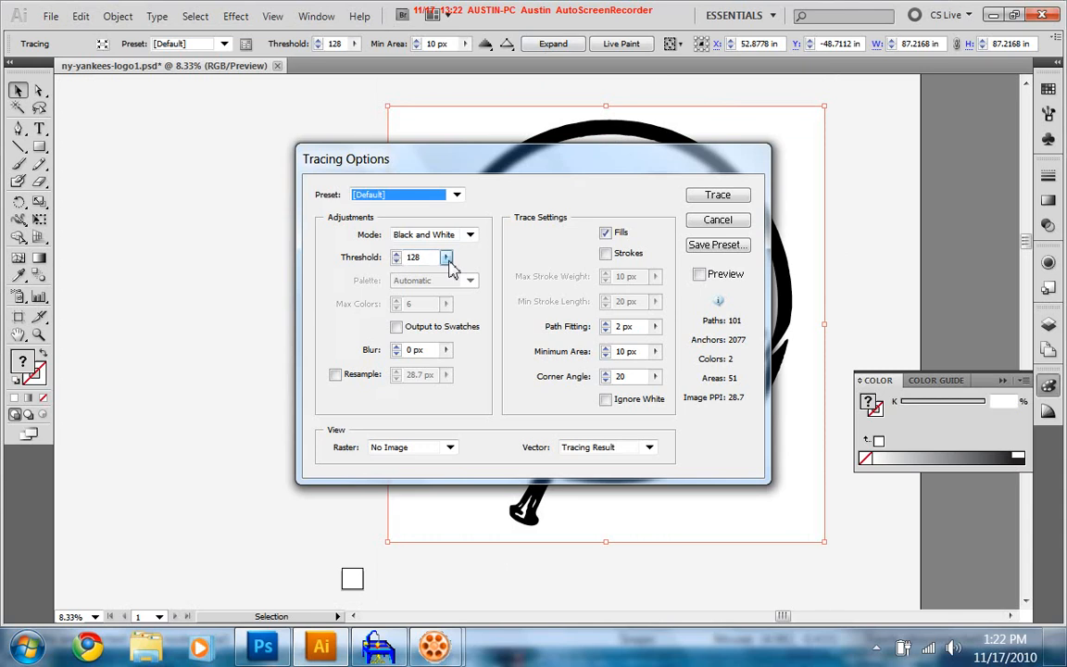
pyautogui.moveTo(437, 447)
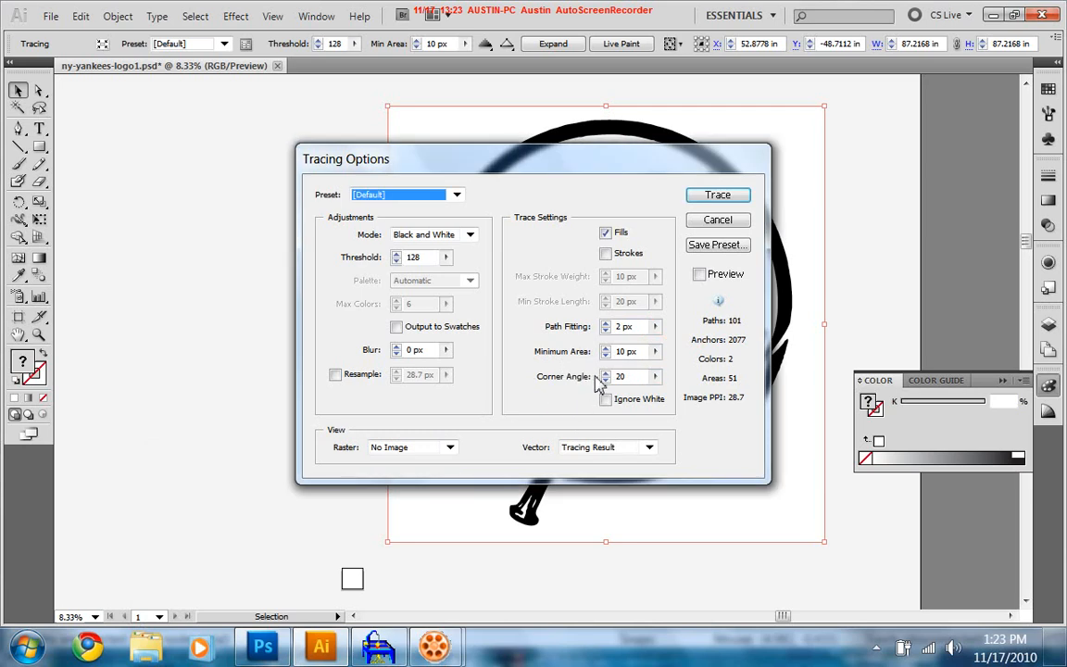
pyautogui.click(628, 376)
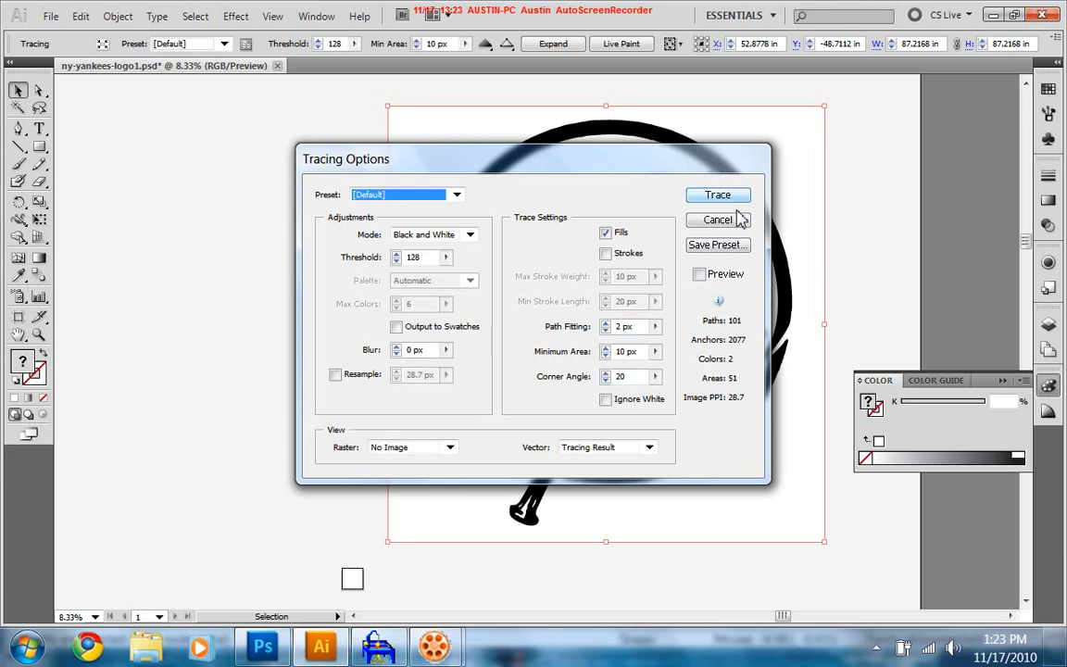
pyautogui.click(718, 195)
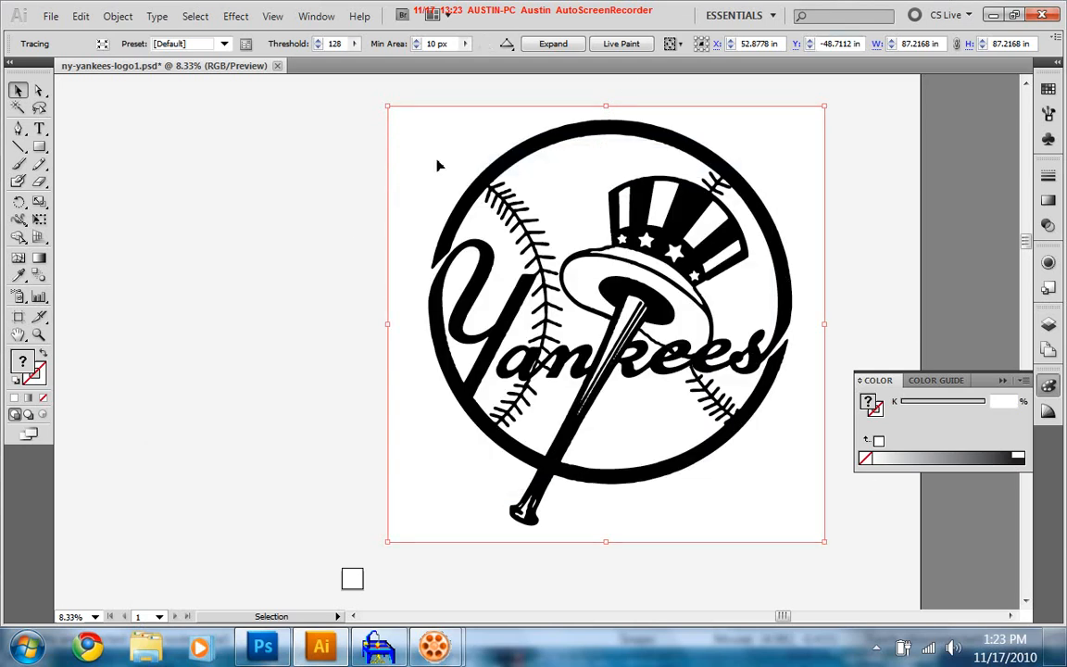
# Step: Expand the traced logo into editable paths and ungroup them
pyautogui.click(553, 45)
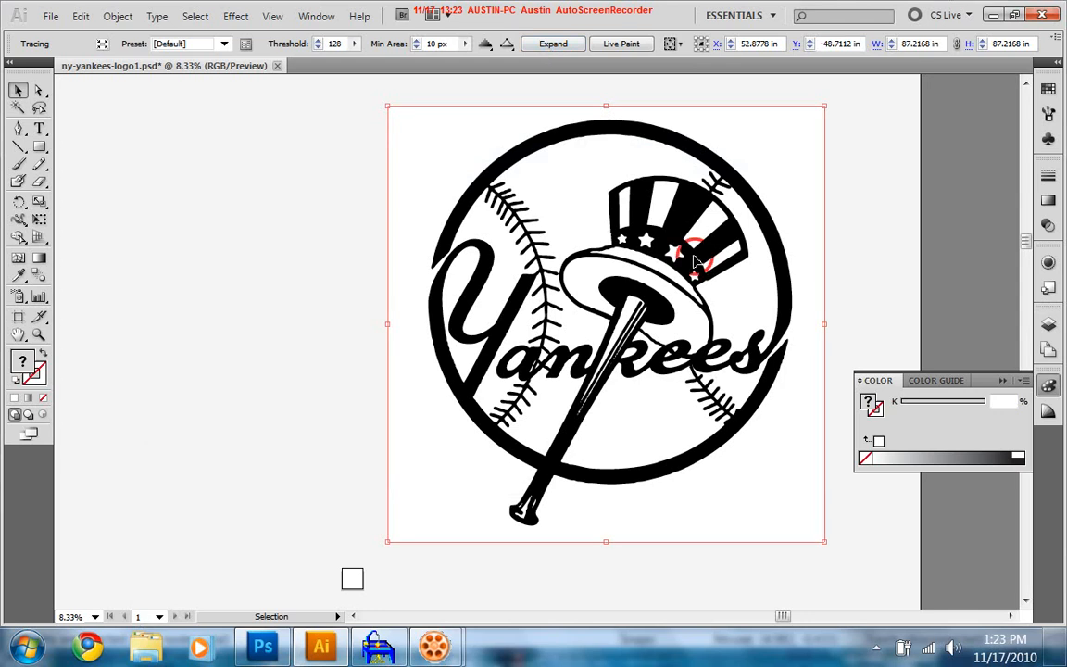
pyautogui.click(552, 44)
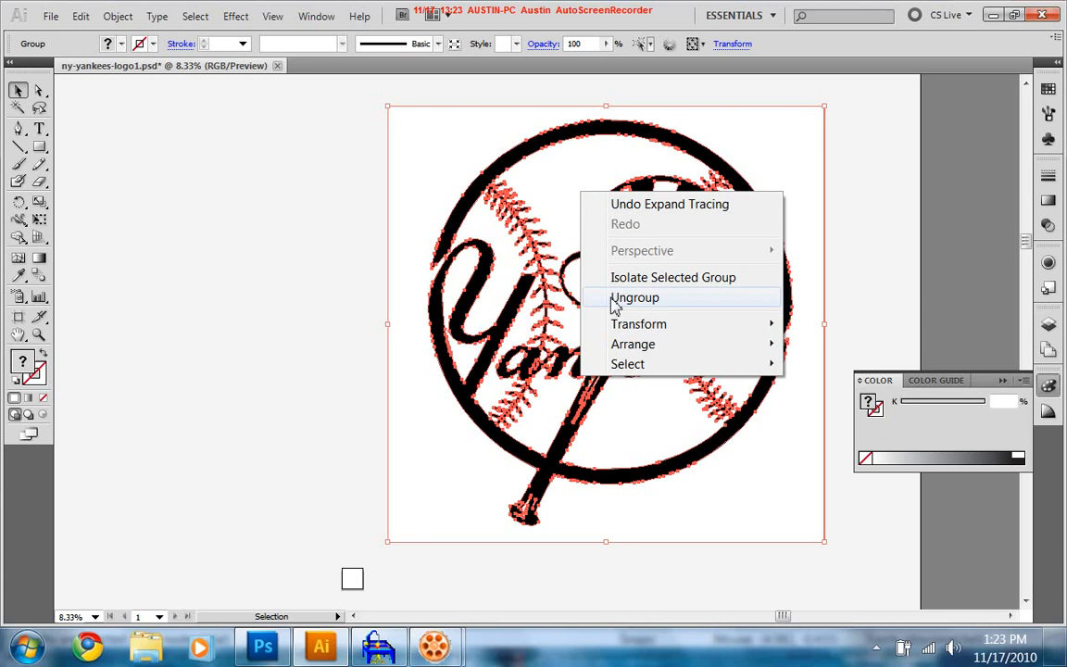
pyautogui.click(634, 297)
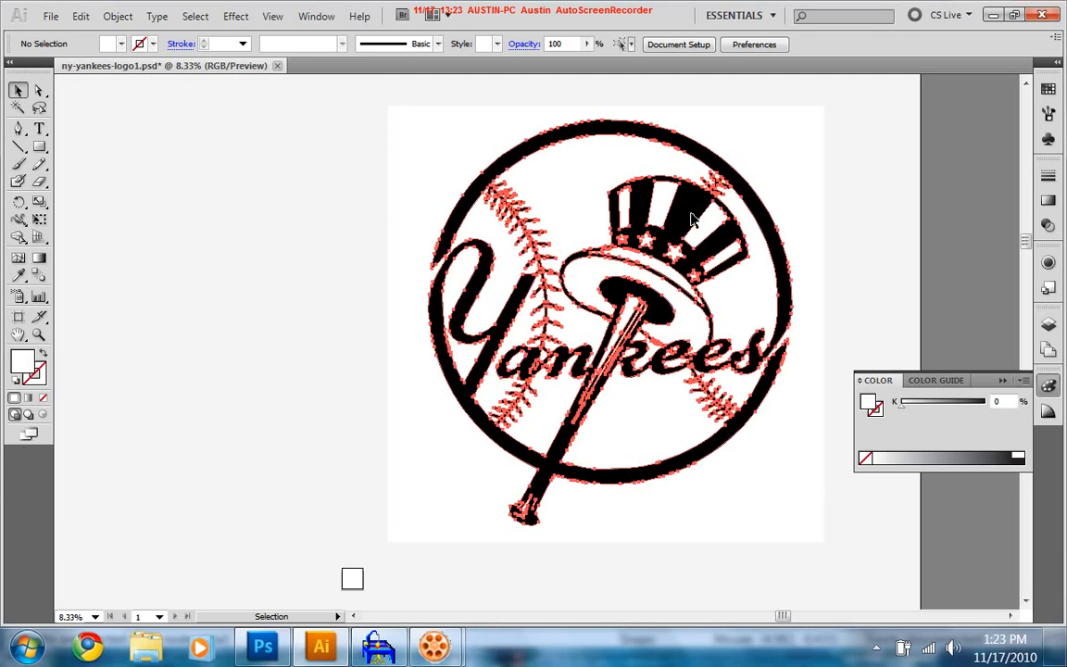
# Step: Drag the compound-path logo artwork to a new position on the artboard
pyautogui.moveTo(602, 325); pyautogui.dragTo(222, 324)
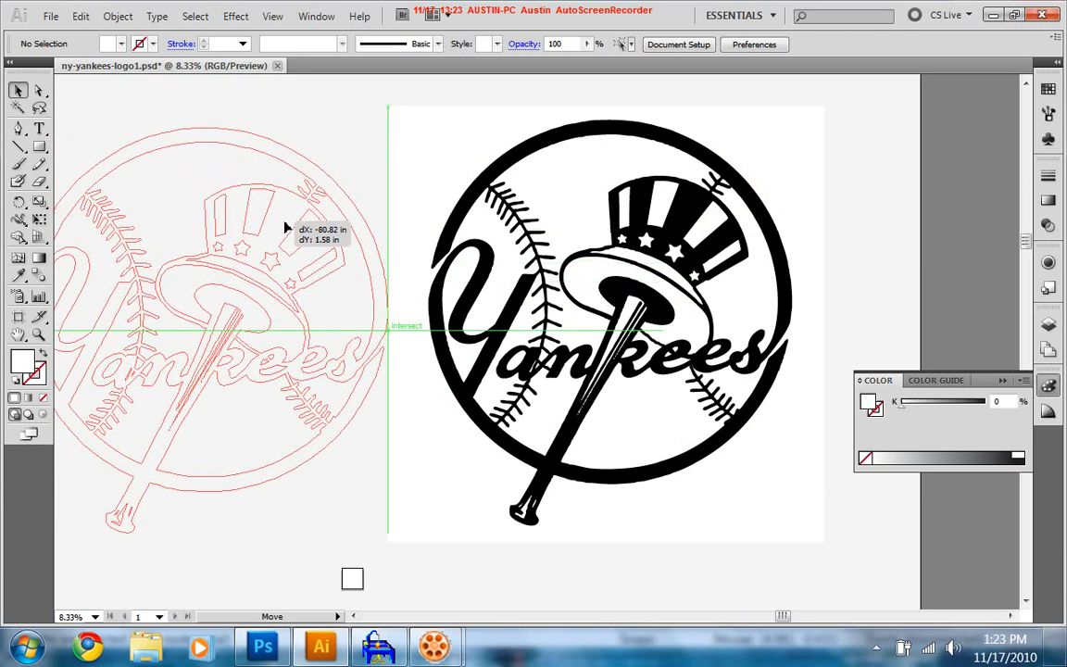
pyautogui.moveTo(288, 228); pyautogui.dragTo(232, 242)
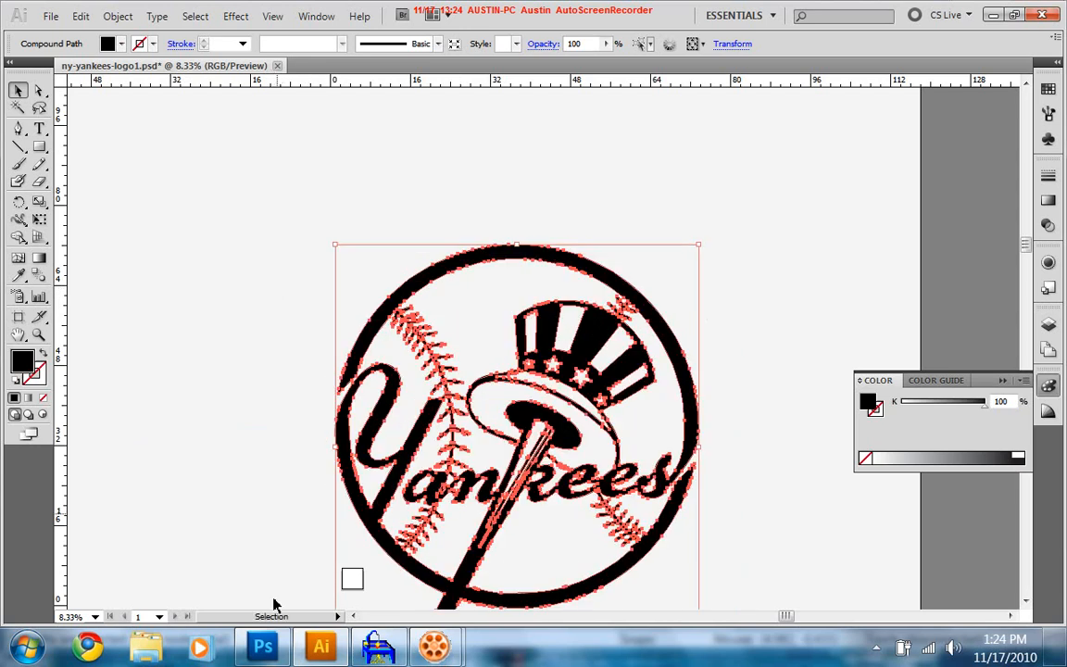
pyautogui.scroll(-3)
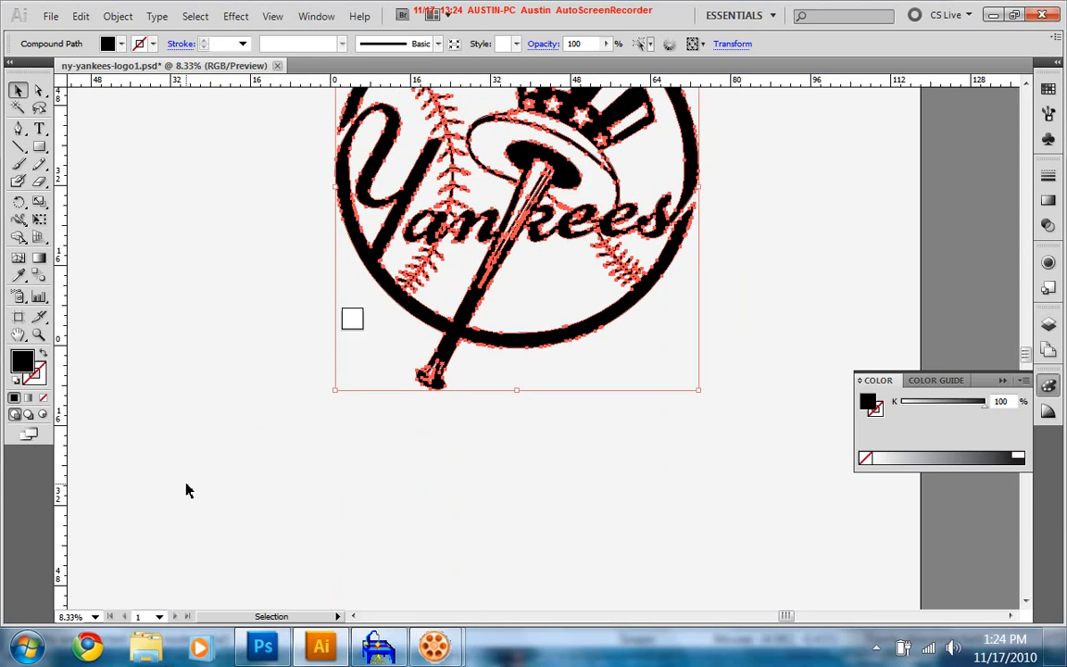
pyautogui.moveTo(453, 327)
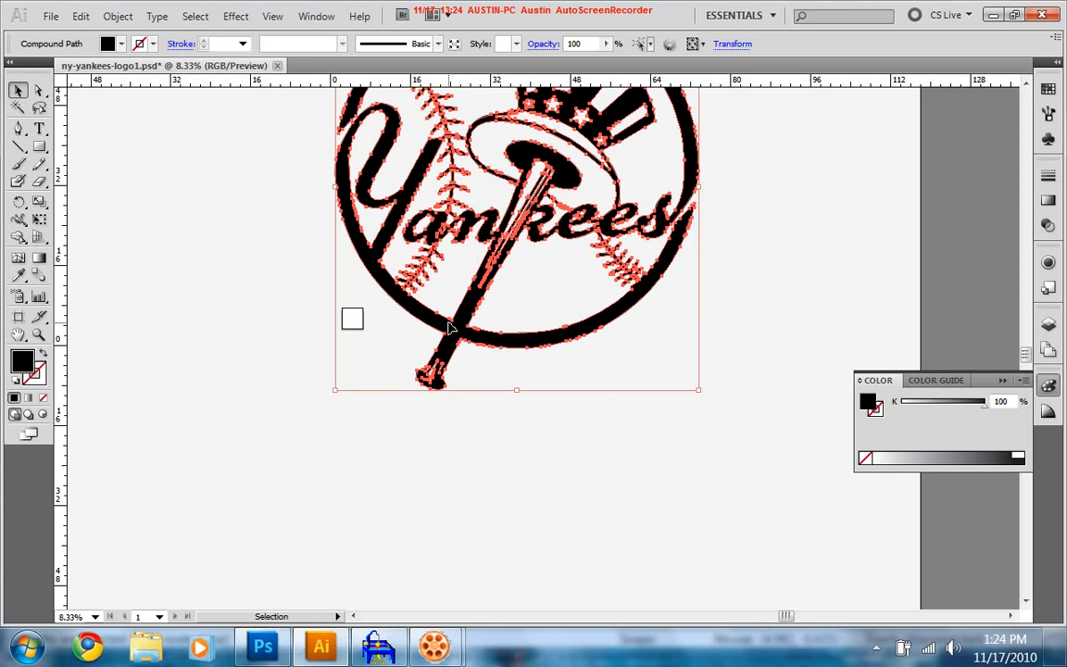
pyautogui.scroll(-3)
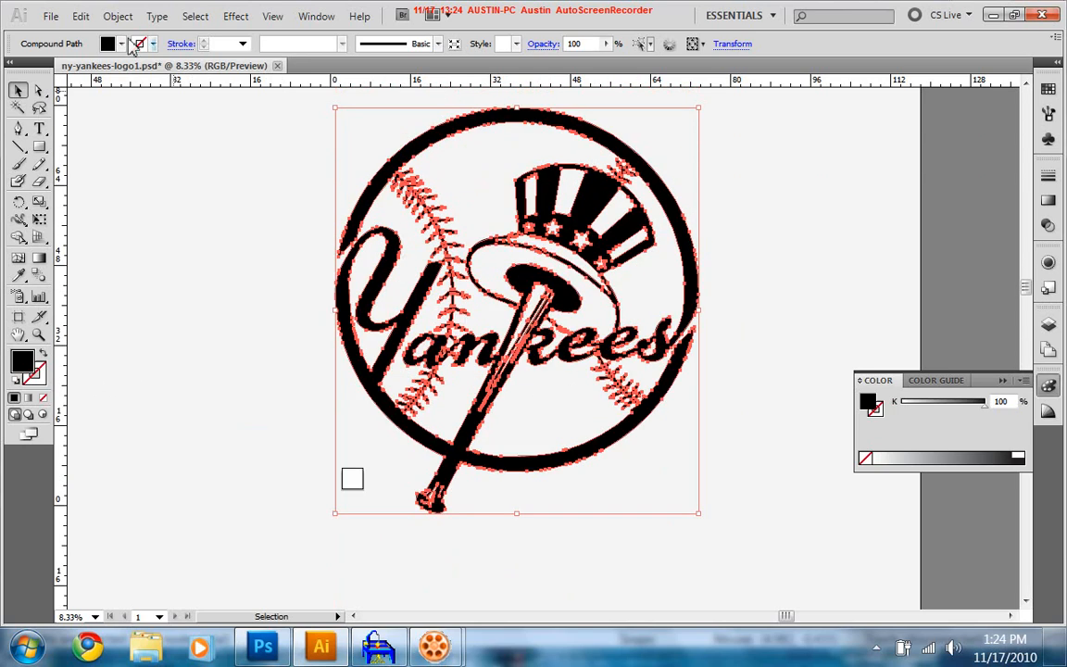
# Step: Export the logo as AutoCAD DXF ny-yankees-logo1 to the Desktop, replacing the existing file
pyautogui.click(50, 15)
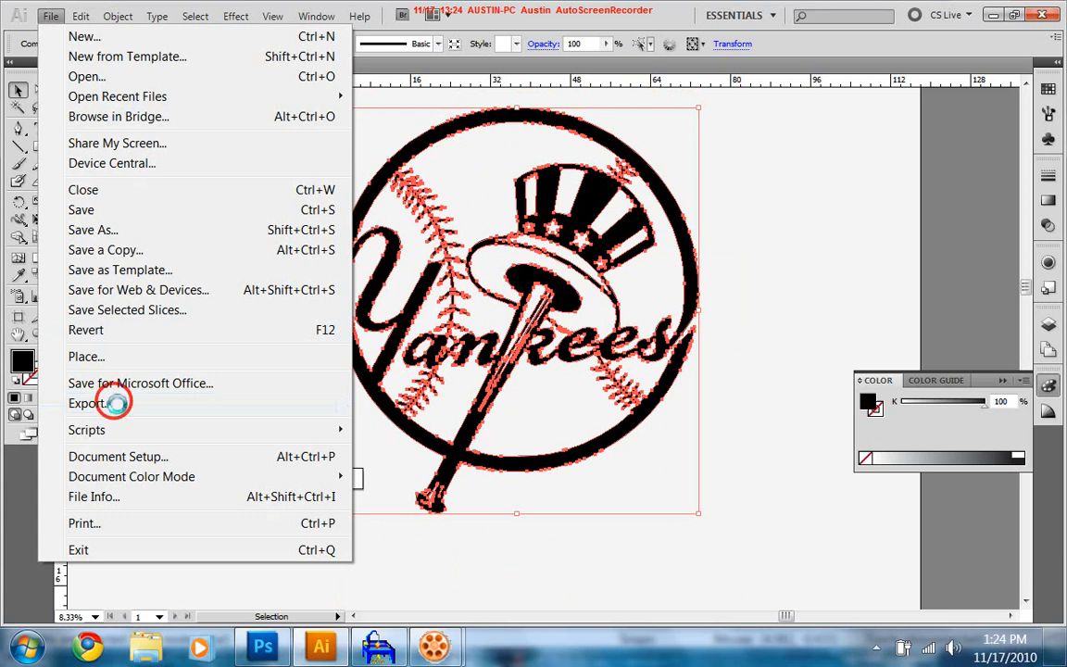
pyautogui.click(86, 404)
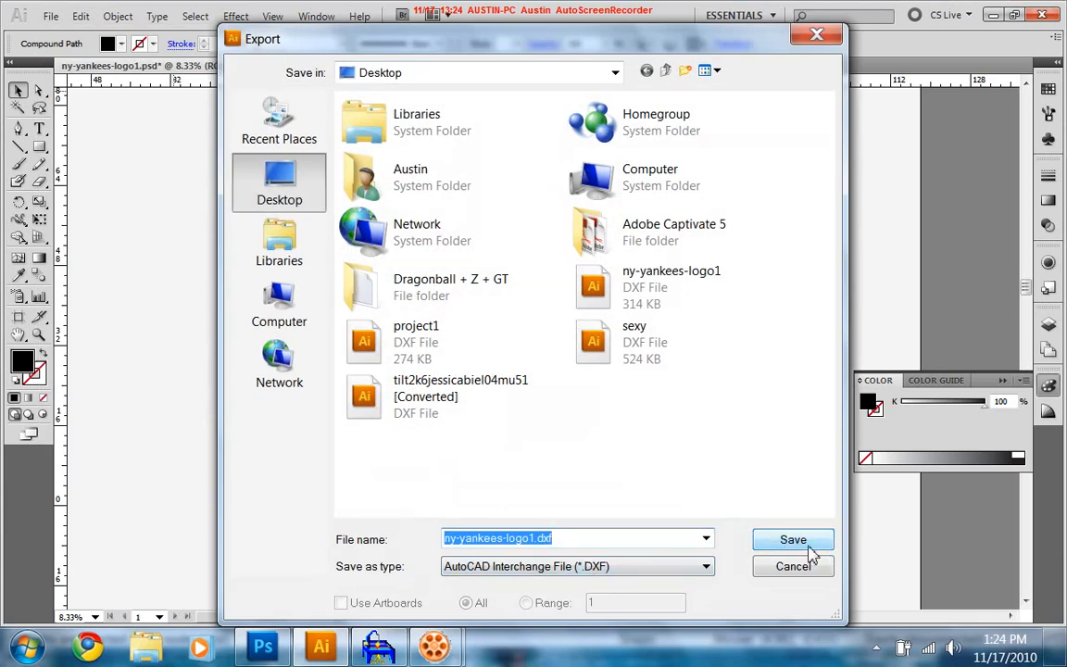
pyautogui.click(793, 539)
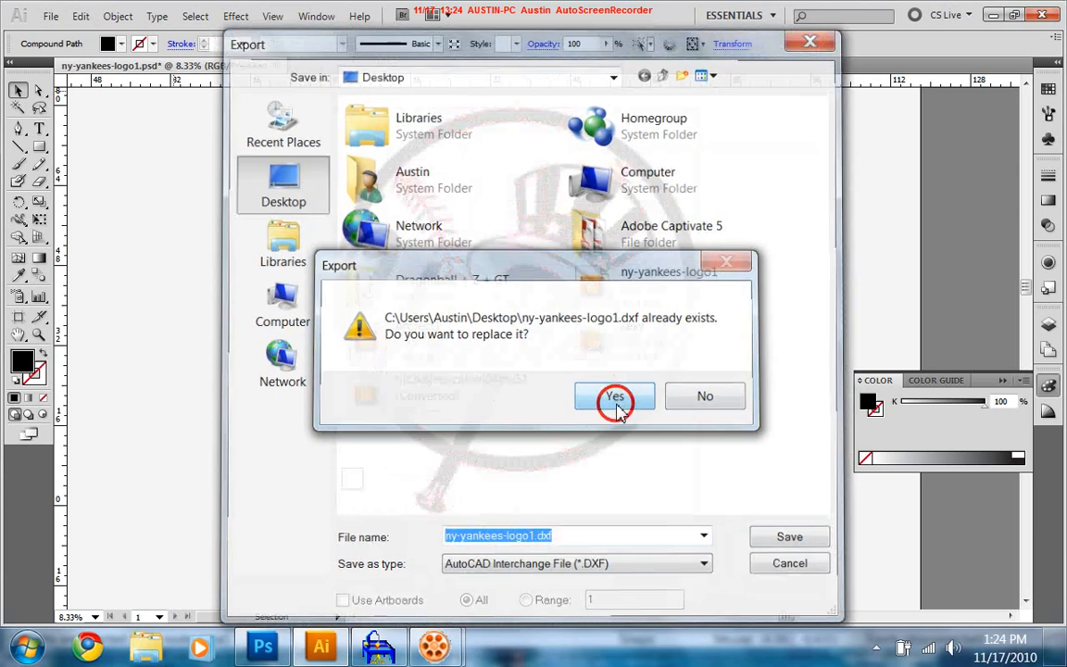
pyautogui.click(615, 396)
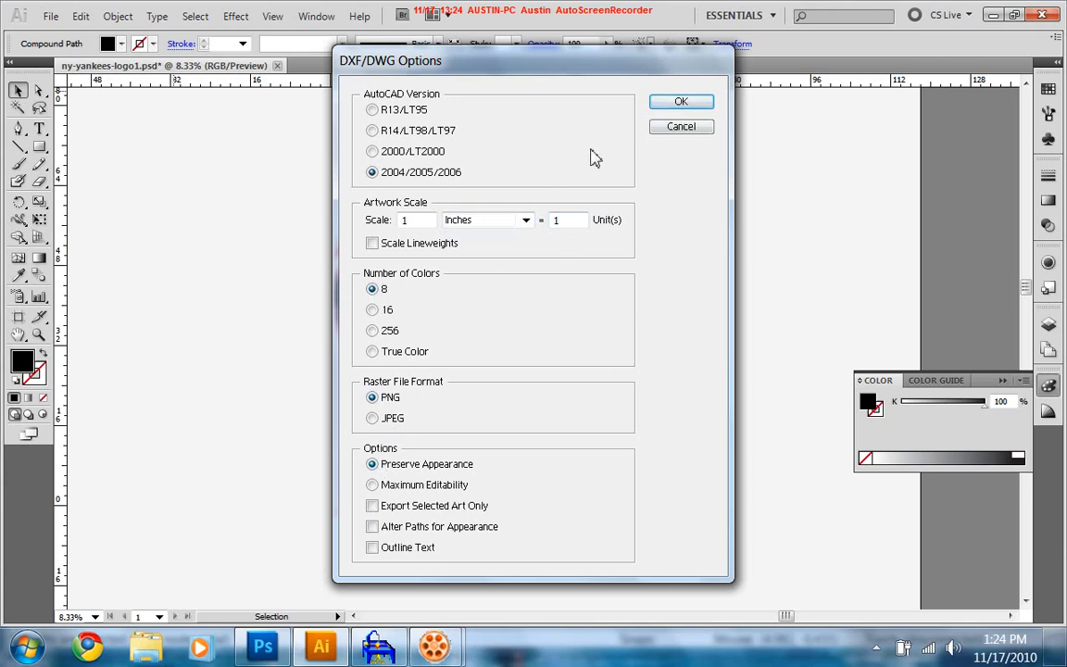
pyautogui.click(682, 100)
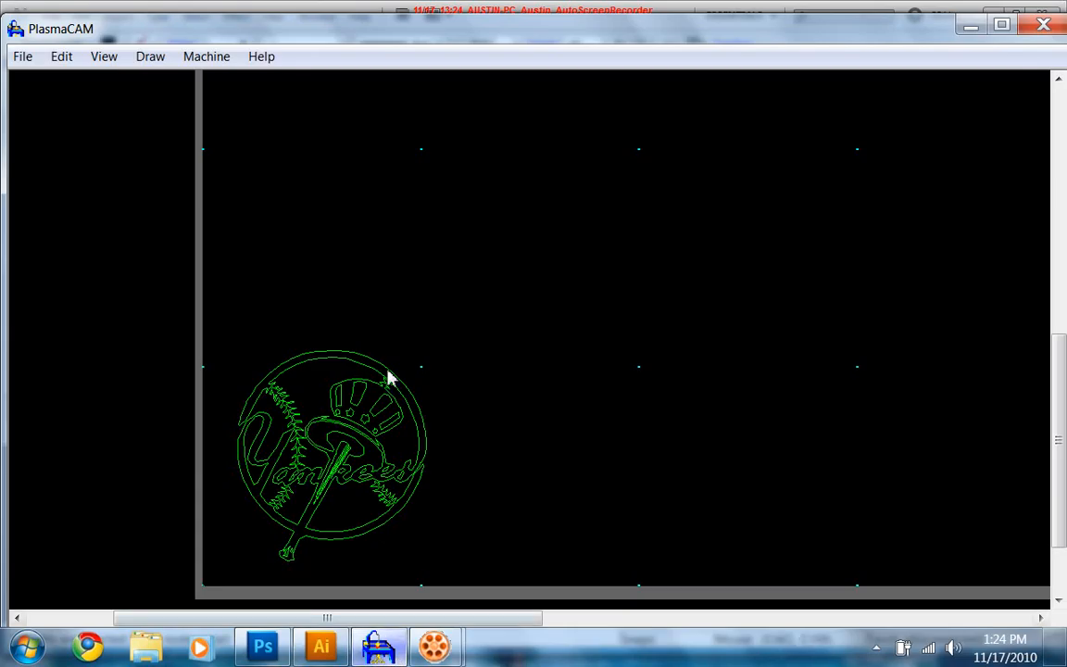
pyautogui.moveTo(336, 360)
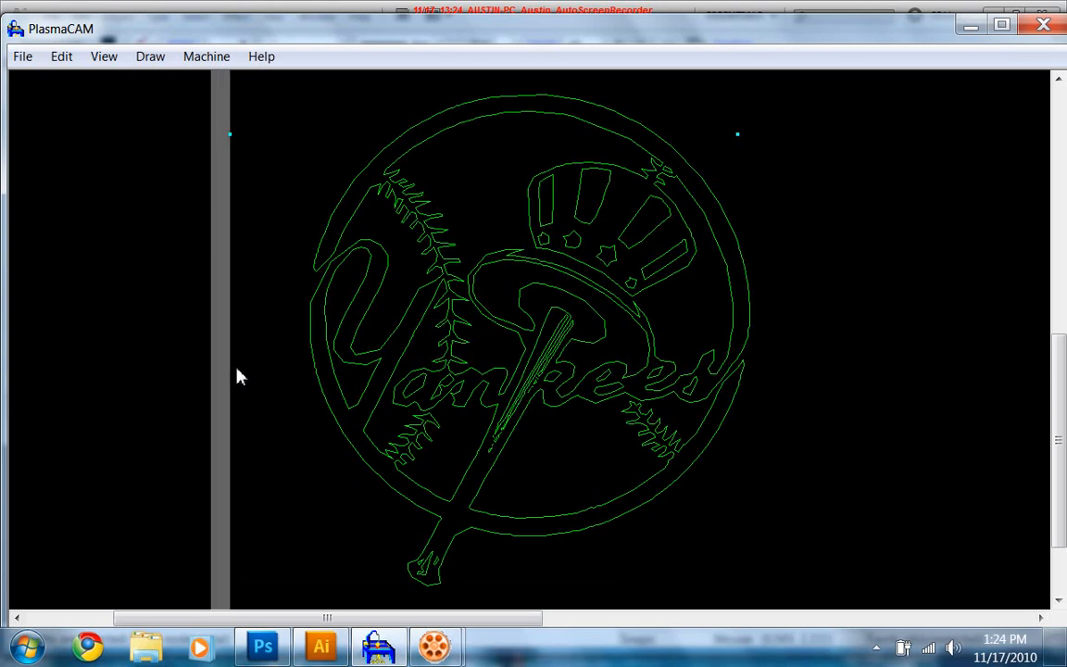
pyautogui.moveTo(287, 205)
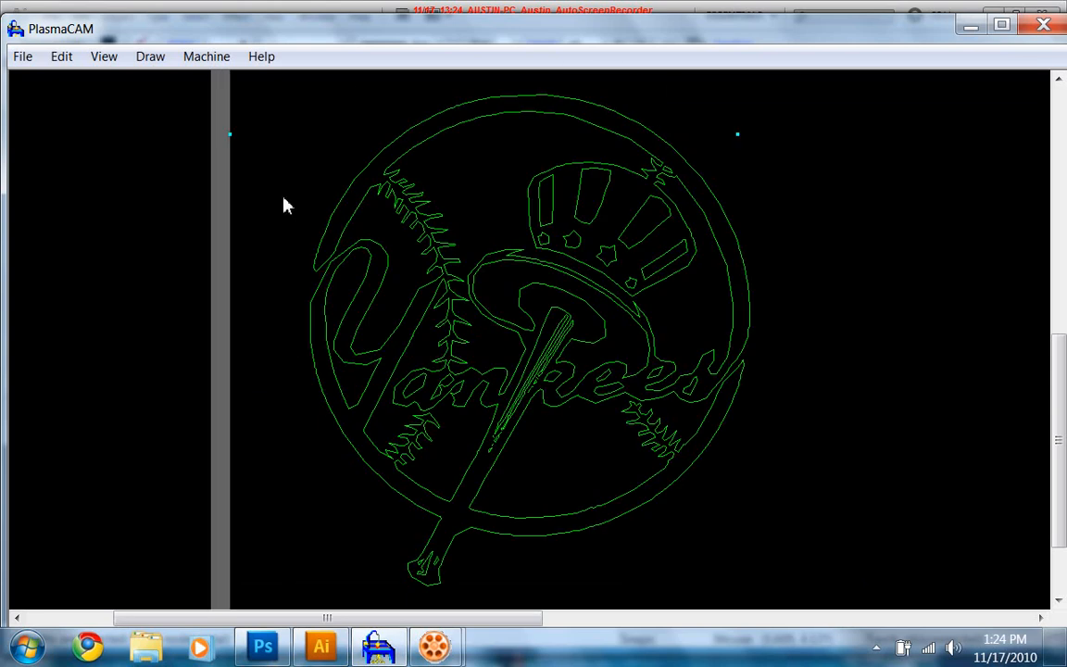
pyautogui.moveTo(782, 282)
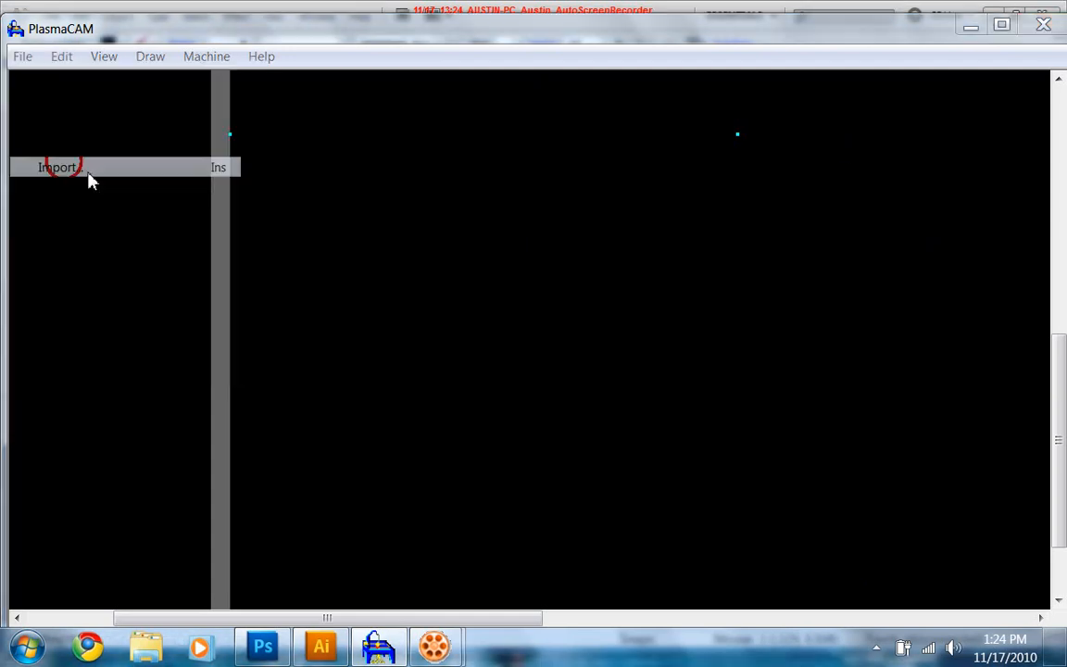
# Step: Import the ny-yankees-logo1 DXF from the Desktop into the PlasmaCAM drawing
pyautogui.click(59, 167)
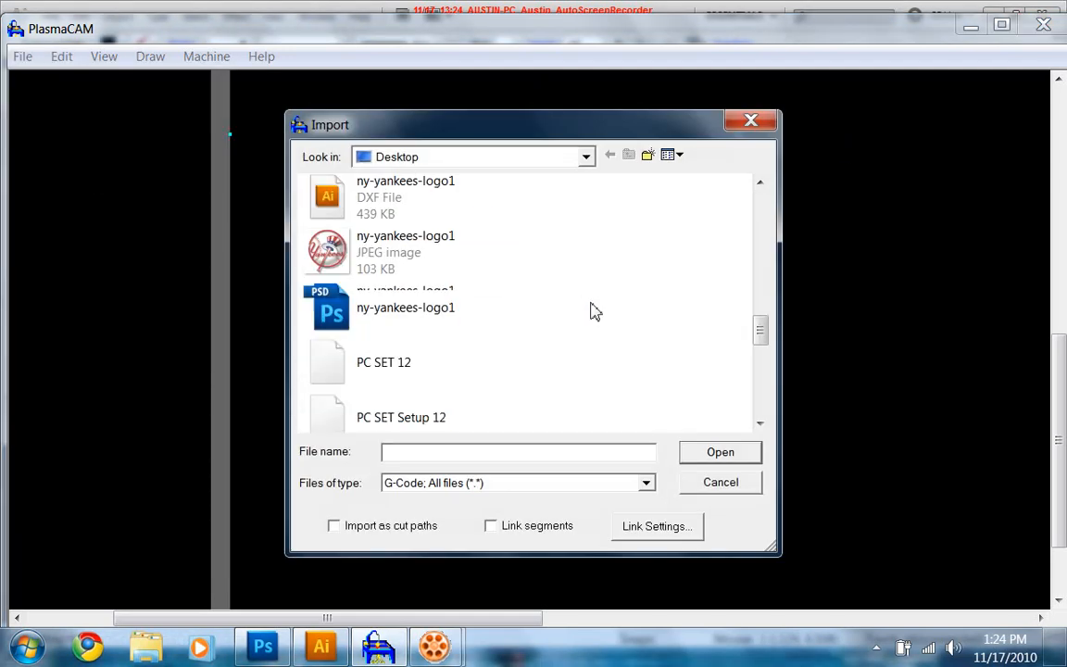
pyautogui.click(404, 197)
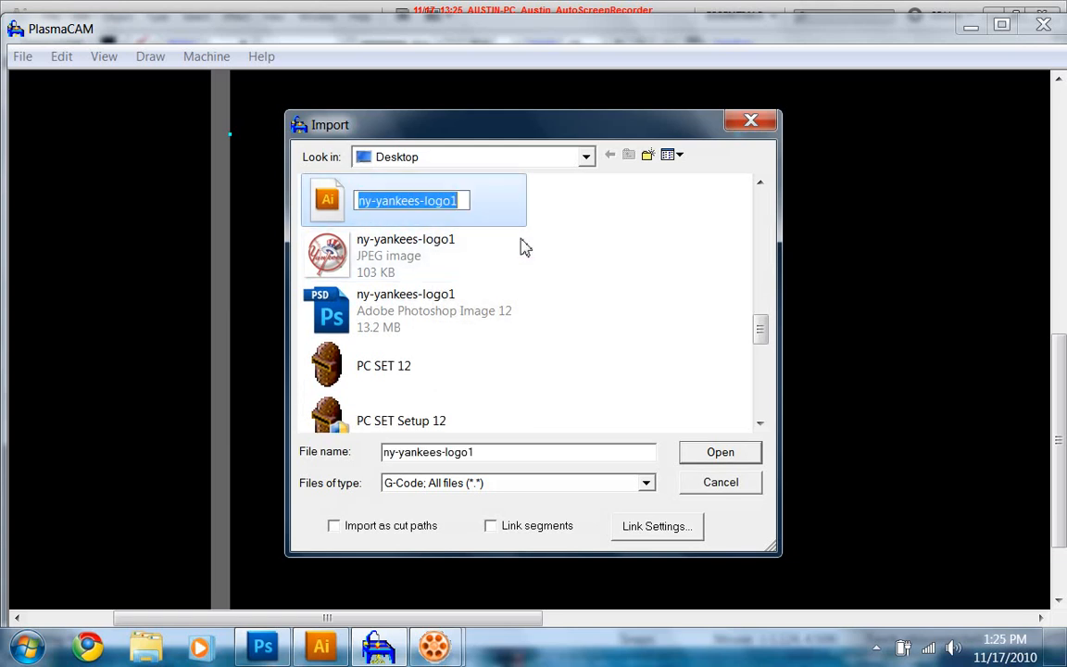
pyautogui.click(721, 452)
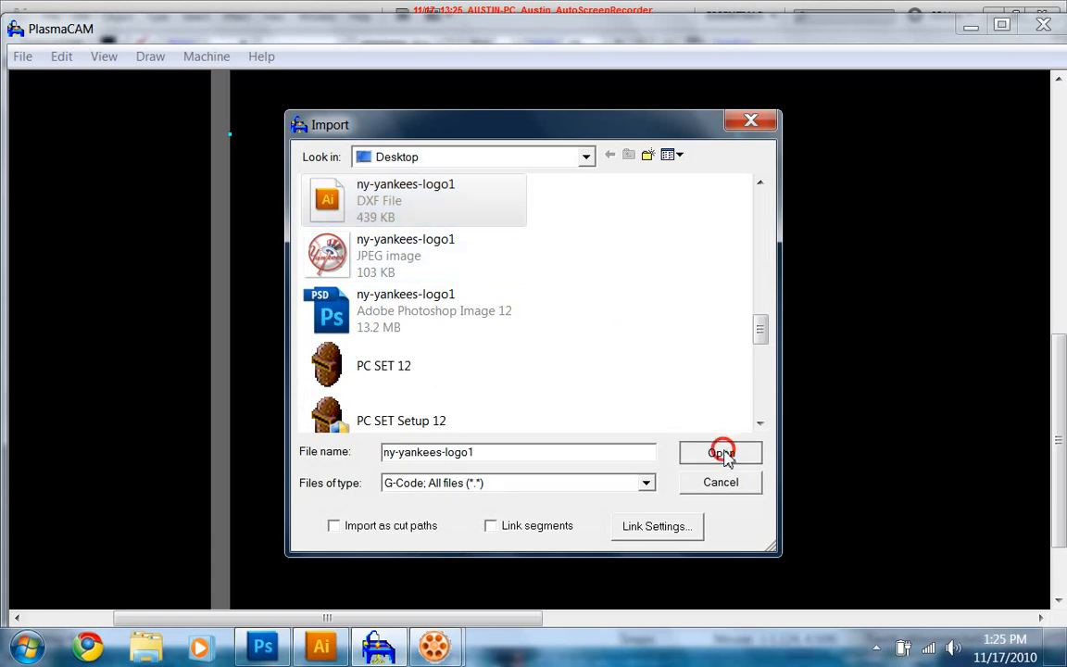
pyautogui.click(721, 452)
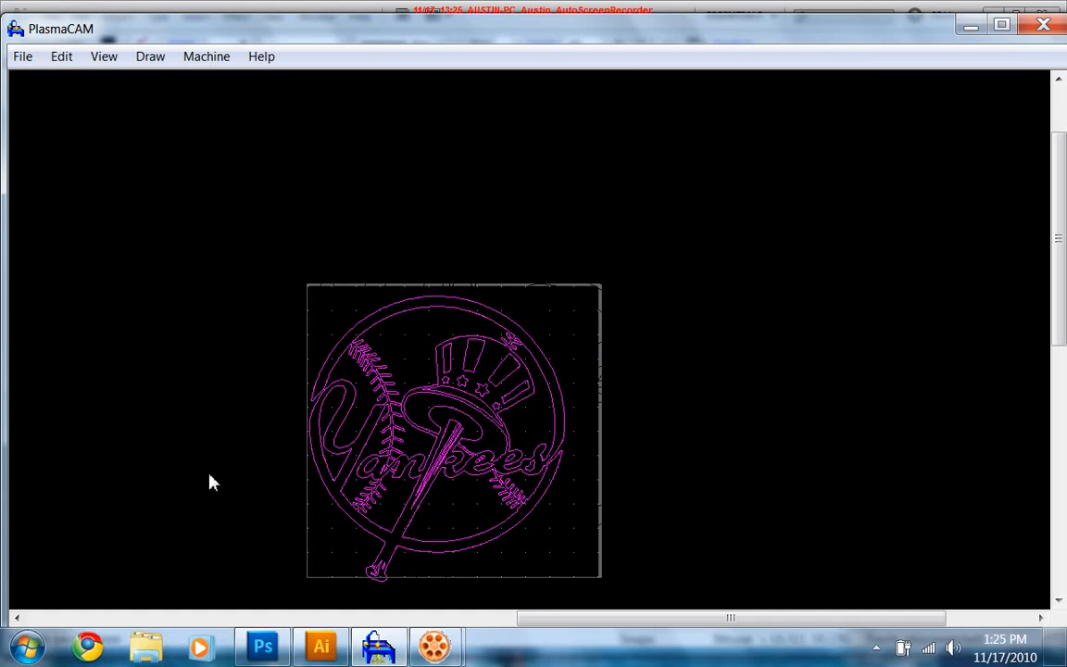
pyautogui.moveTo(603, 419)
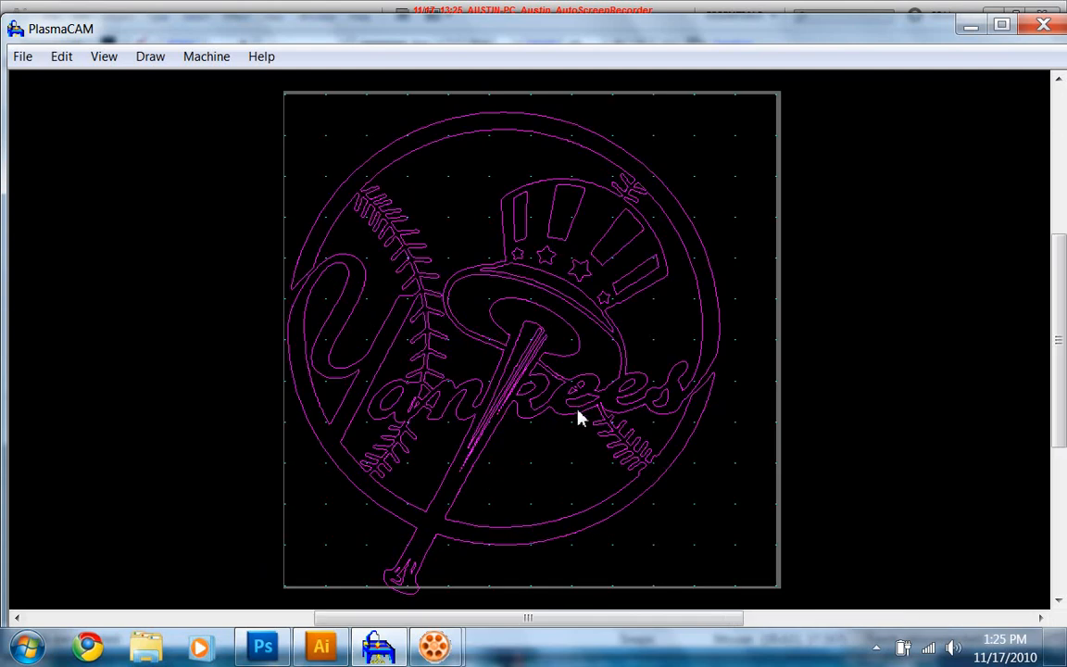
pyautogui.moveTo(708, 548)
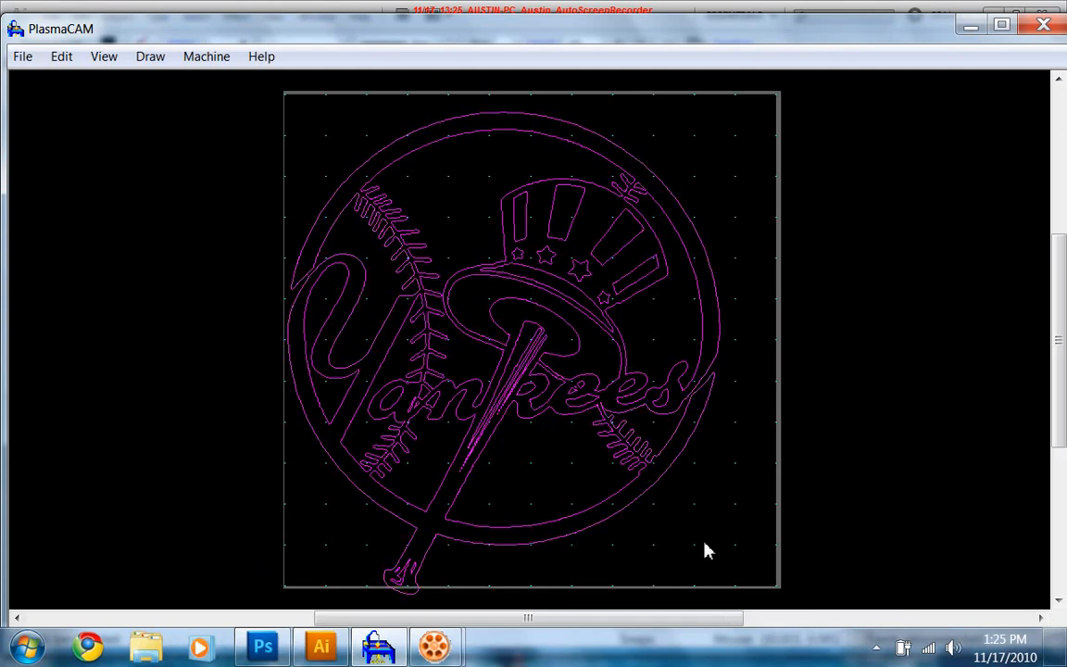
pyautogui.moveTo(263, 384)
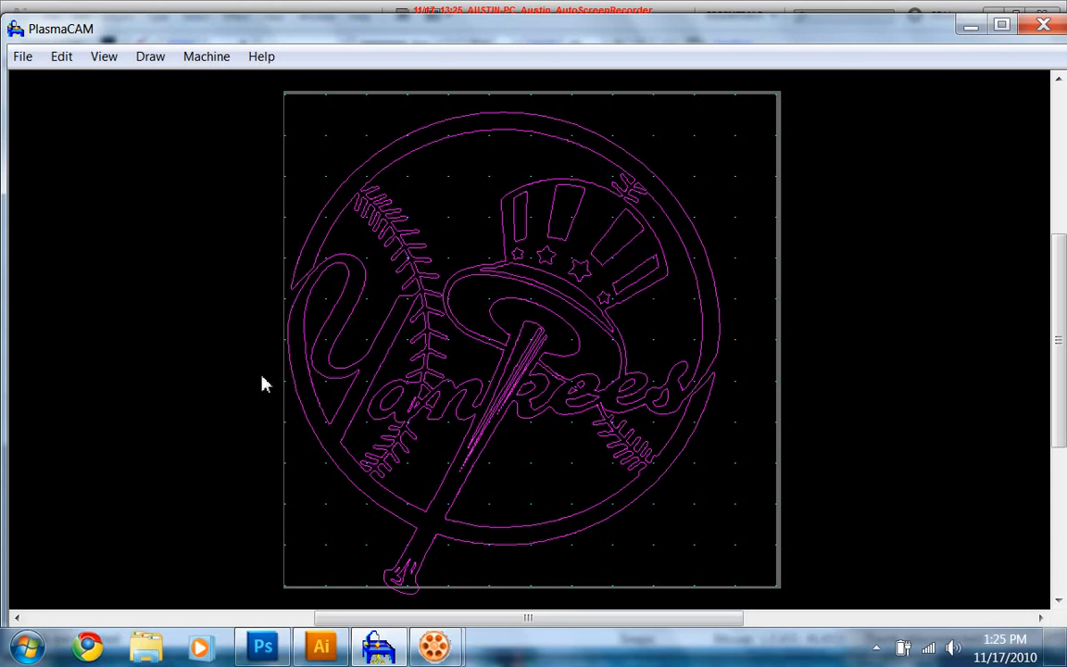
pyautogui.moveTo(317, 549)
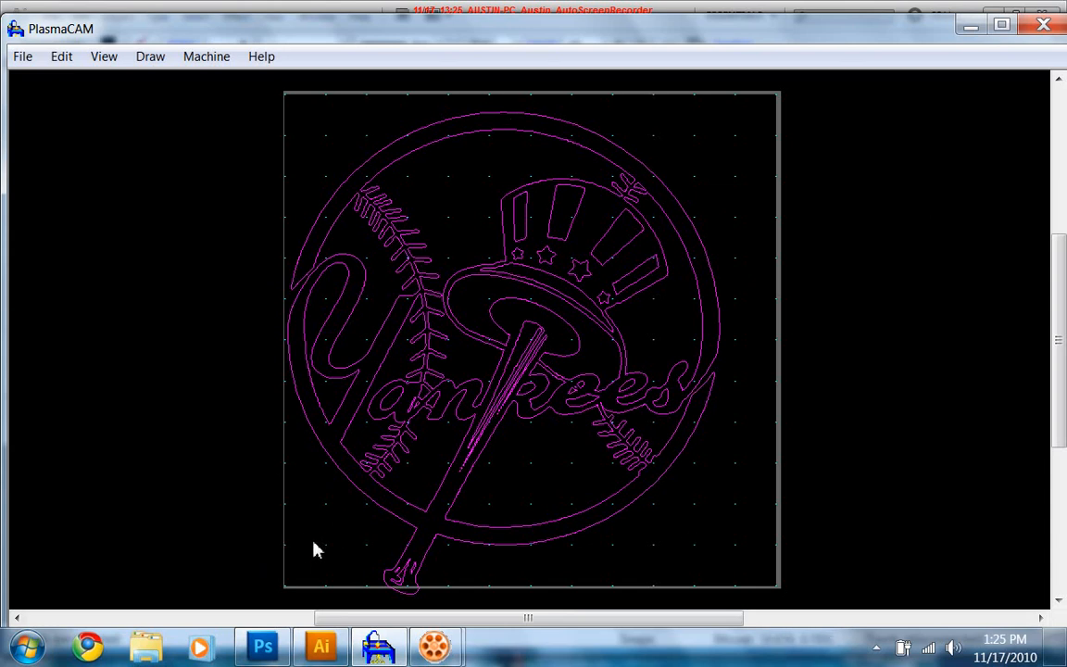
pyautogui.moveTo(745, 289)
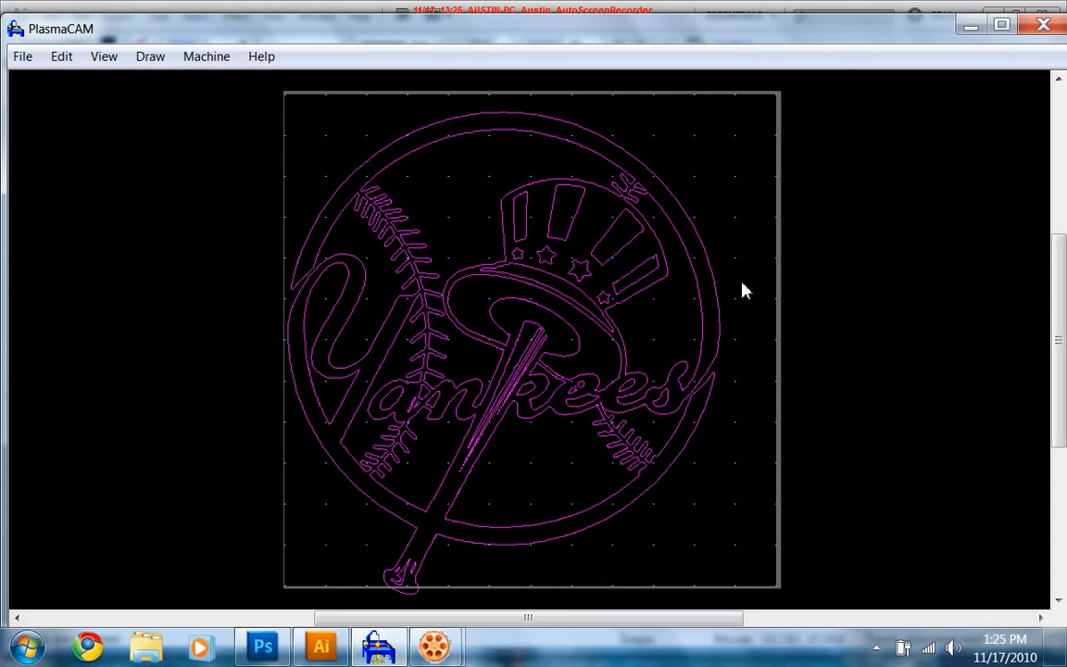
pyautogui.moveTo(300, 10)
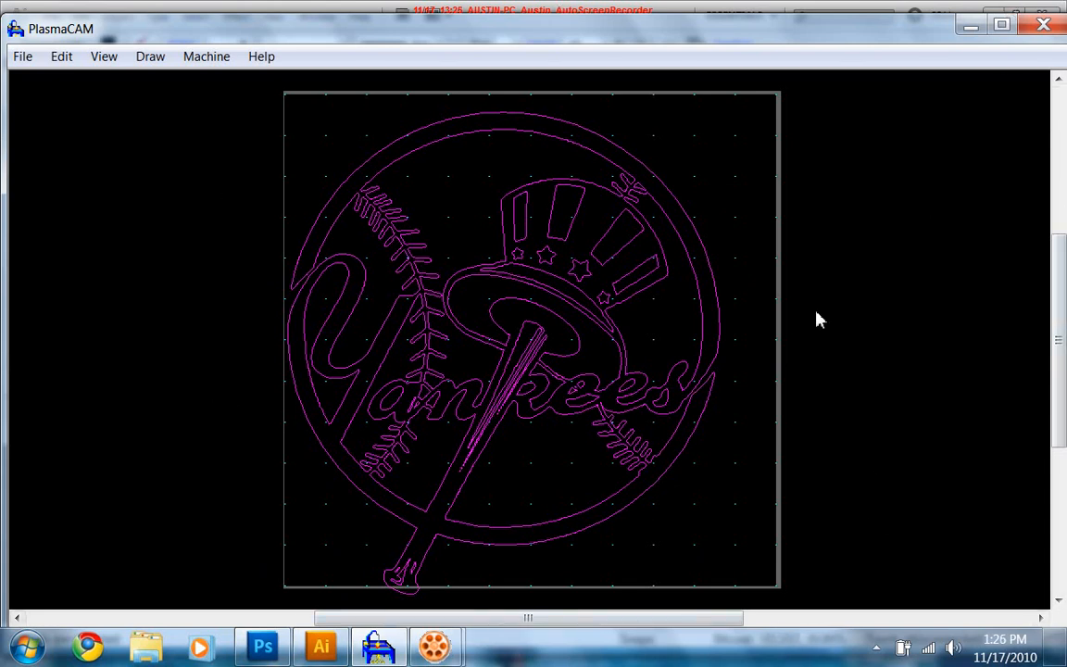
pyautogui.moveTo(845, 296)
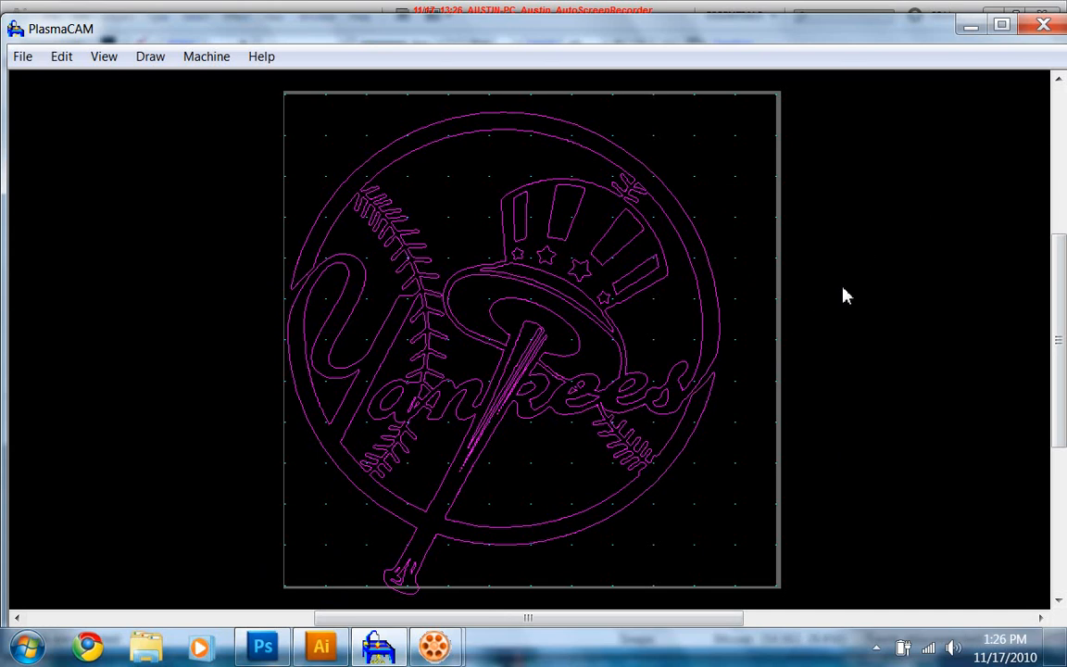
pyautogui.moveTo(923, 74)
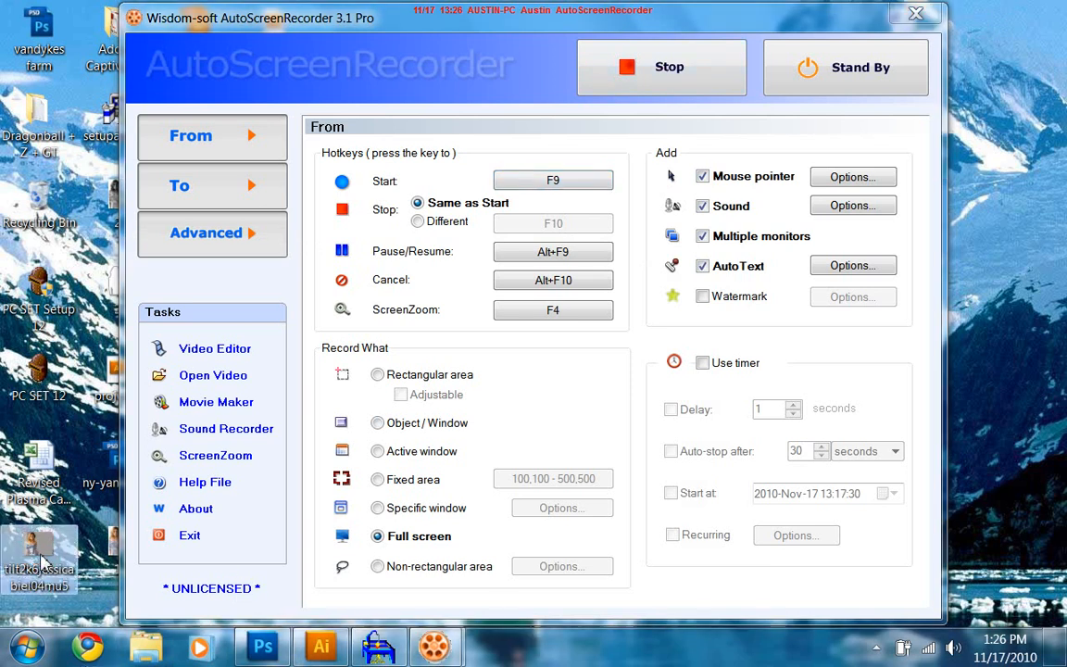
pyautogui.moveTo(83, 530)
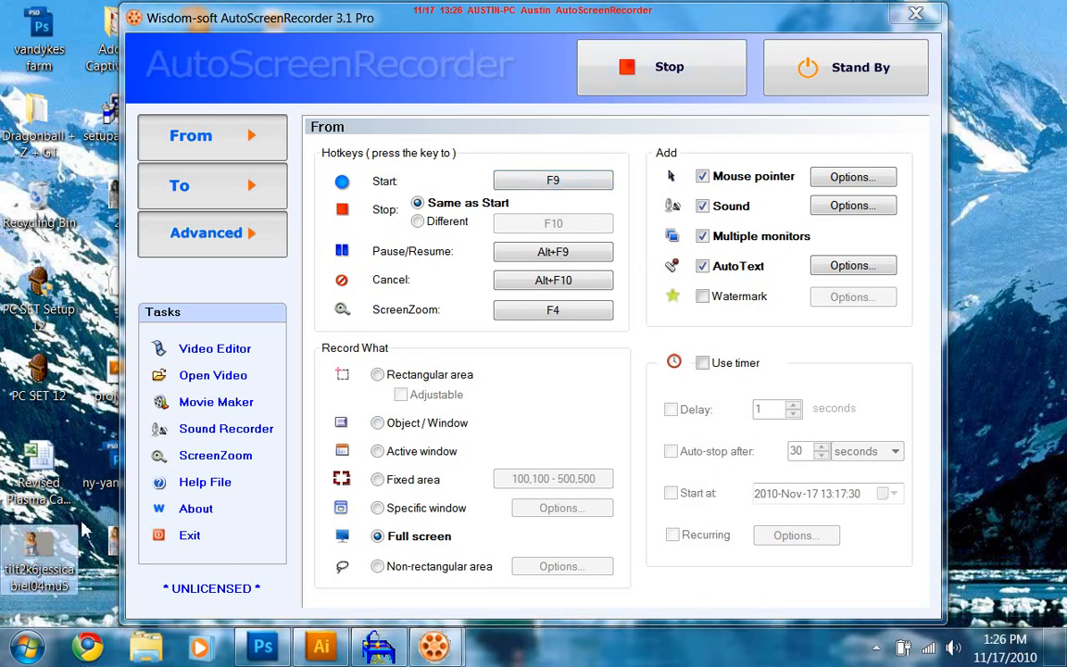
pyautogui.moveTo(48, 552)
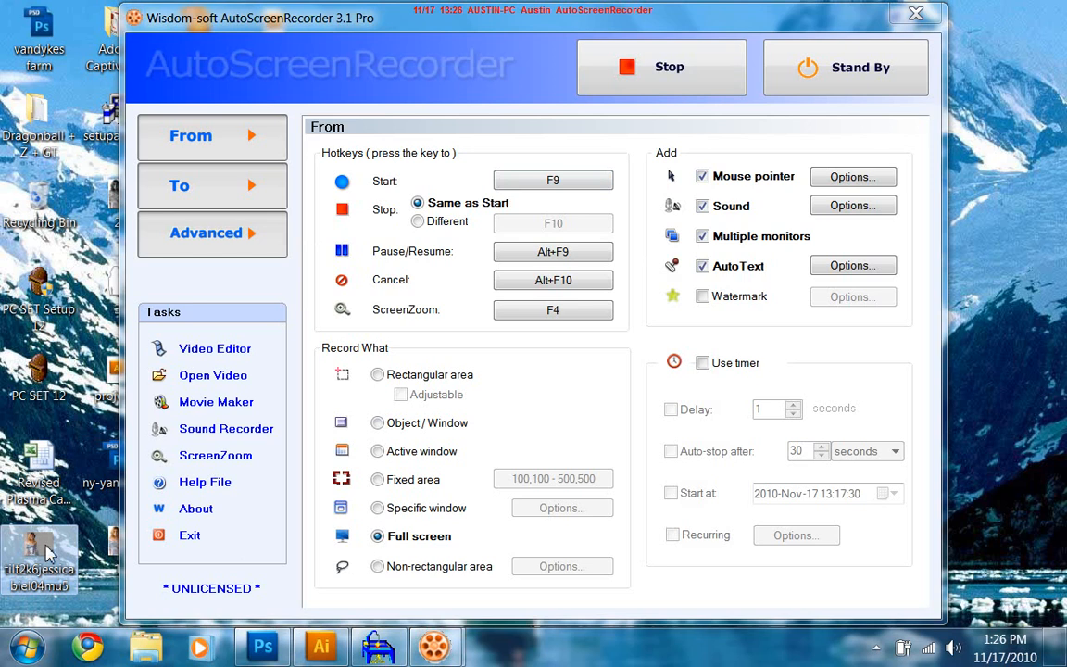
pyautogui.moveTo(46, 556)
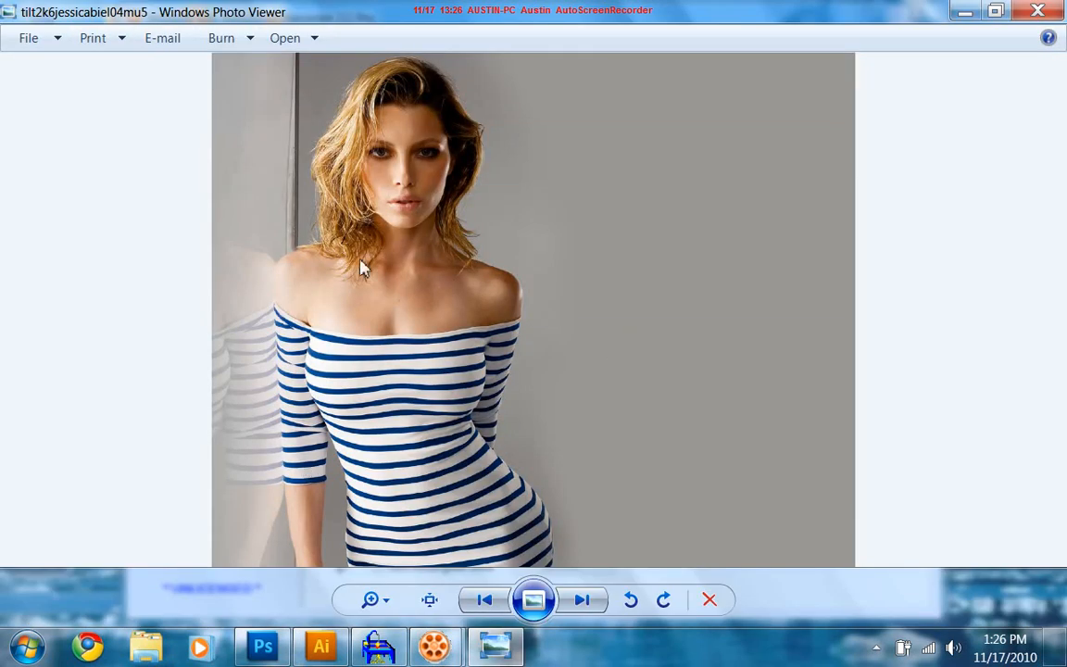
# Step: Flip between the grayscale portrait and the outline silhouette image, settling on the silhouette
pyautogui.click(582, 601)
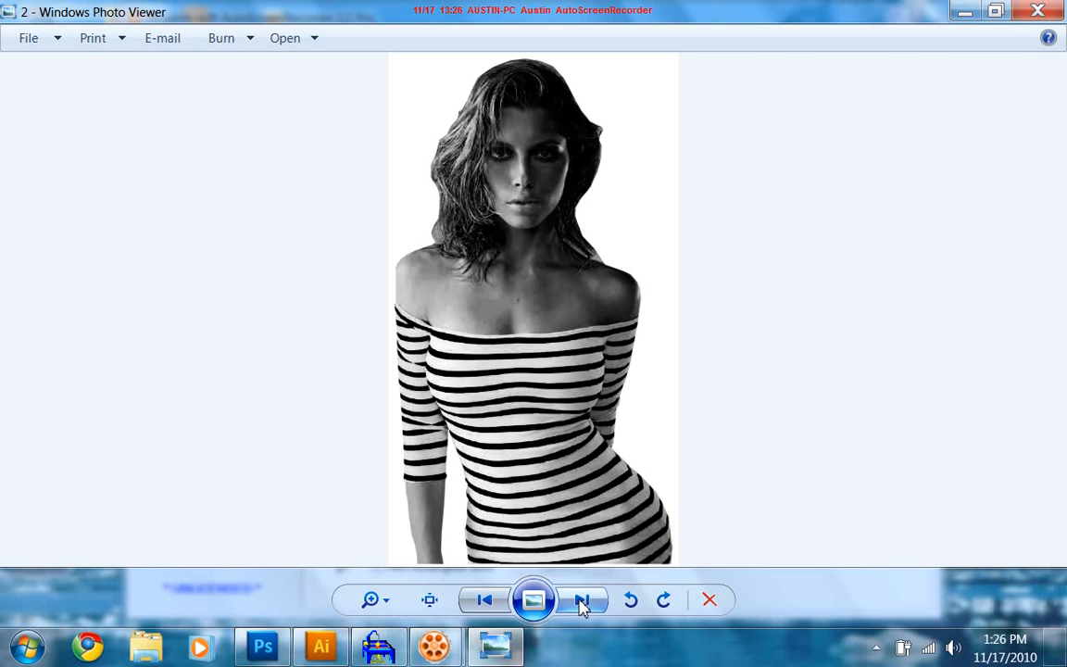
pyautogui.moveTo(429, 517)
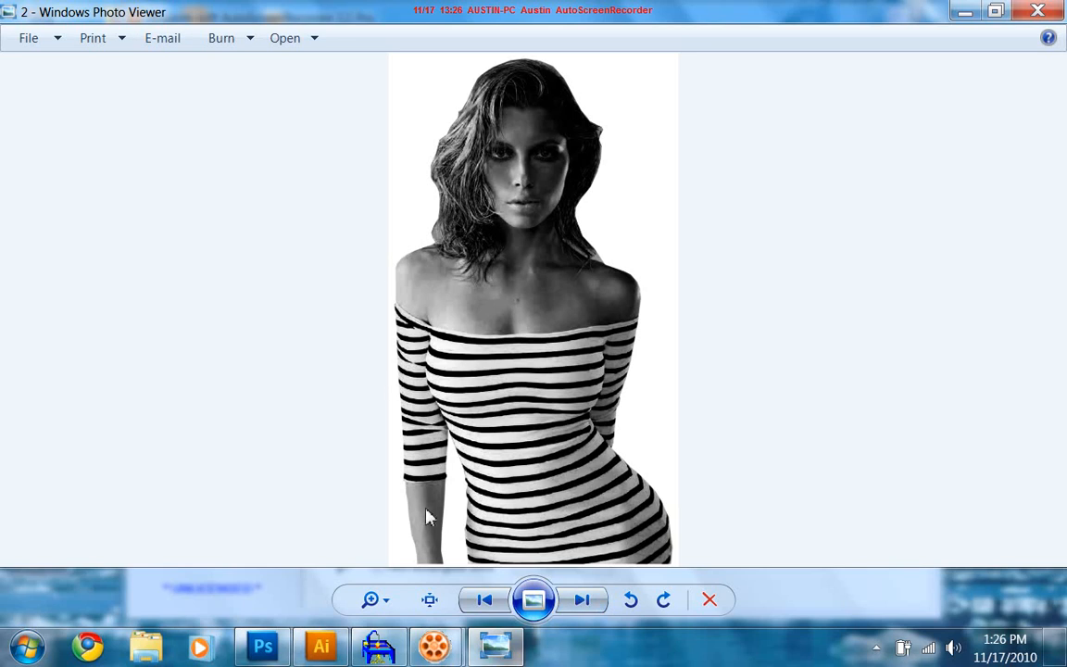
pyautogui.moveTo(611, 293)
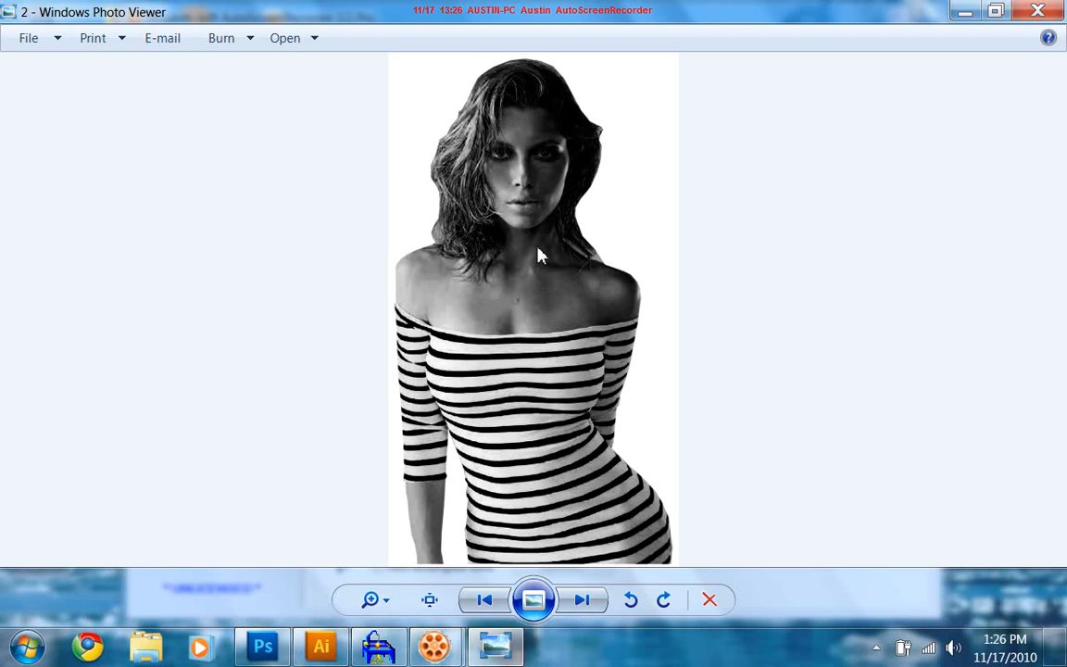
pyautogui.click(582, 600)
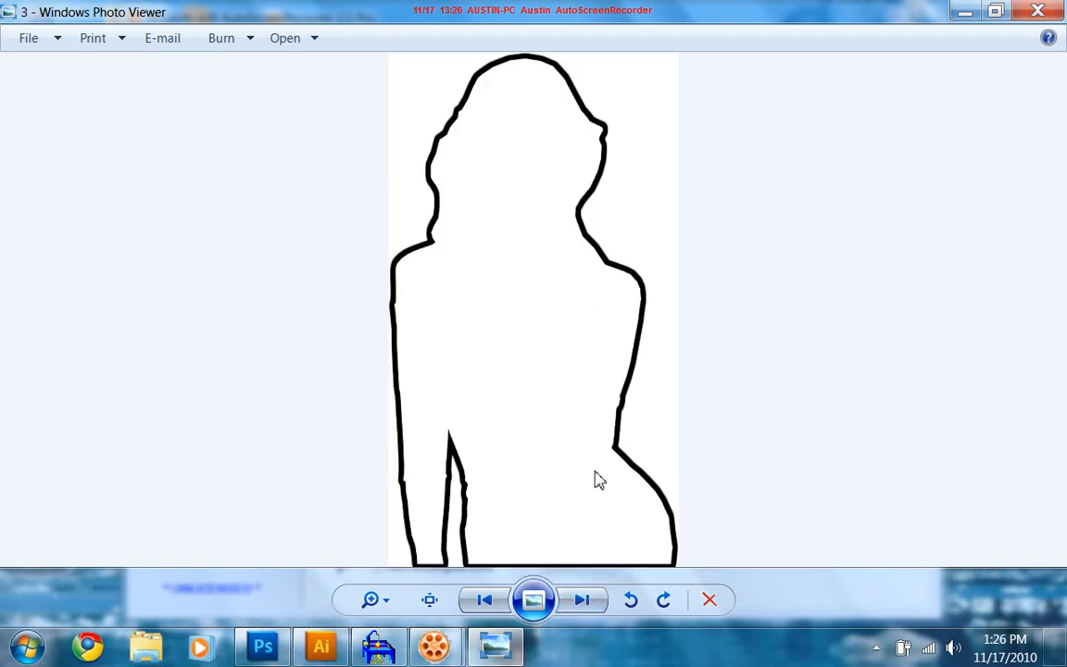
pyautogui.moveTo(769, 281)
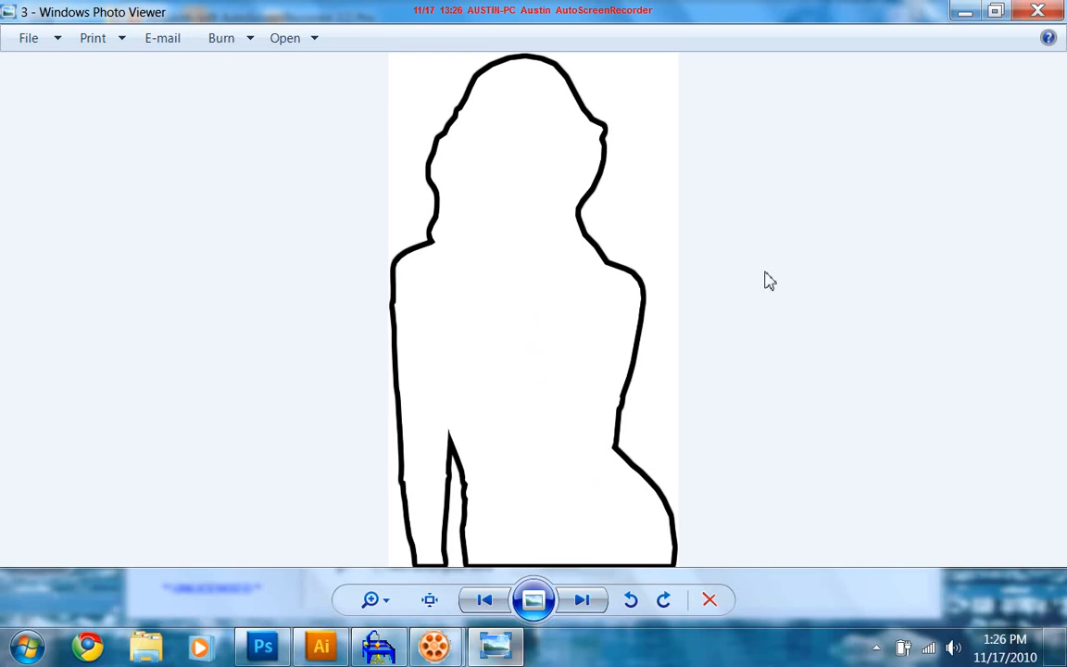
pyautogui.moveTo(986, 109)
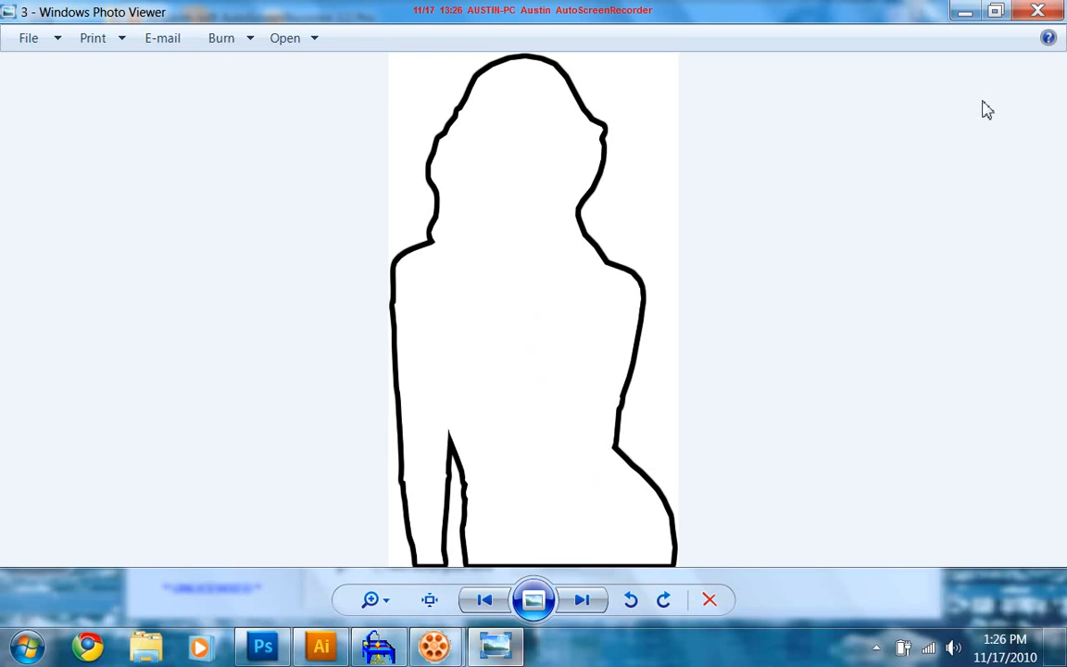
pyautogui.moveTo(958, 100)
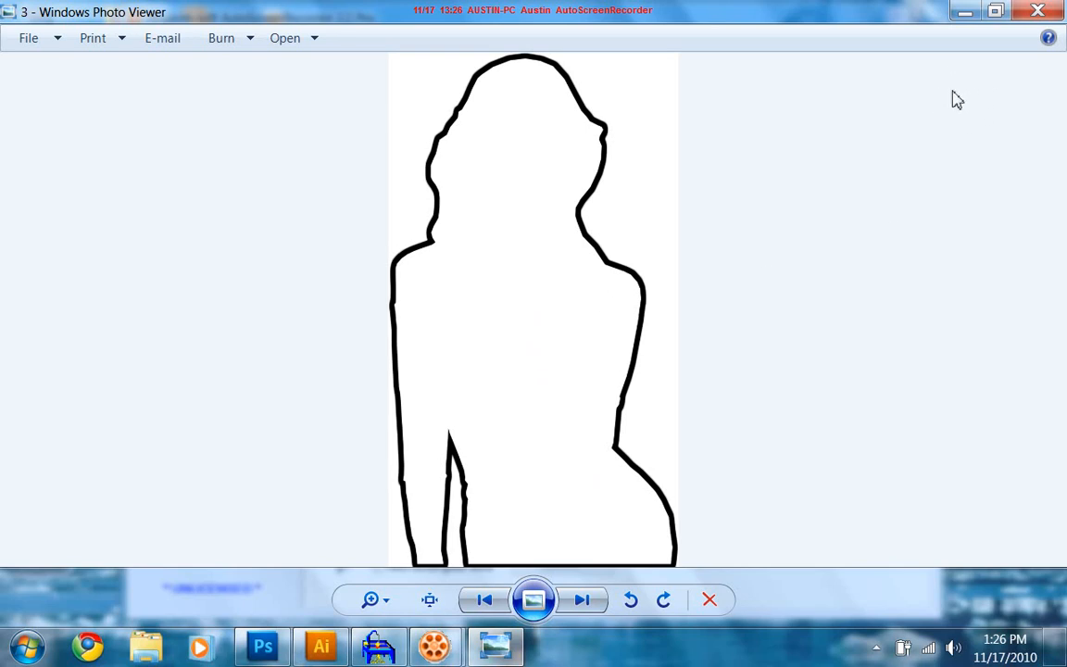
pyautogui.moveTo(516, 567)
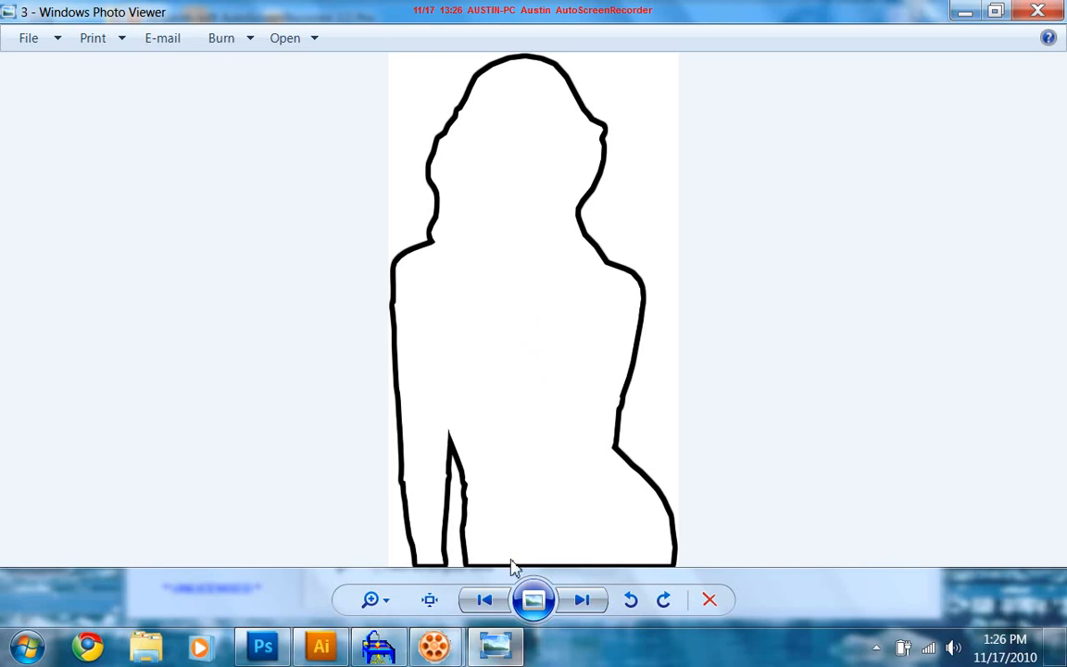
pyautogui.click(482, 601)
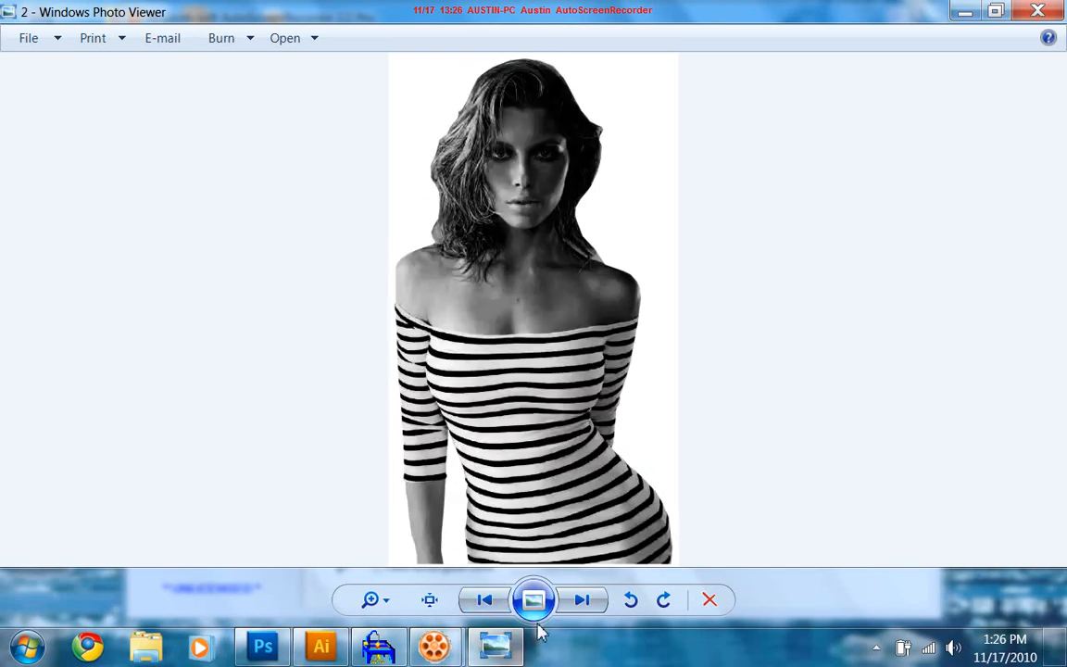
pyautogui.click(582, 600)
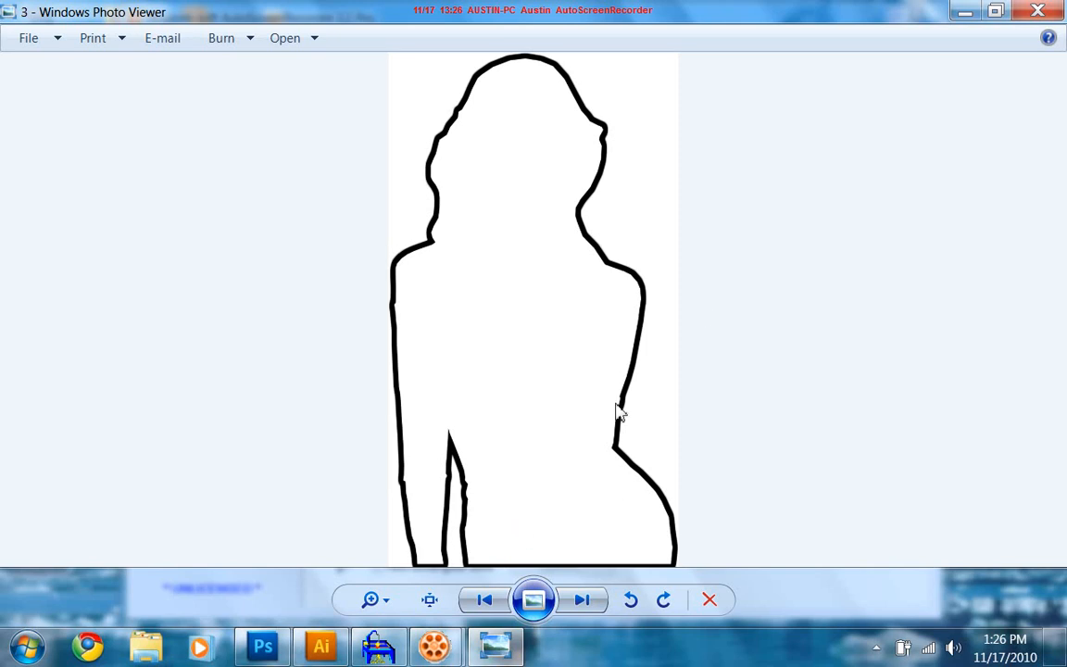
pyautogui.moveTo(899, 145)
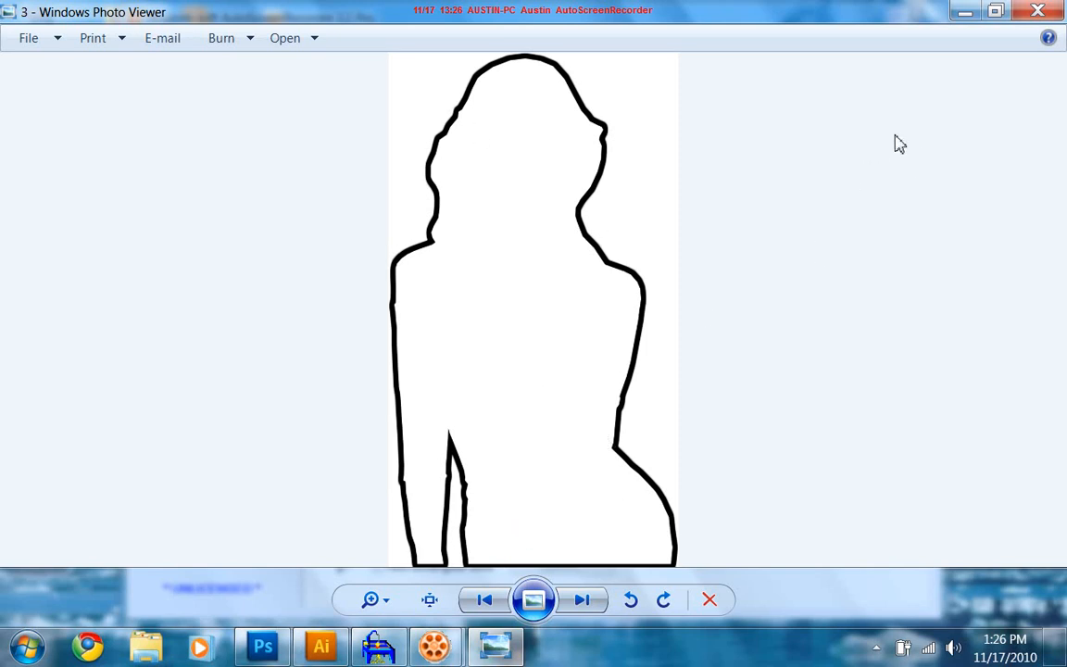
pyautogui.moveTo(749, 367)
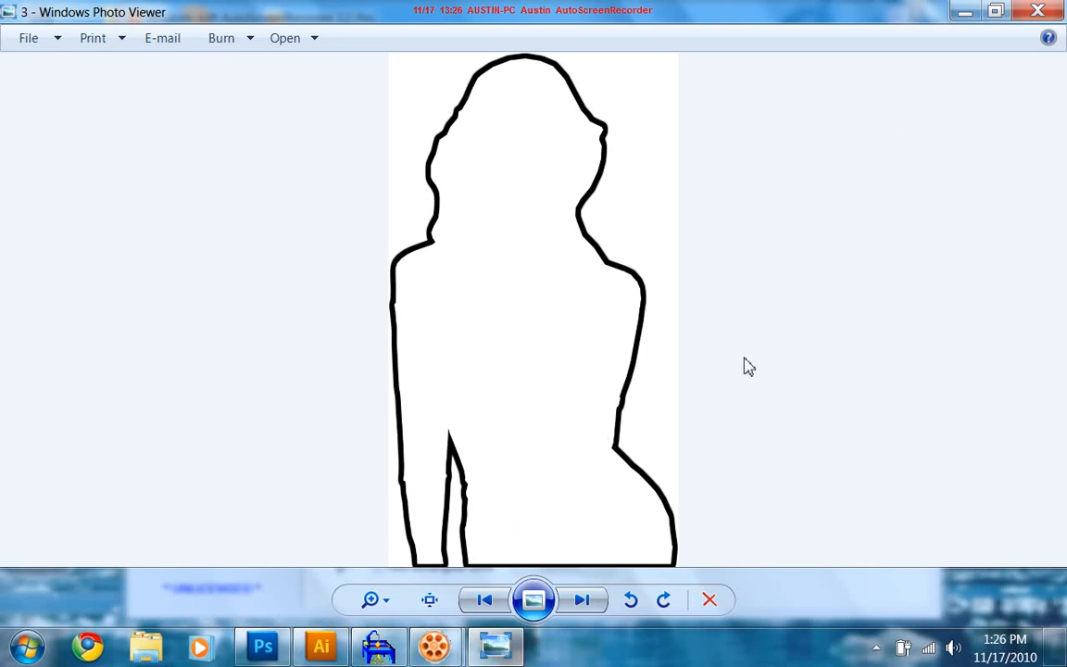
pyautogui.moveTo(639, 293)
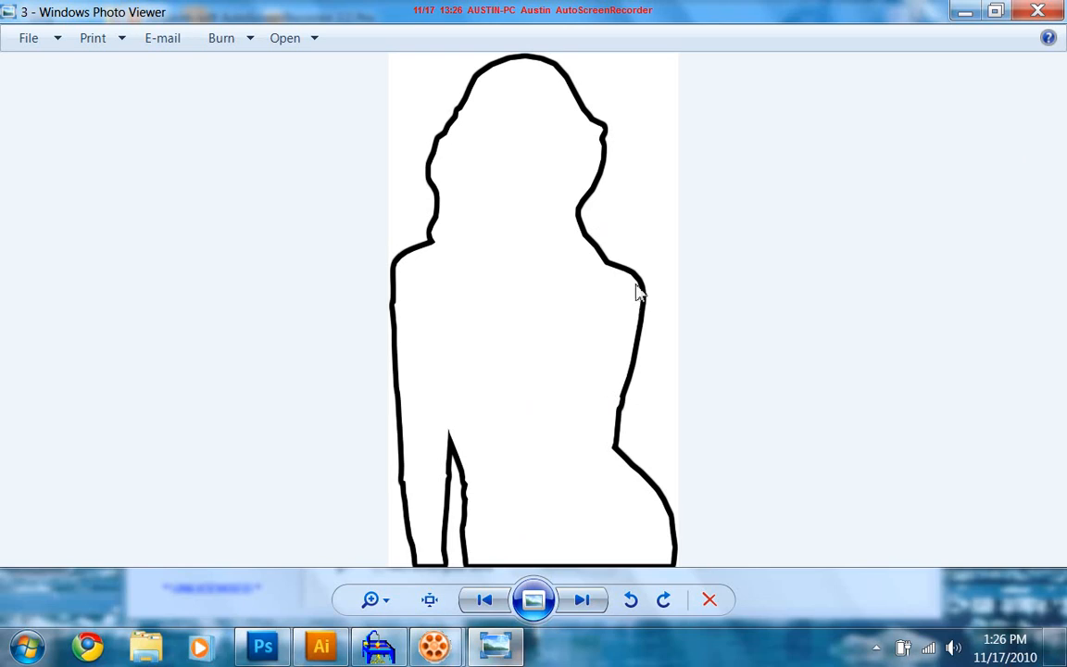
pyautogui.moveTo(554, 137)
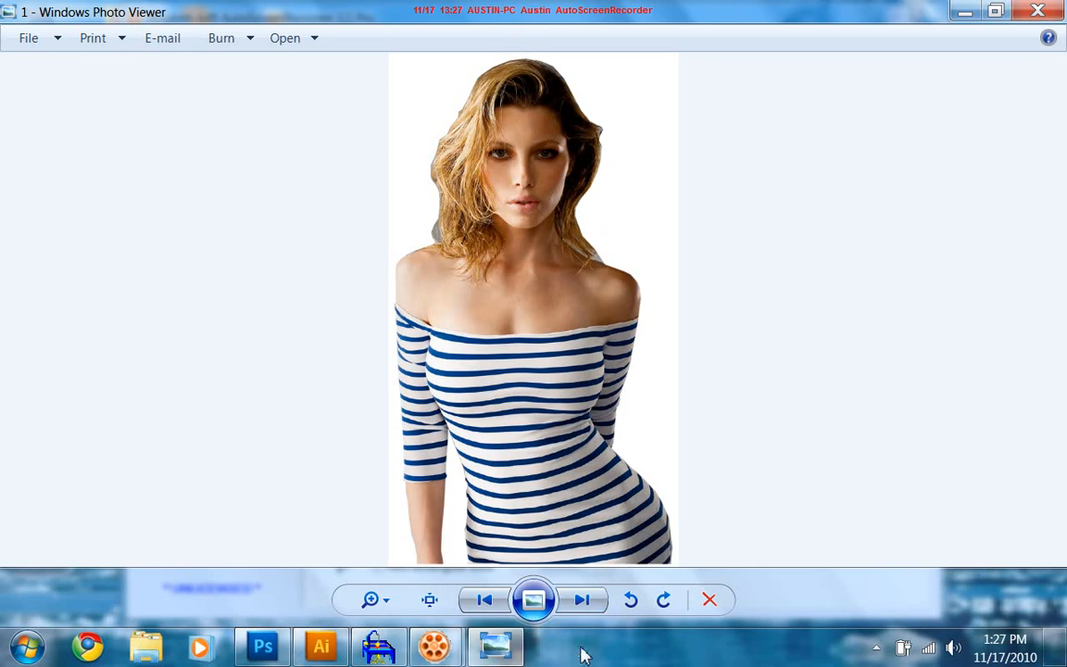
# Step: Advance through the black-and-white stencil and the puppy photo to the partly coloured cartoon portrait
pyautogui.click(582, 600)
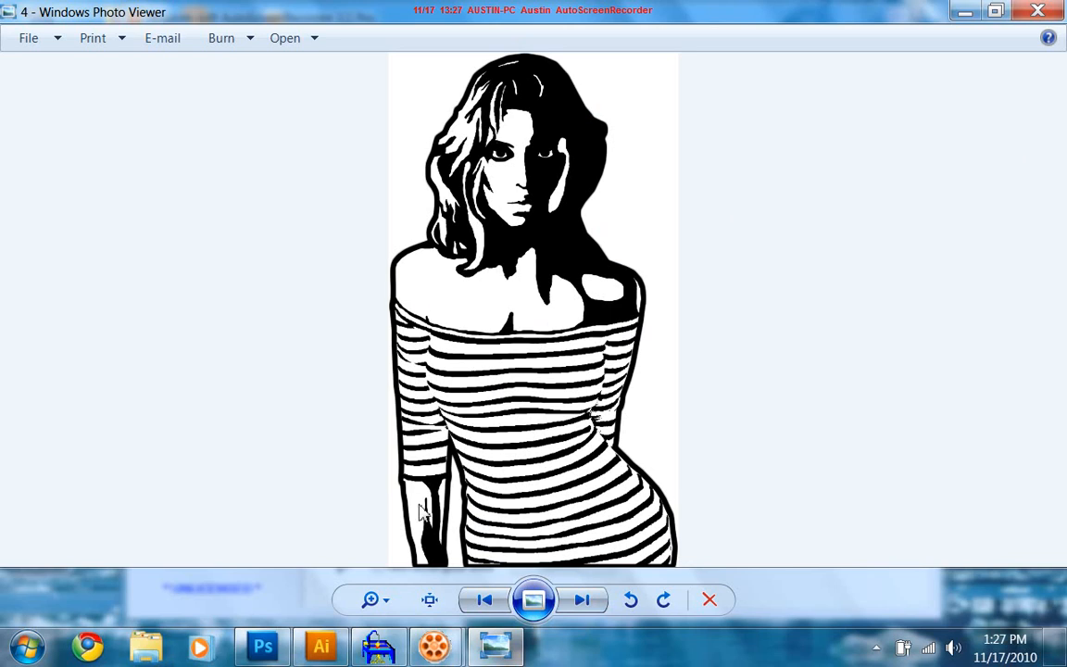
pyautogui.moveTo(623, 300)
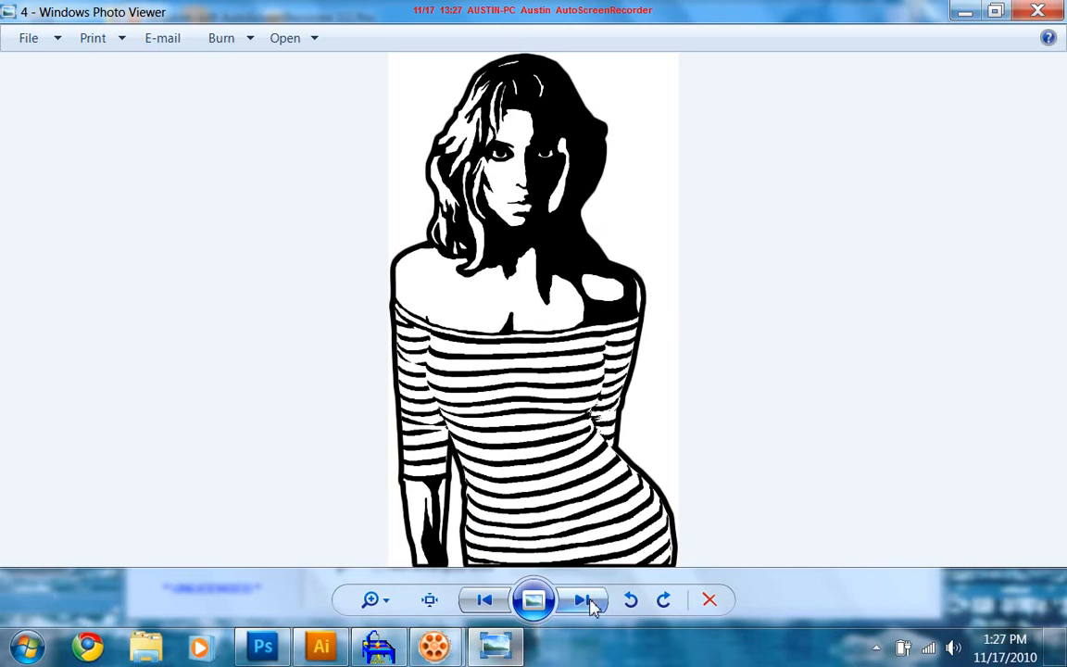
pyautogui.click(582, 600)
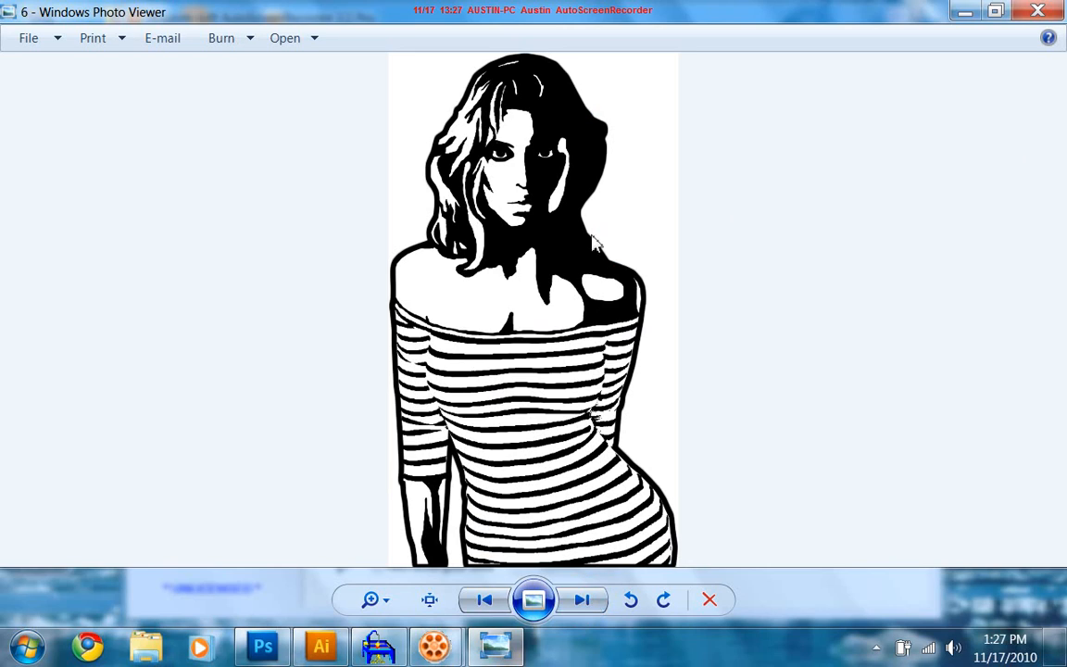
pyautogui.moveTo(493, 172)
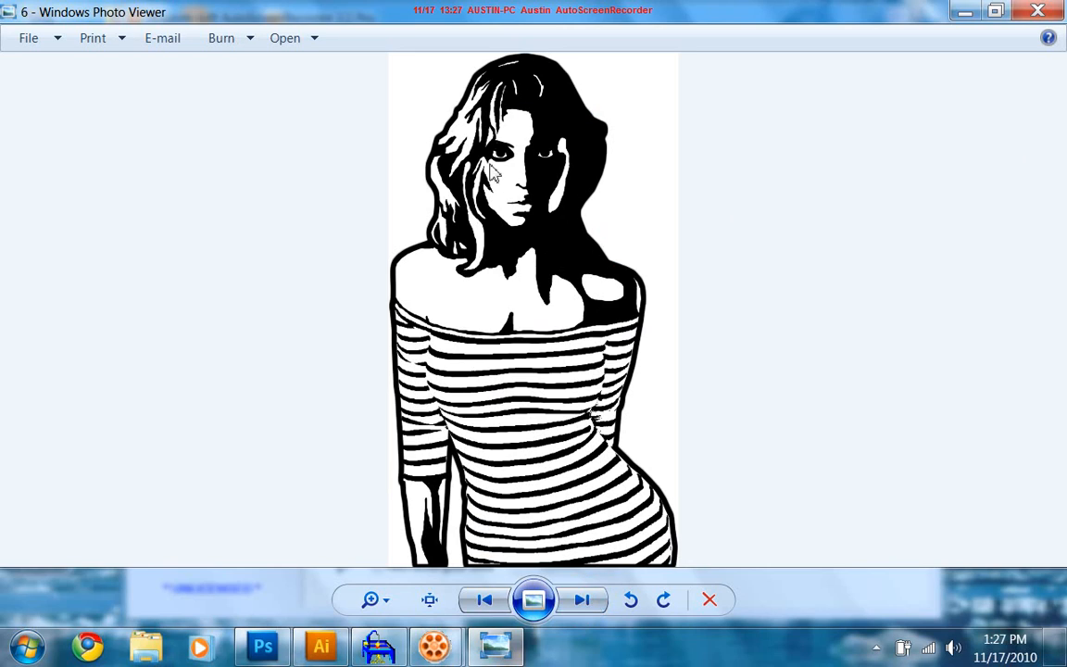
pyautogui.moveTo(480, 189)
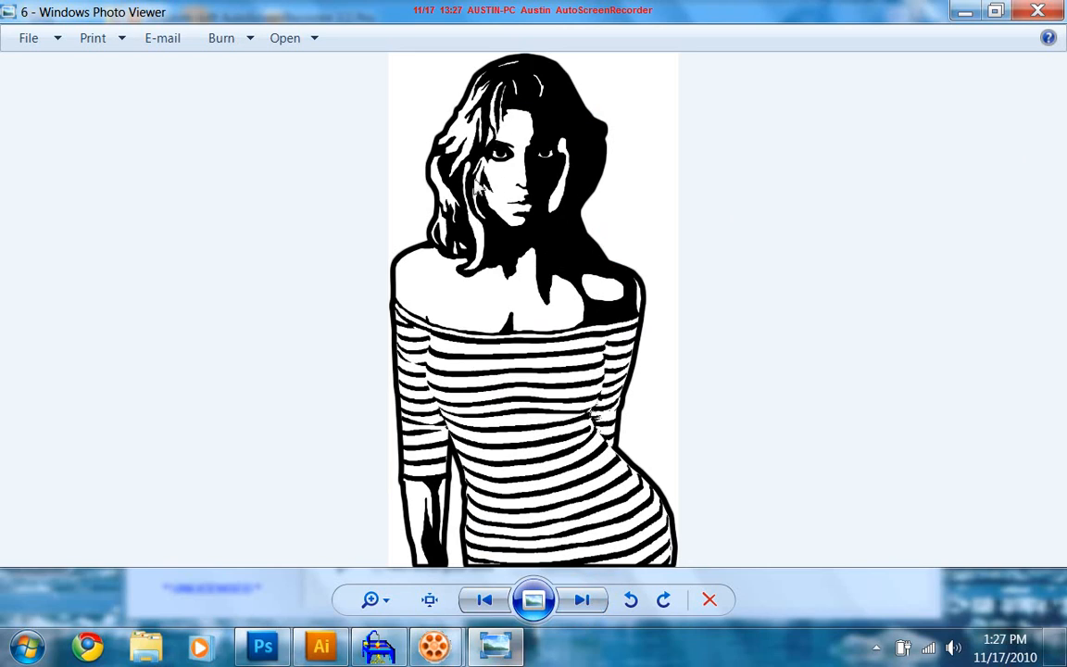
pyautogui.moveTo(430, 546)
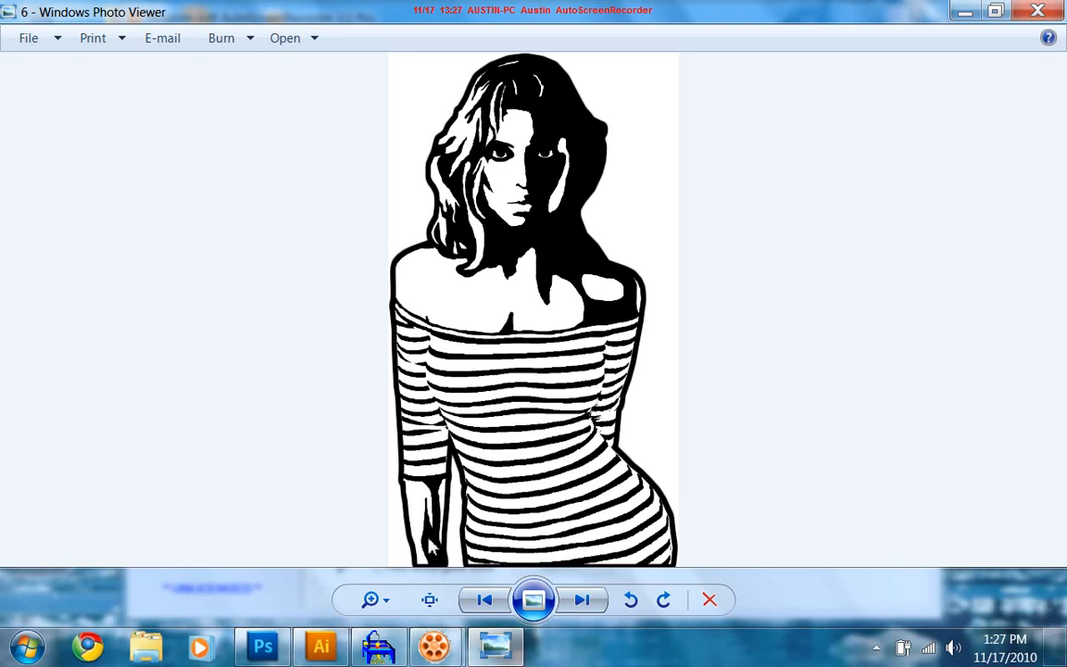
pyautogui.moveTo(501, 258)
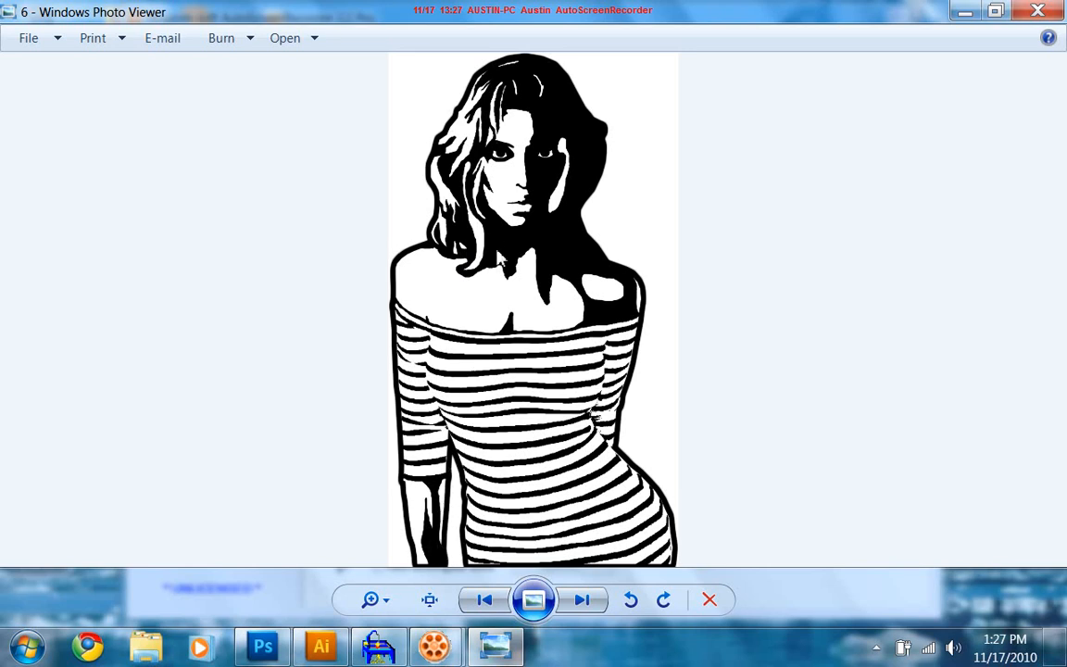
pyautogui.moveTo(397, 126)
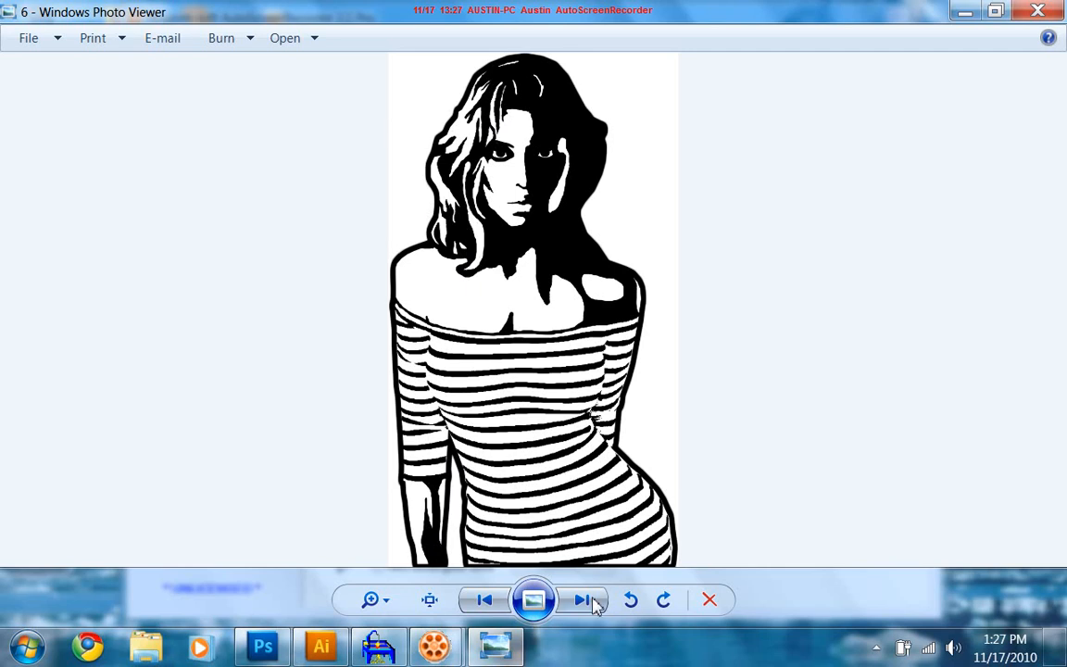
pyautogui.click(582, 600)
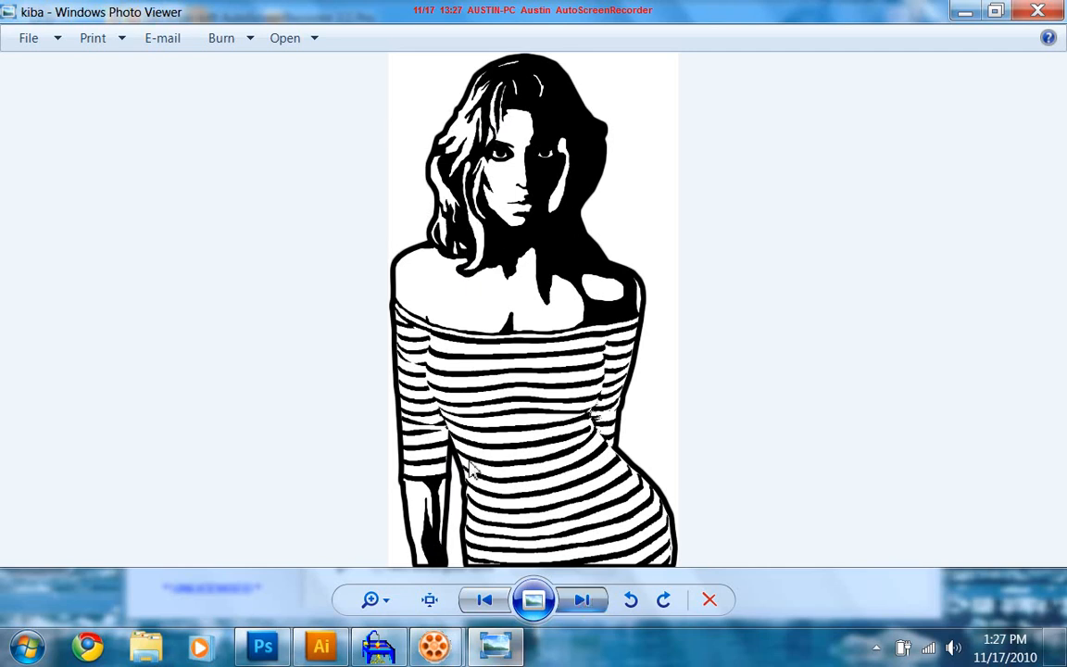
pyautogui.click(581, 600)
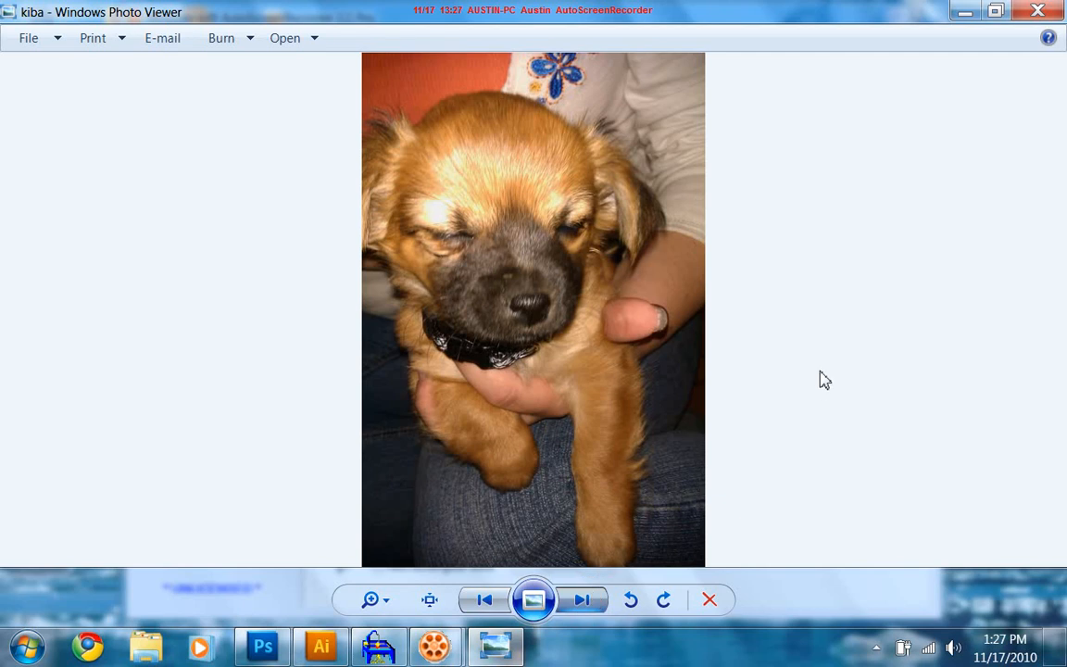
pyautogui.click(582, 601)
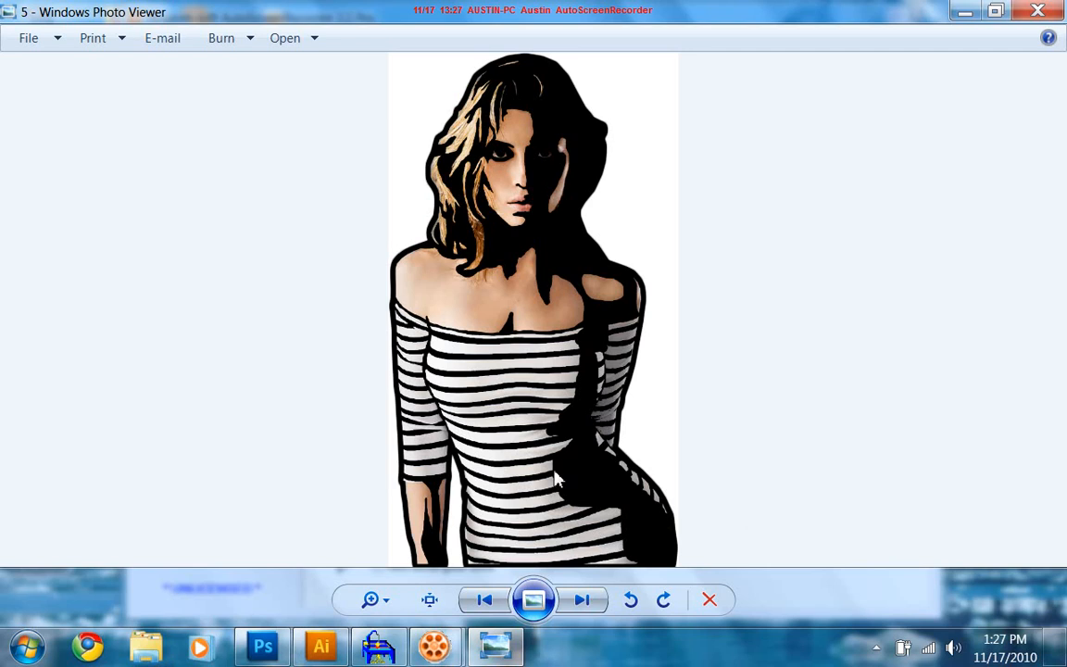
pyautogui.moveTo(481, 250)
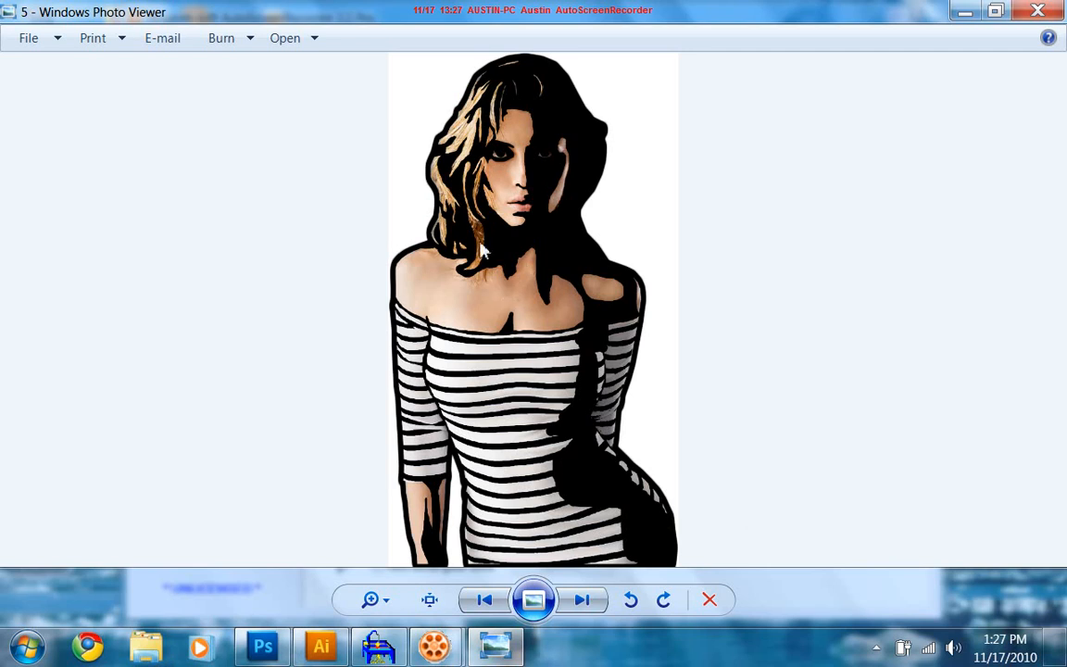
pyautogui.moveTo(523, 120)
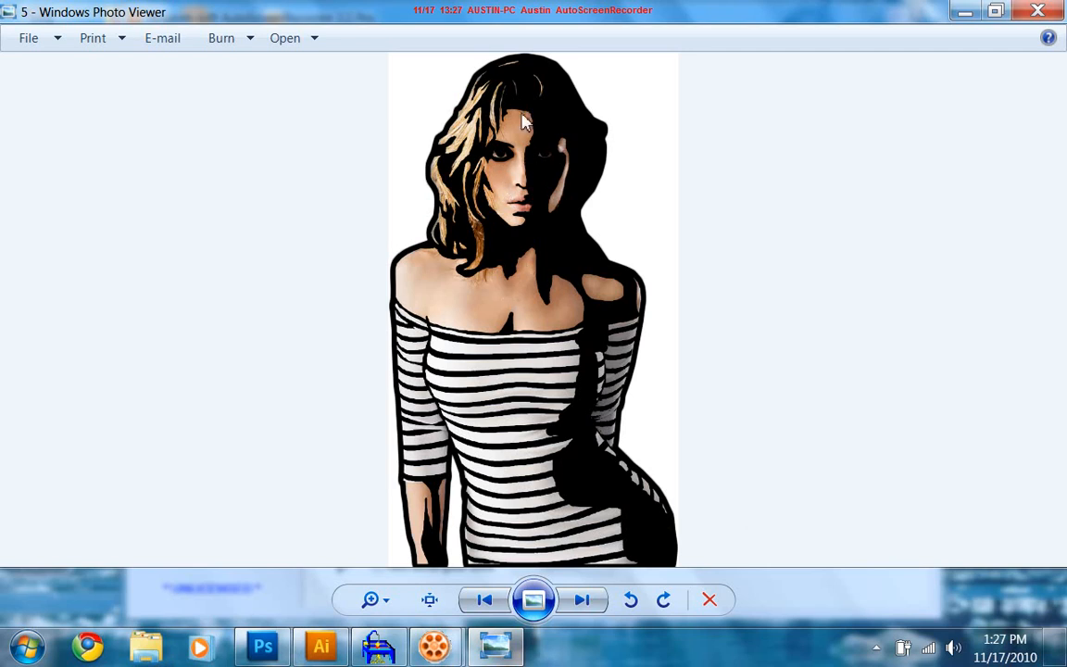
pyautogui.moveTo(684, 573)
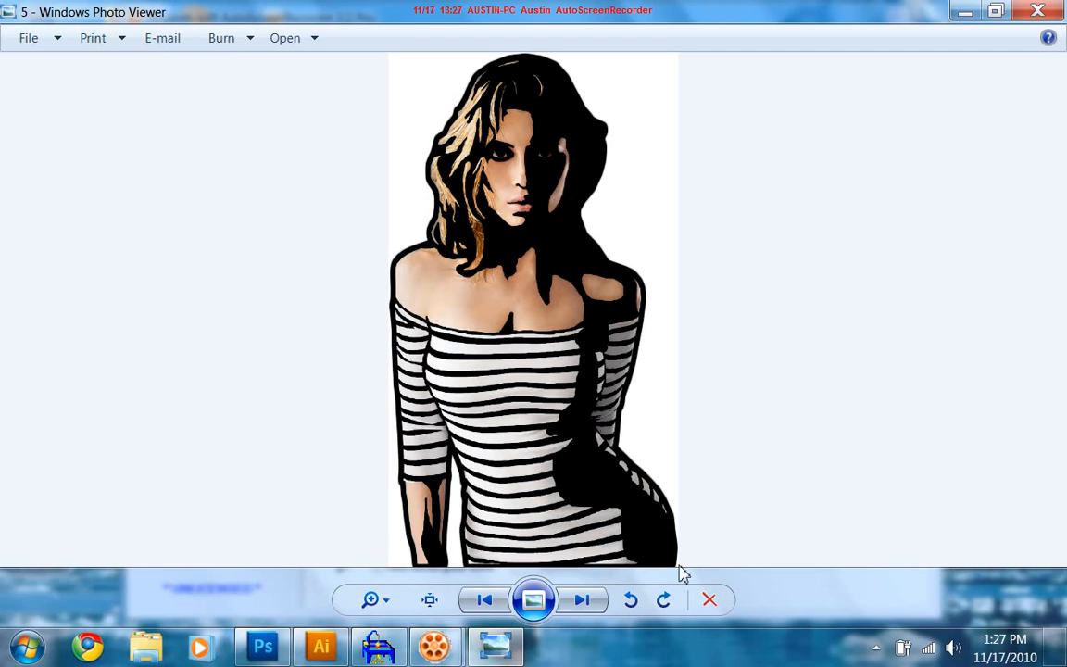
pyautogui.moveTo(597, 467)
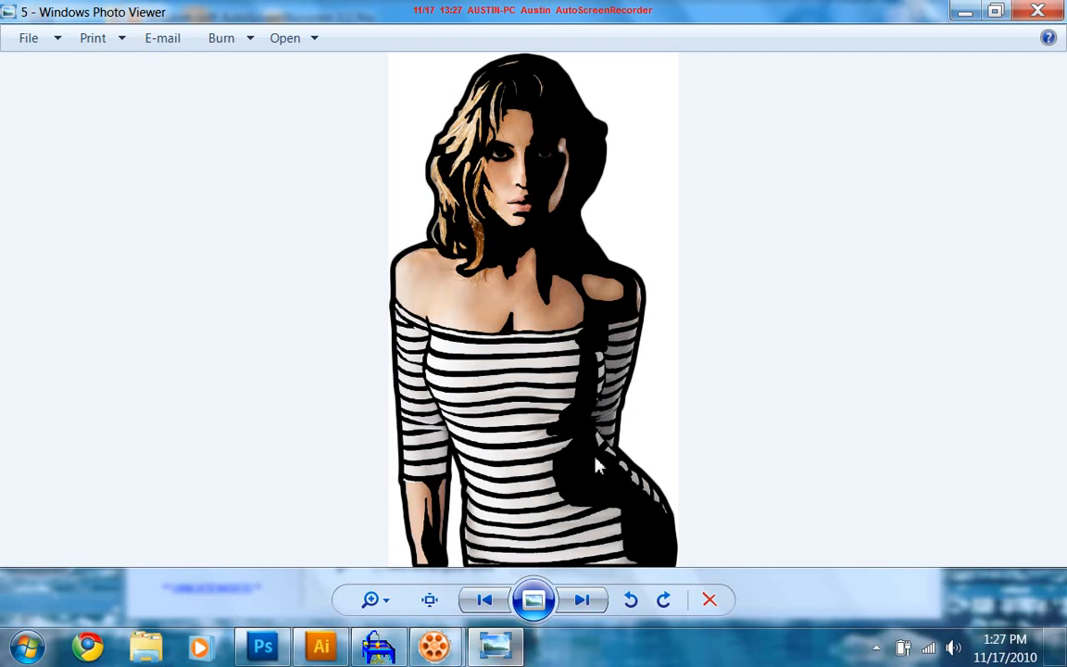
pyautogui.moveTo(582, 600)
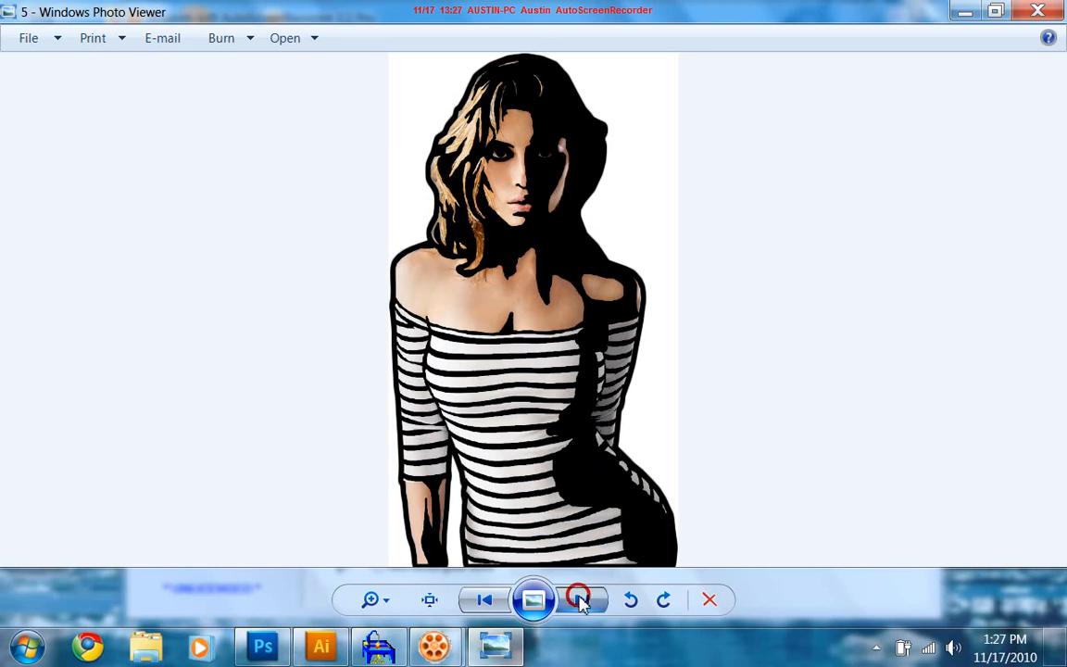
# Step: Advance to the original colour photo of the woman in the striped top
pyautogui.click(578, 601)
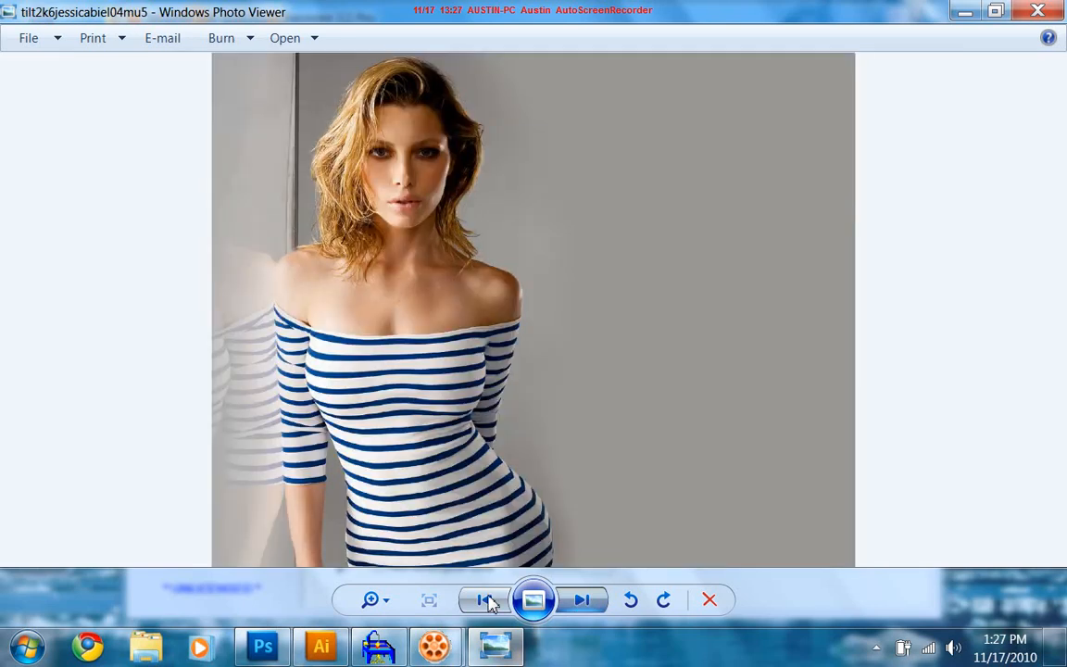
# Step: Cycle past the Yankees logo, grayscale portrait, outline silhouette and stencil versions back to the striped stencil
pyautogui.click(582, 600)
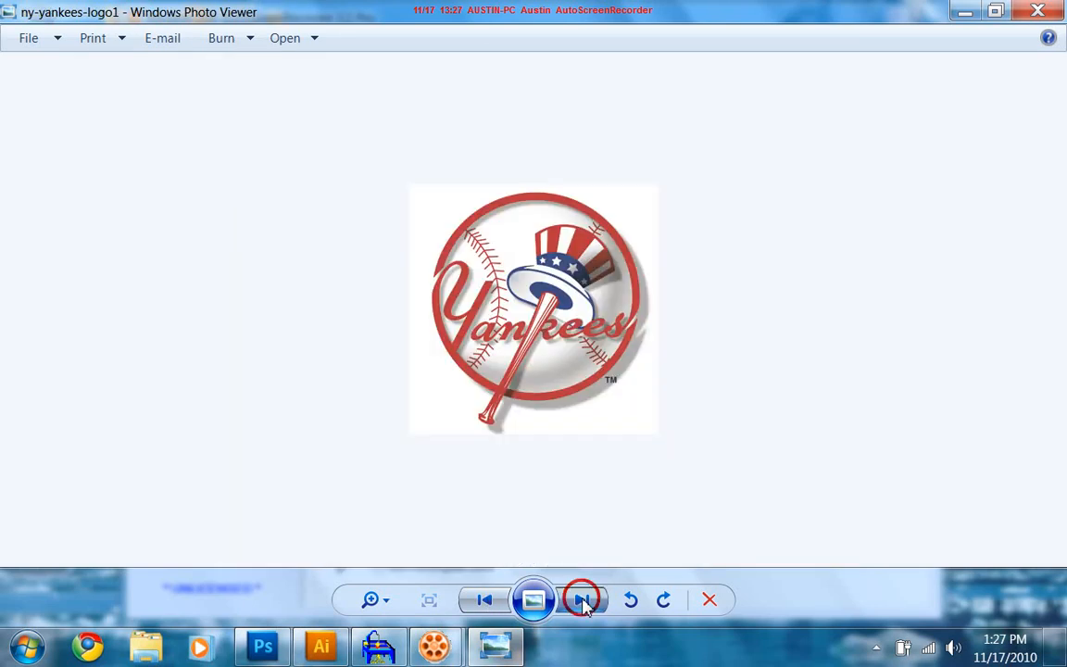
pyautogui.click(581, 601)
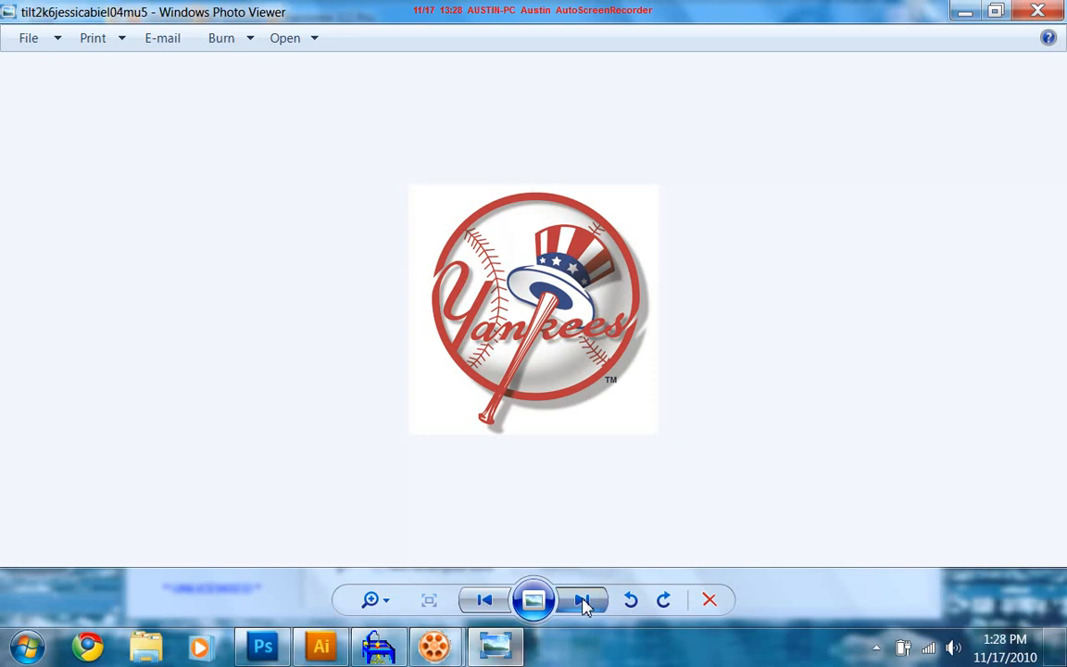
pyautogui.click(582, 600)
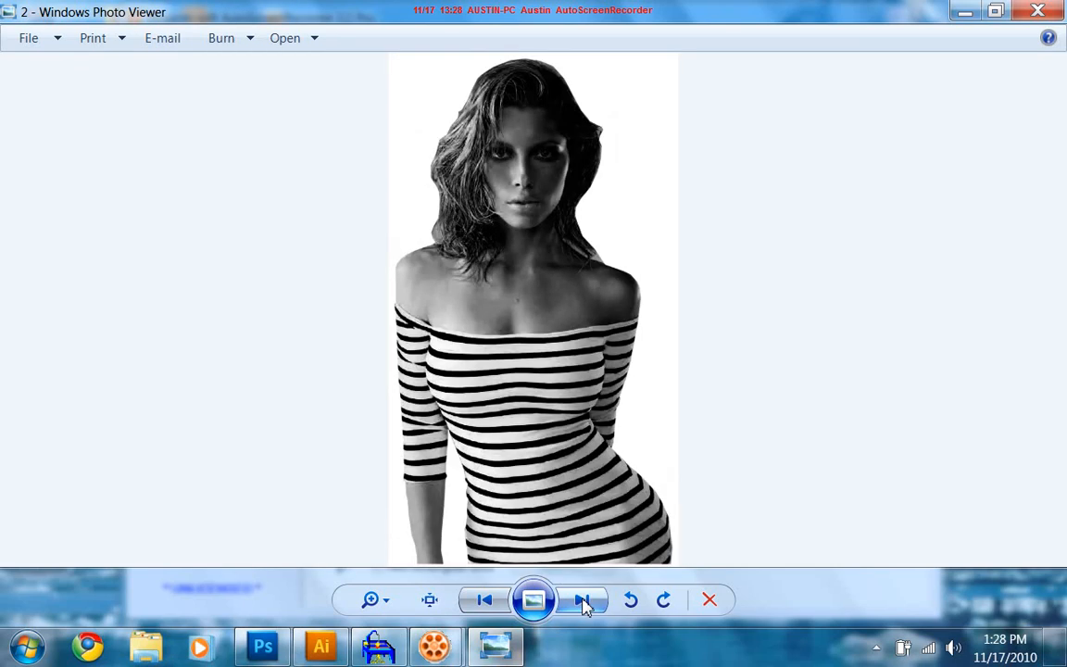
pyautogui.click(584, 600)
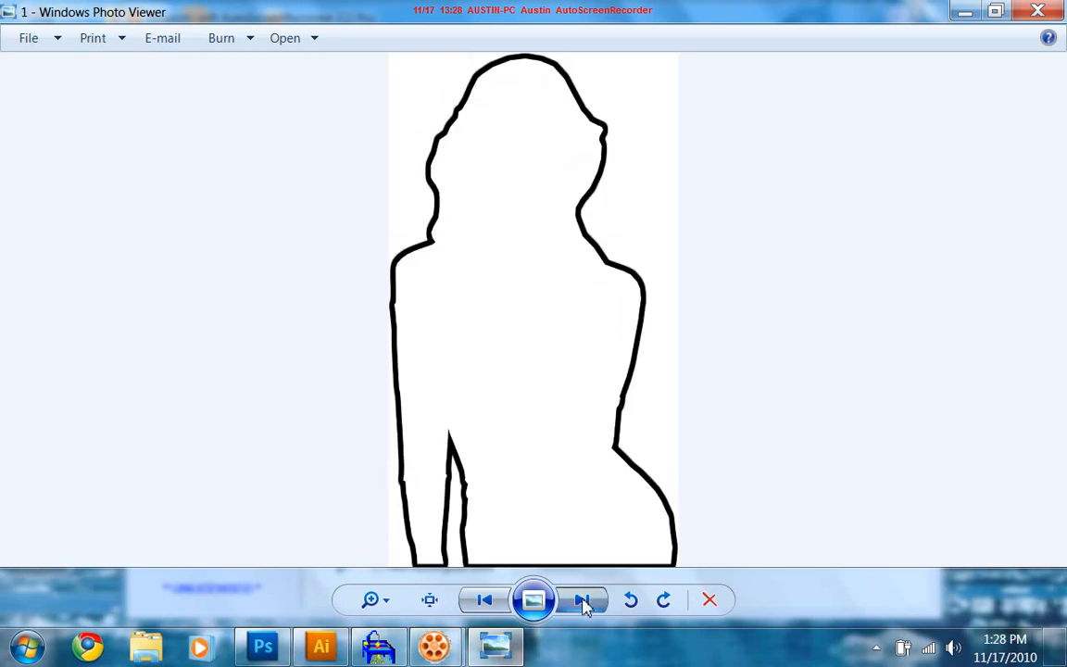
pyautogui.click(581, 600)
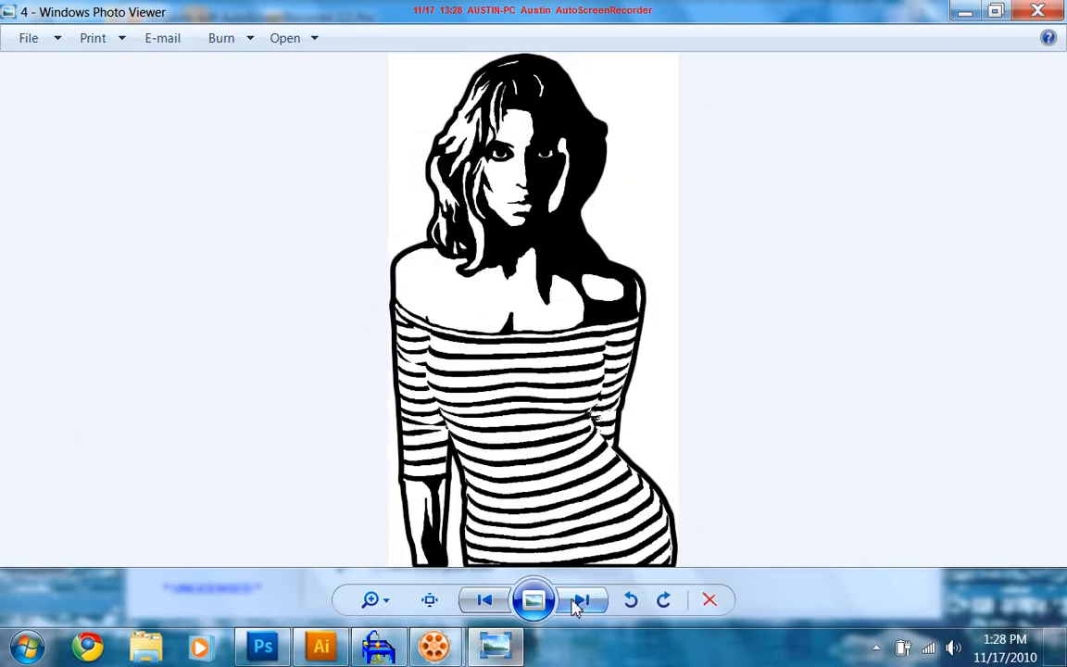
pyautogui.click(582, 600)
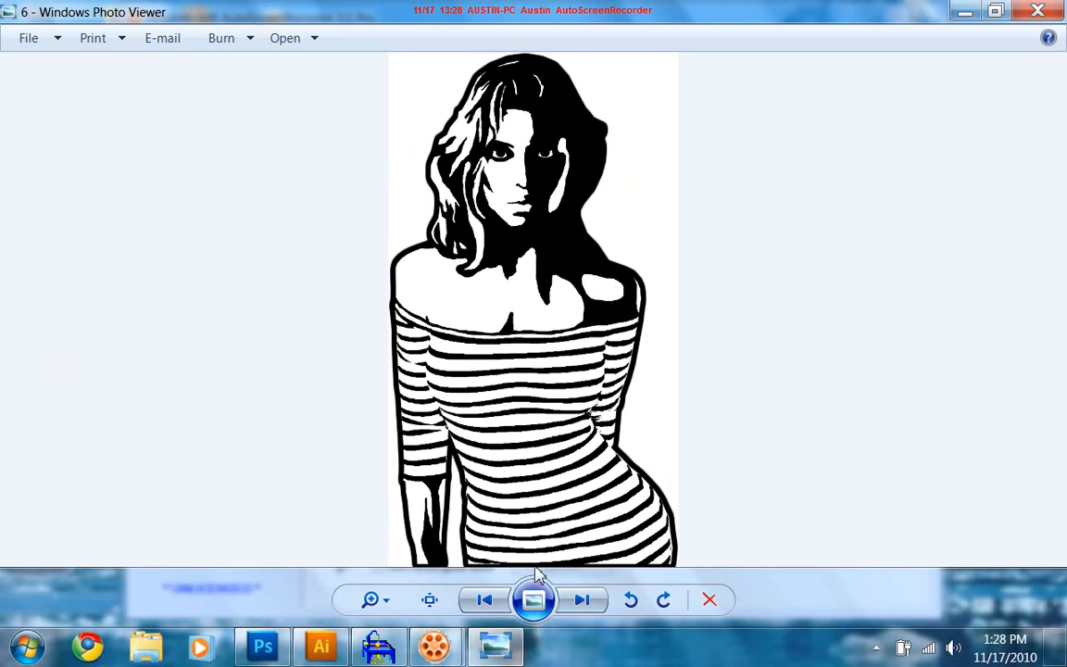
pyautogui.moveTo(412, 48)
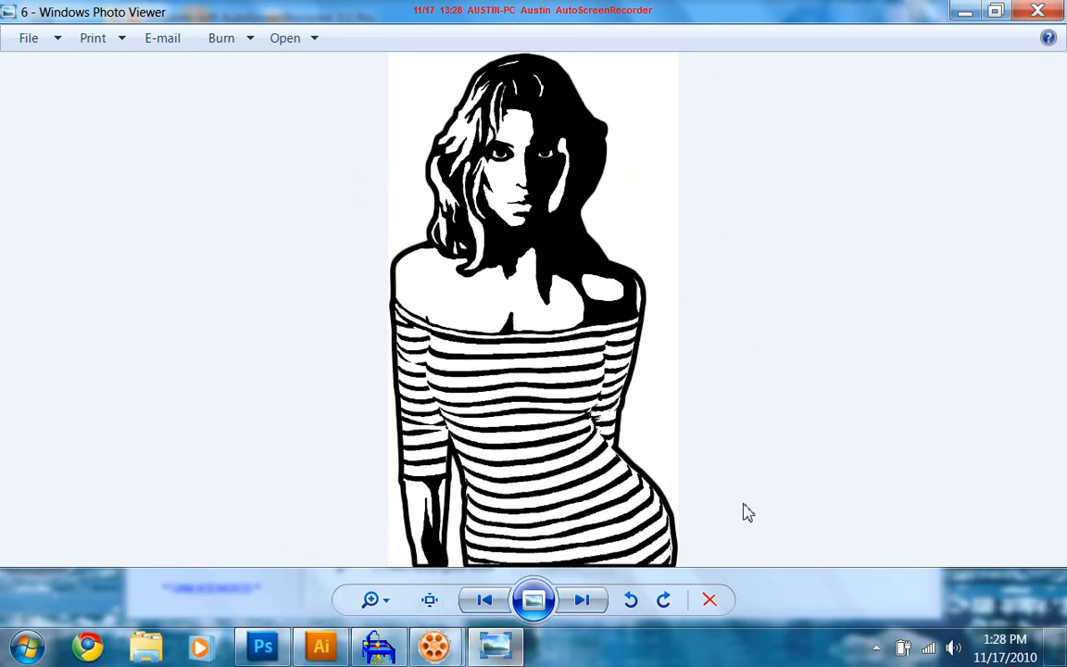
pyautogui.moveTo(759, 300)
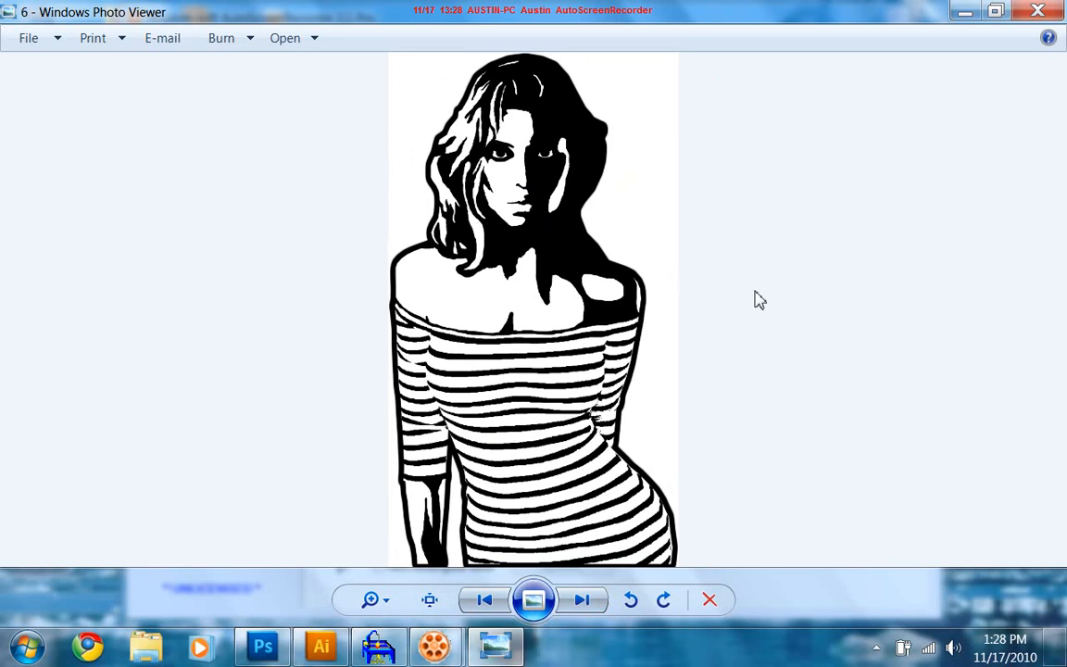
pyautogui.moveTo(526, 424)
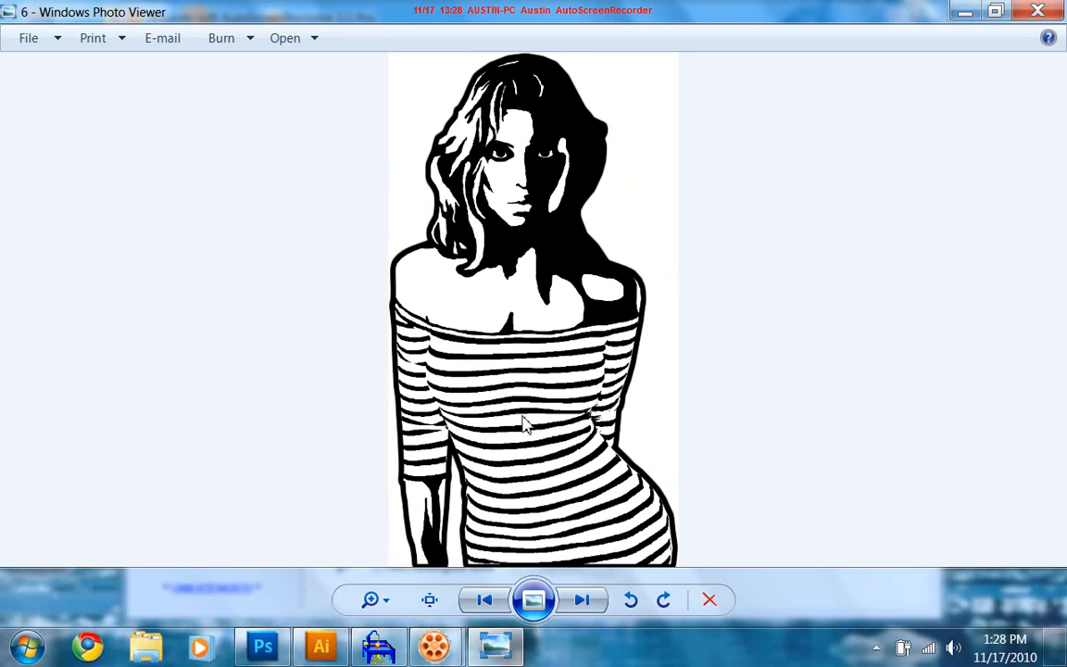
pyautogui.moveTo(620, 578)
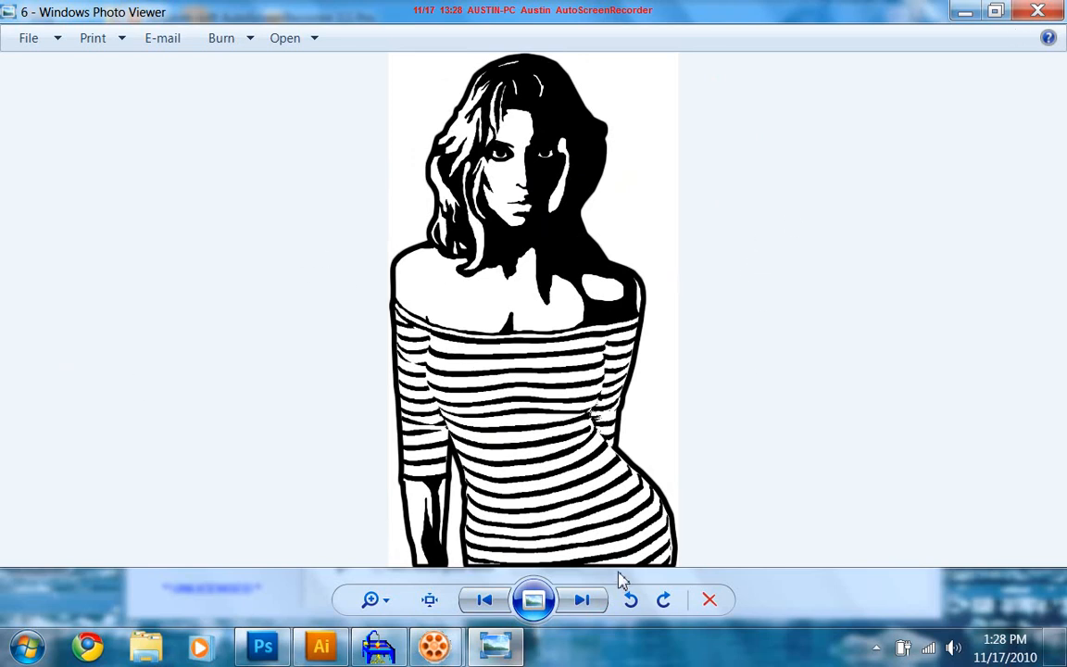
pyautogui.moveTo(875, 591)
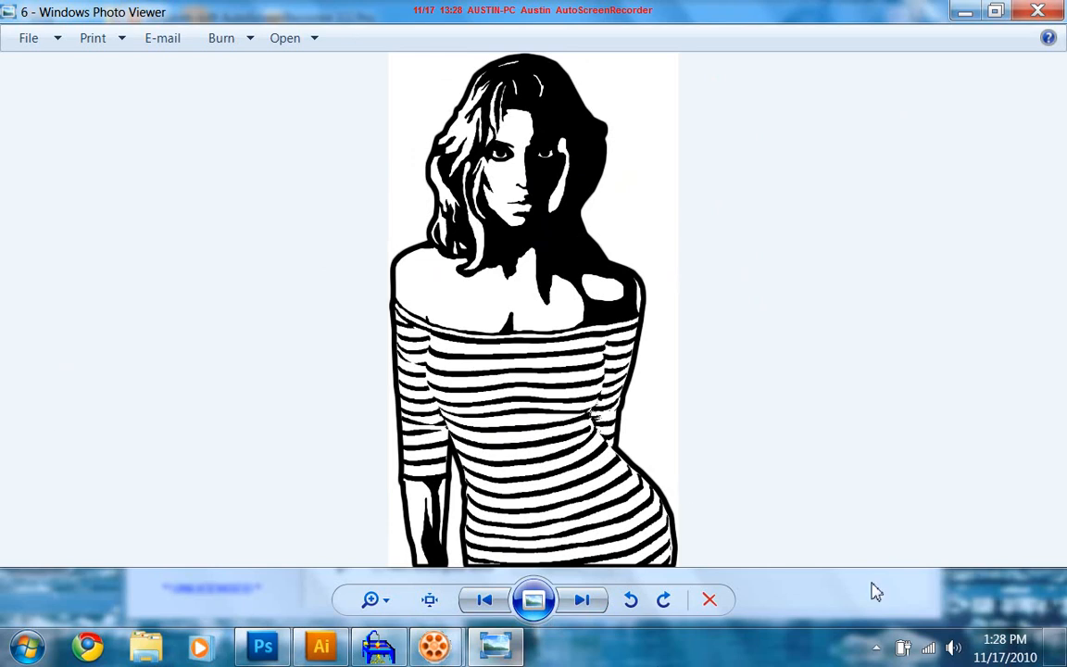
pyautogui.moveTo(467, 537)
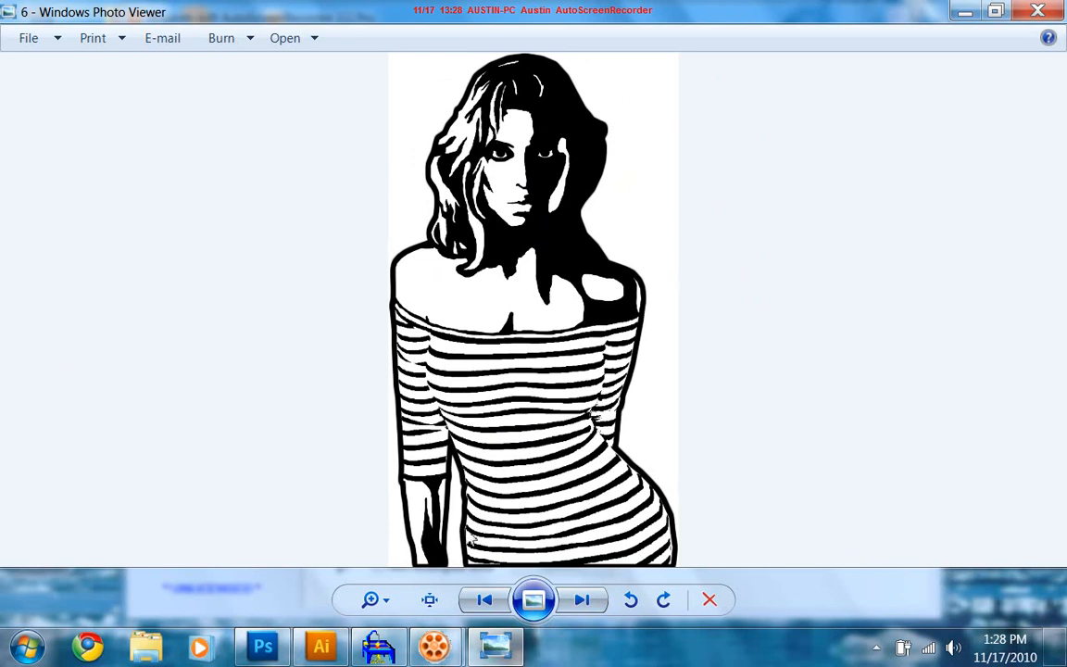
pyautogui.moveTo(466, 602)
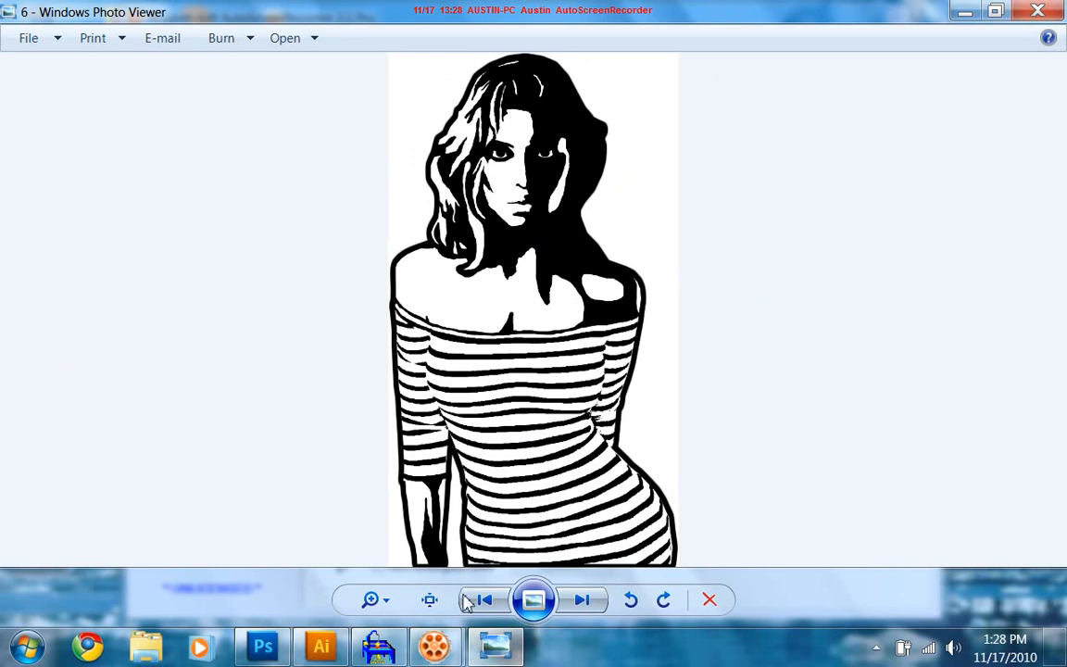